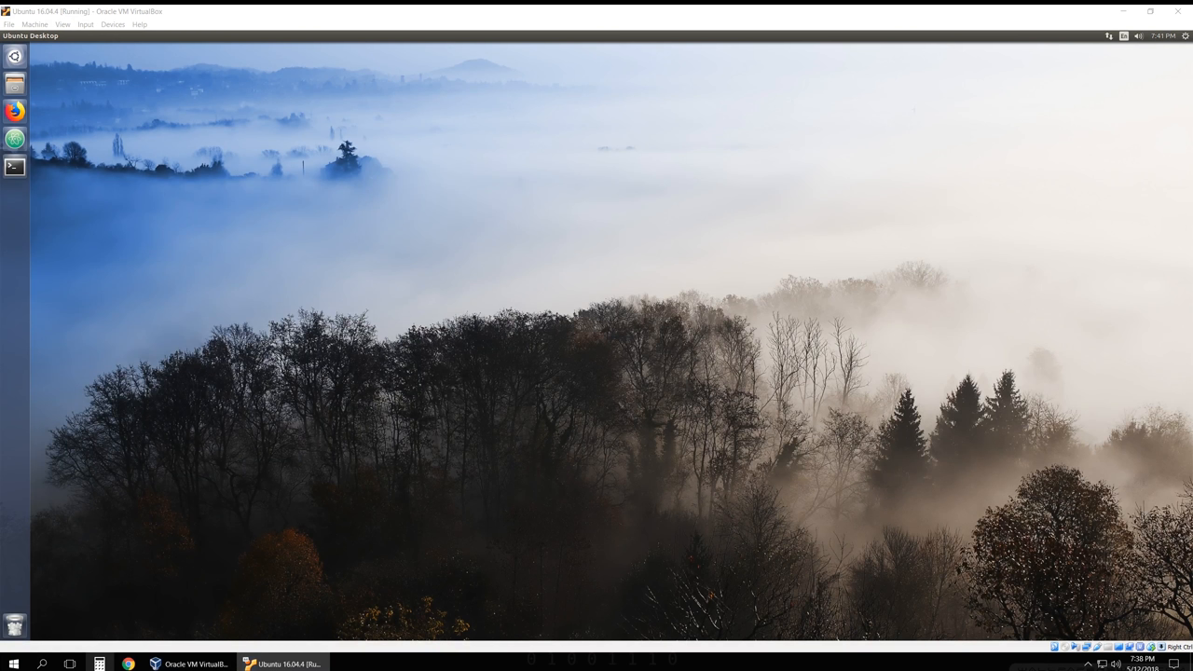
{"action": "mouse_move", "coordinate": [809, 626]}
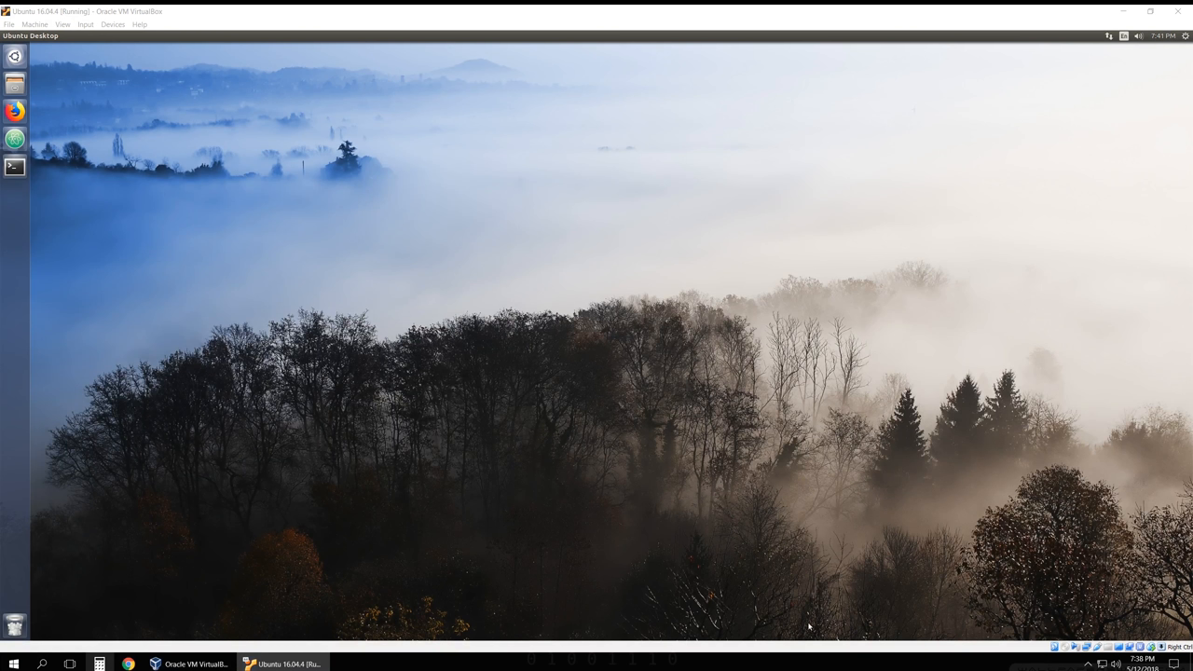
{"action": "mouse_move", "coordinate": [395, 175]}
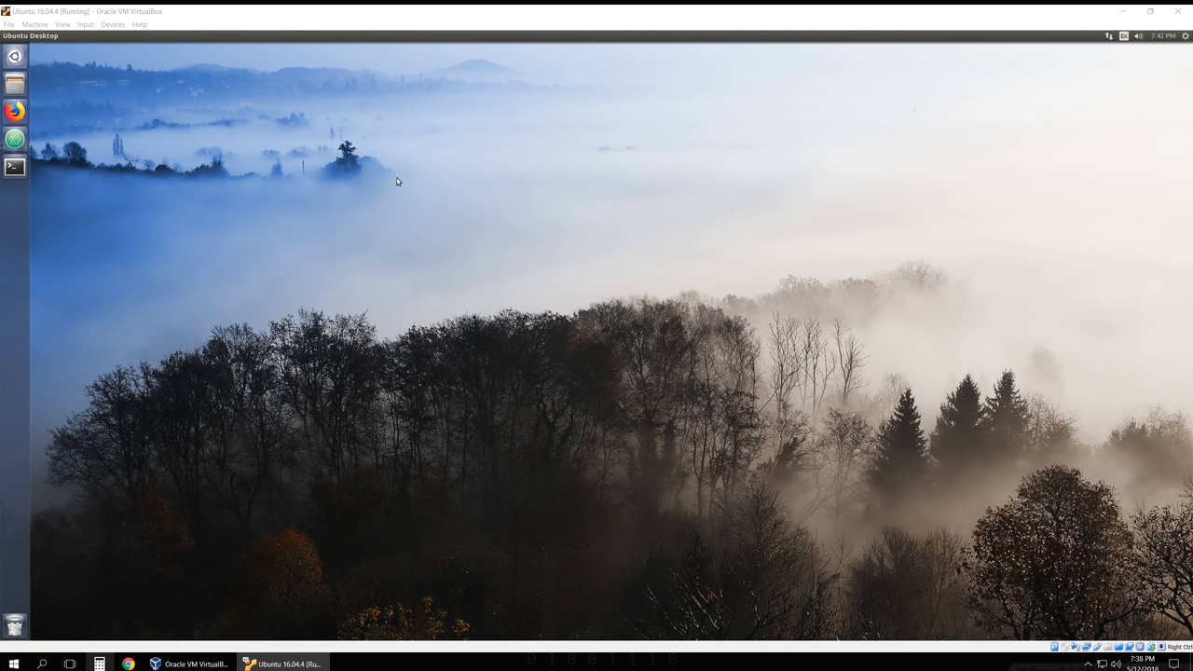
{"action": "mouse_move", "coordinate": [187, 145]}
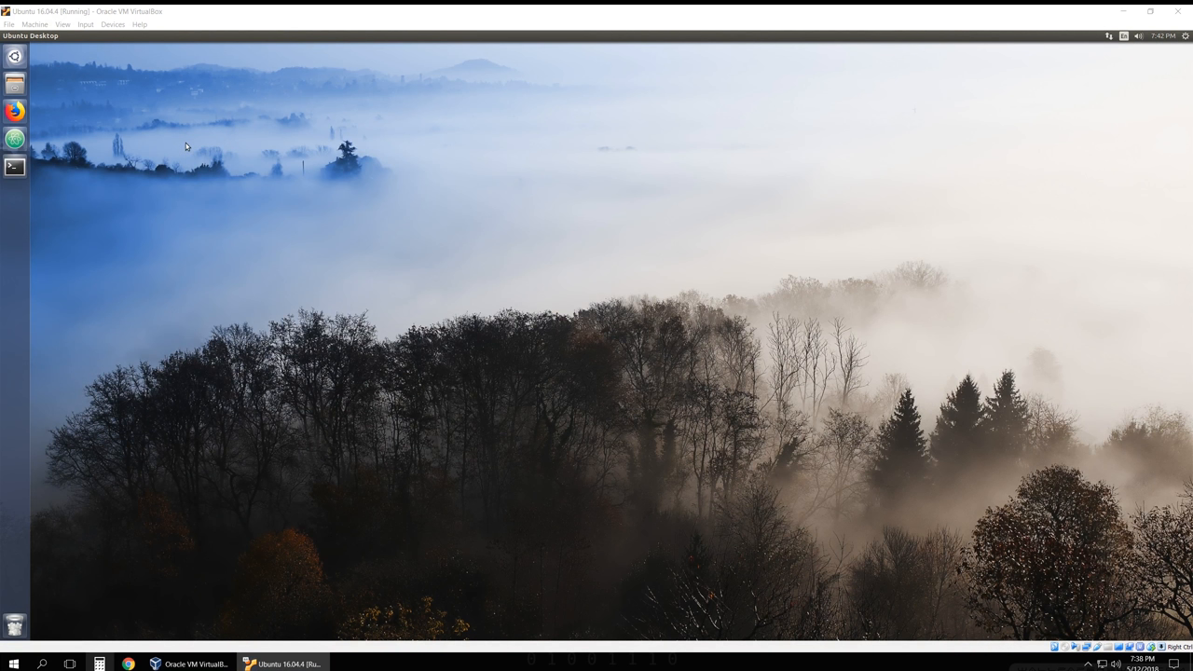
{"action": "mouse_move", "coordinate": [28, 112]}
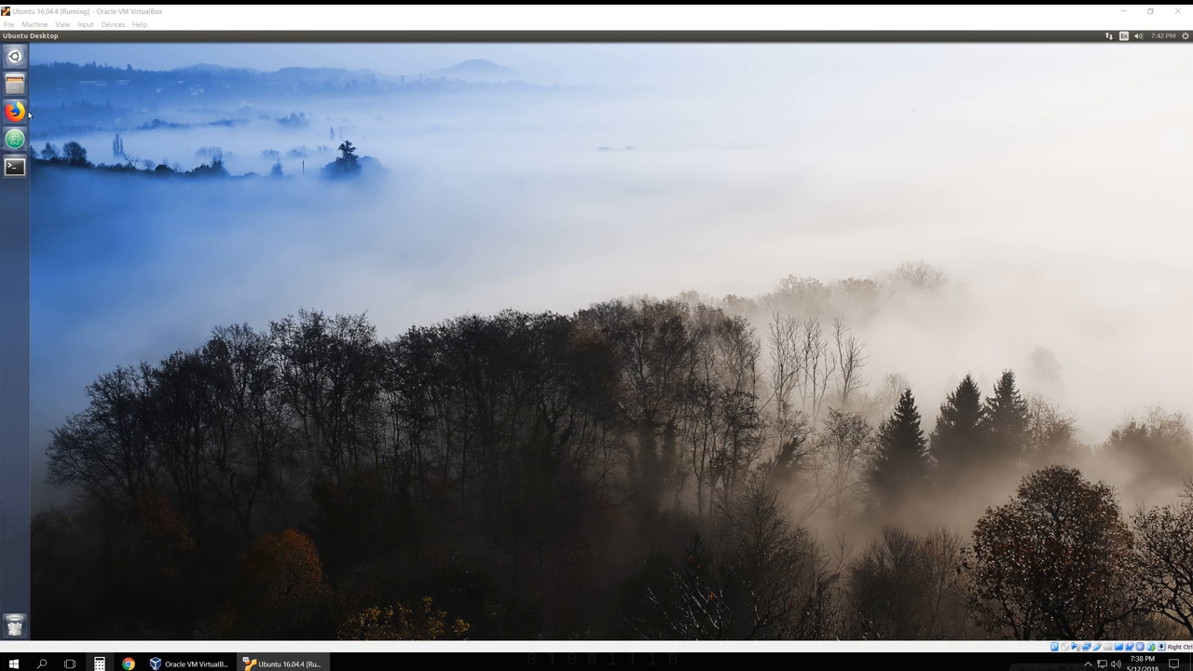
- Download the Elasticsearch 6.2.4 TAR in Firefox and extract it into ~/Elastic via Archive Manager
{"action": "left_click", "coordinate": [15, 112]}
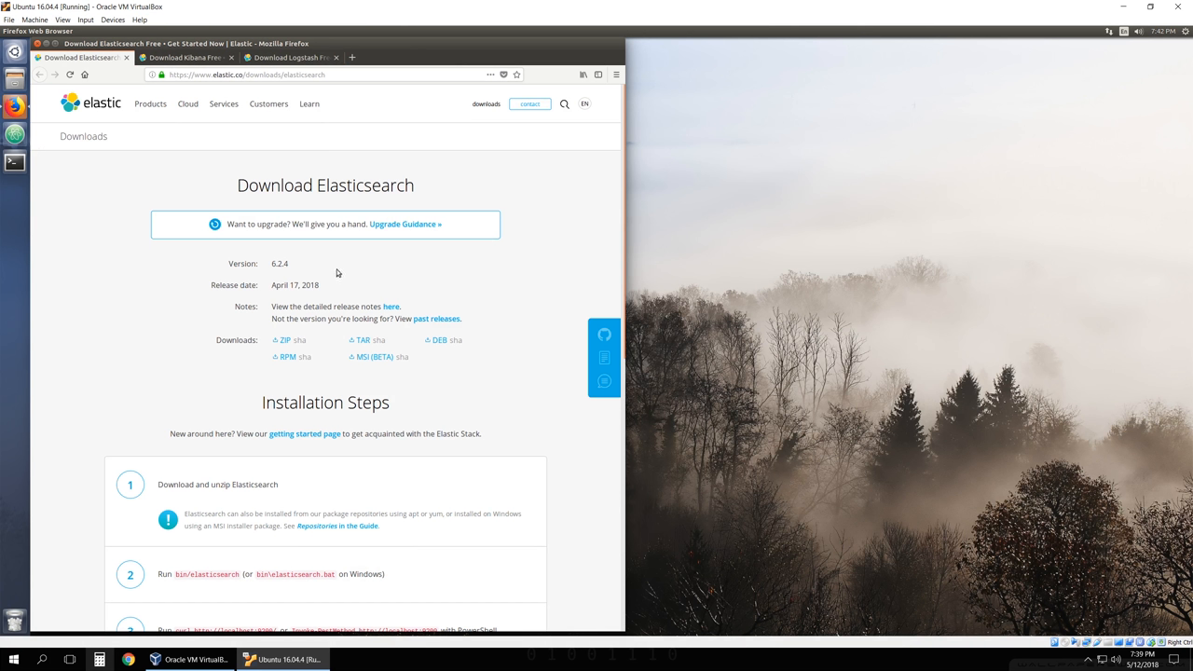
{"action": "mouse_move", "coordinate": [362, 339]}
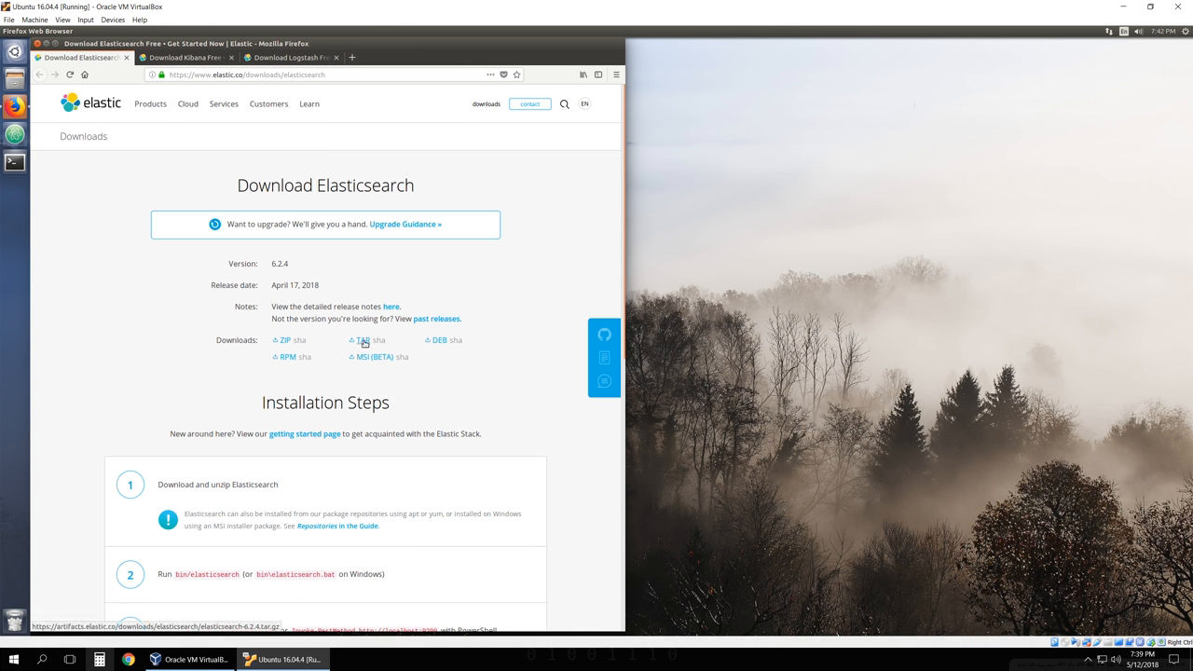
{"action": "left_click", "coordinate": [362, 339]}
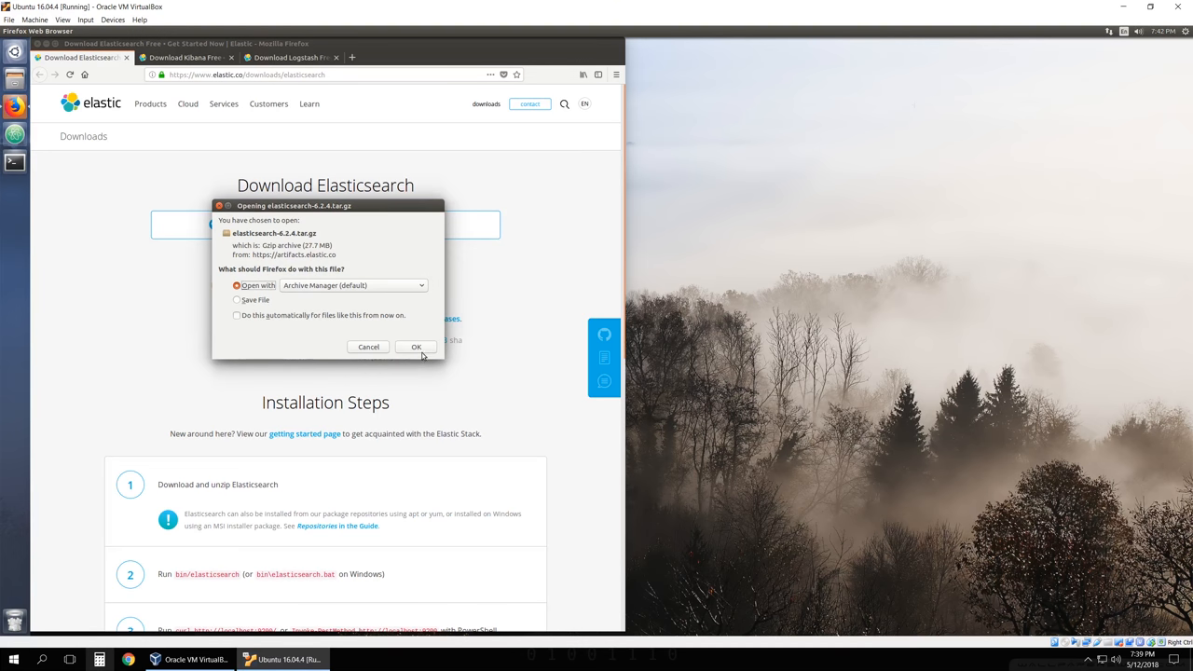
{"action": "left_click", "coordinate": [415, 347]}
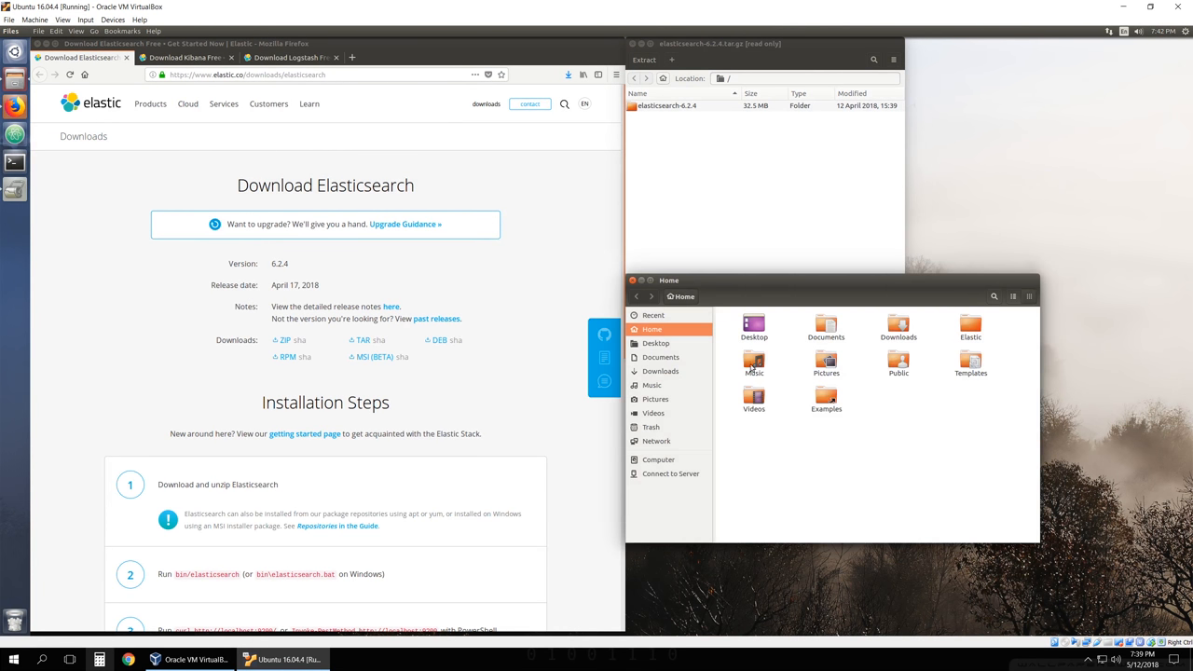
{"action": "double_click", "coordinate": [969, 326]}
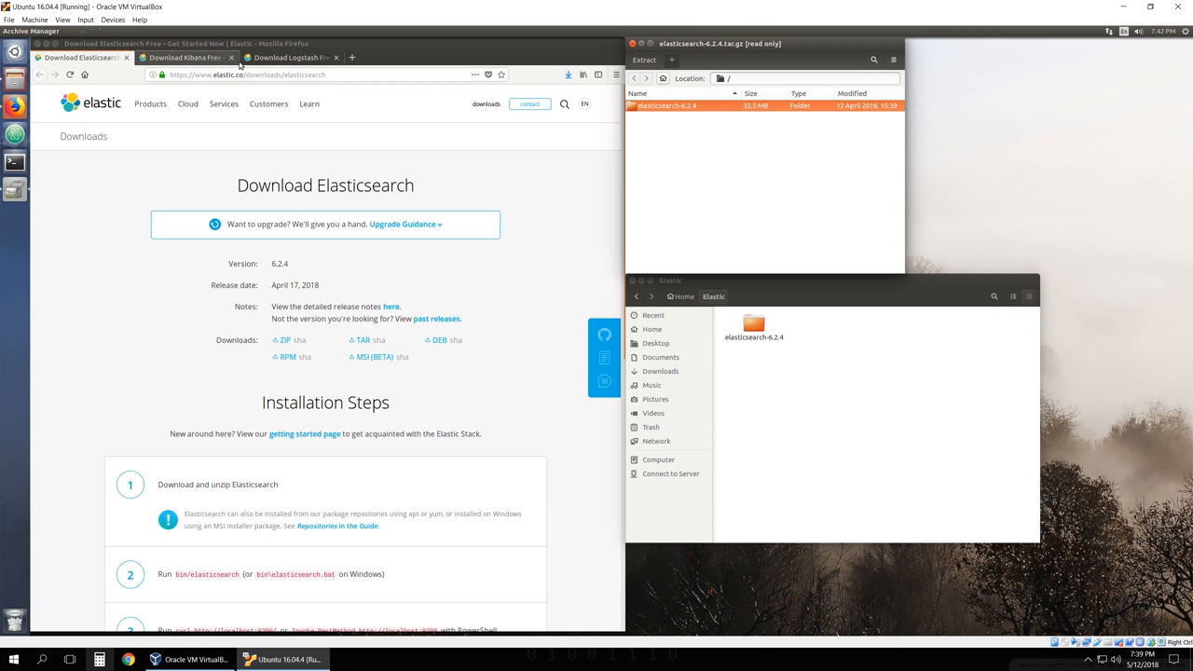
- Download the Kibana 6.2.4 Linux 64-bit archive and extract its folder into ~/Elastic beside Elasticsearch
{"action": "left_click", "coordinate": [182, 56]}
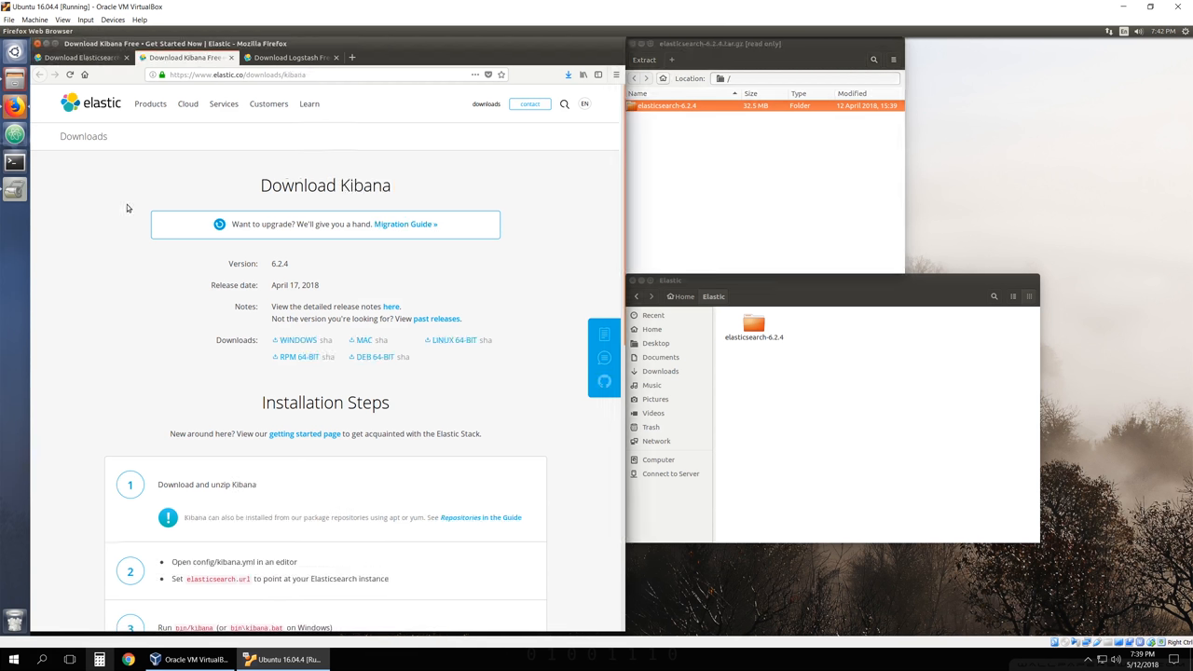
{"action": "mouse_move", "coordinate": [453, 340]}
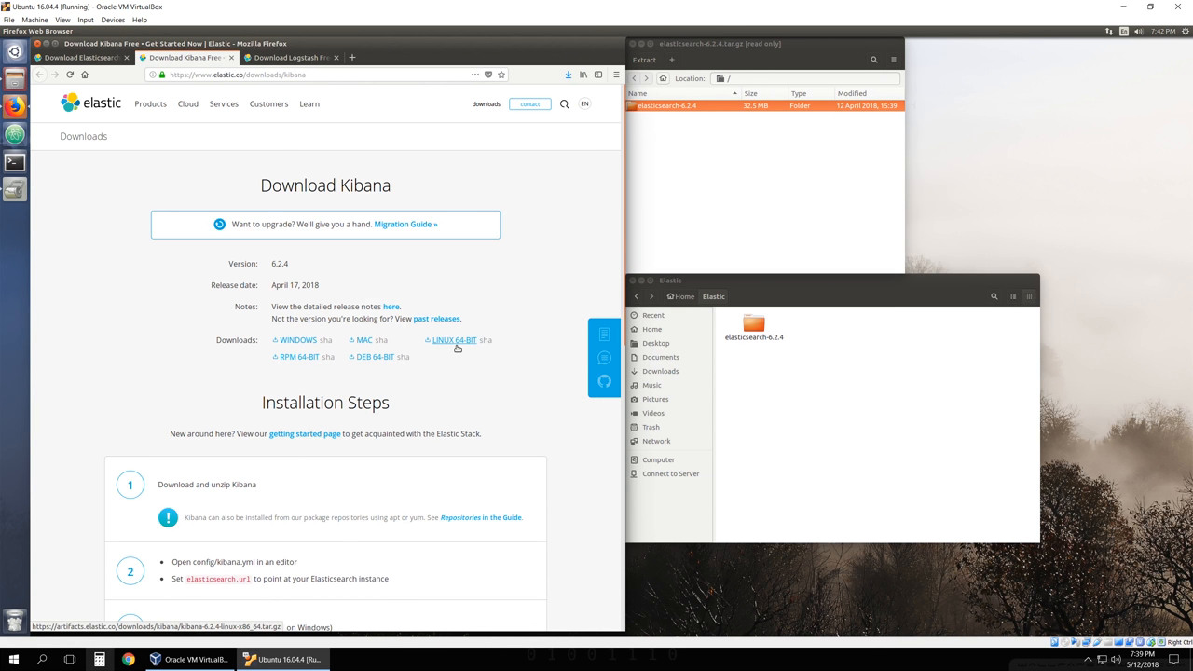
{"action": "left_click", "coordinate": [455, 339]}
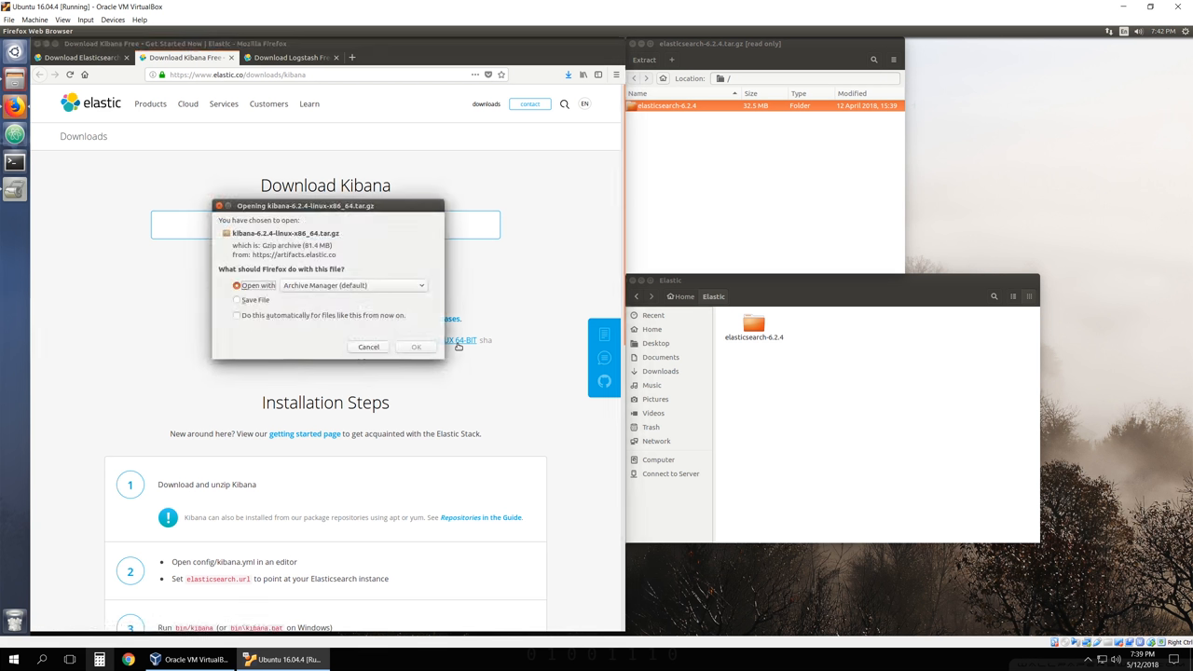
{"action": "left_click", "coordinate": [367, 347]}
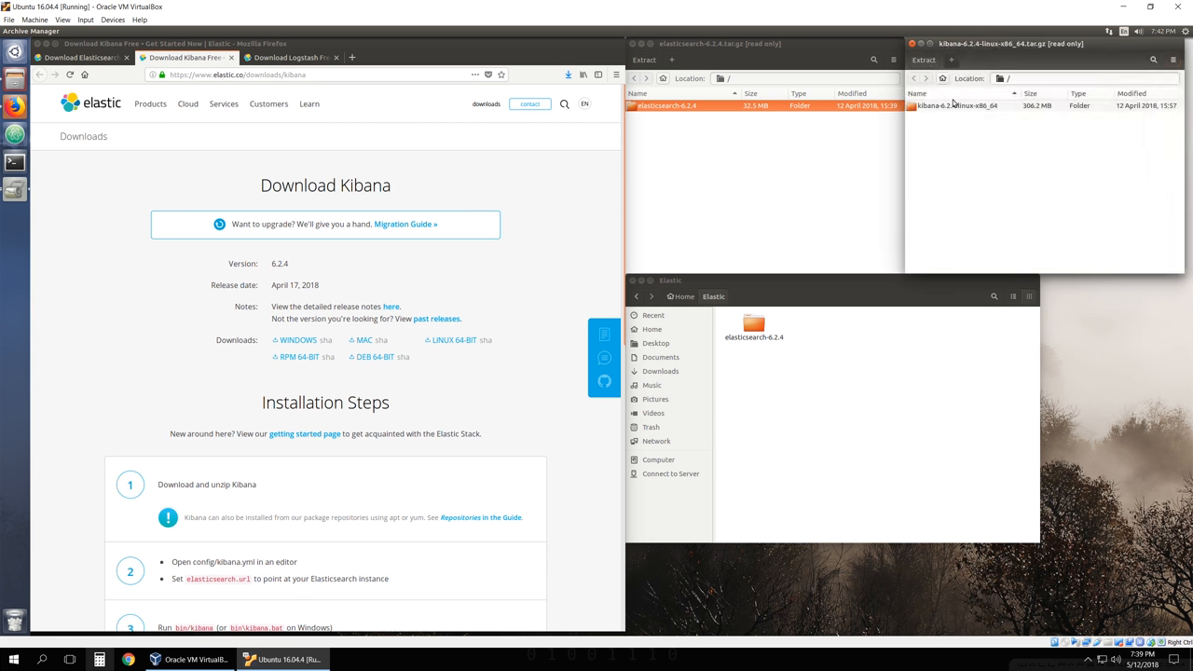
{"action": "left_click", "coordinate": [955, 104]}
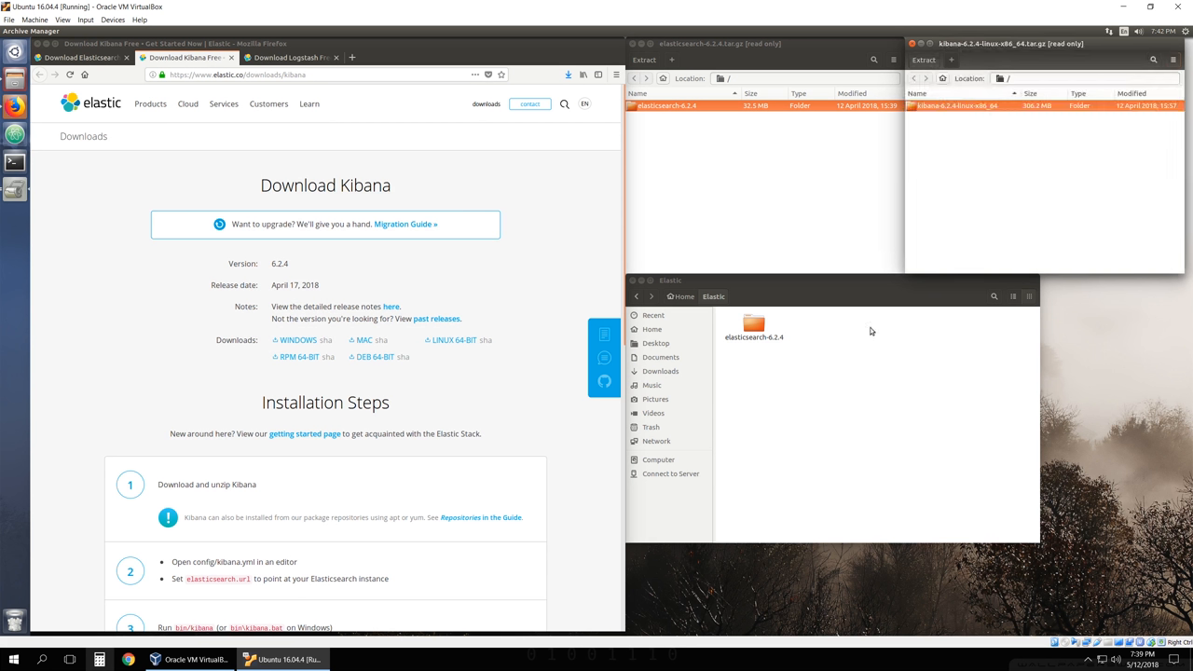
{"action": "left_click", "coordinate": [924, 60]}
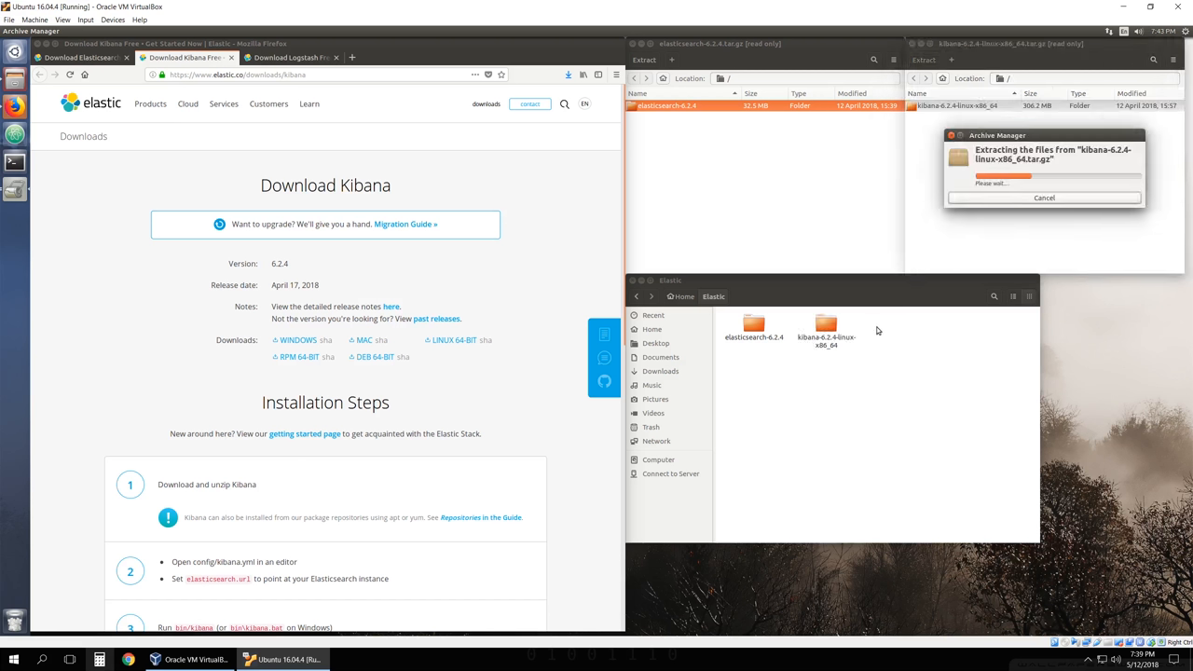
{"action": "left_click", "coordinate": [291, 56]}
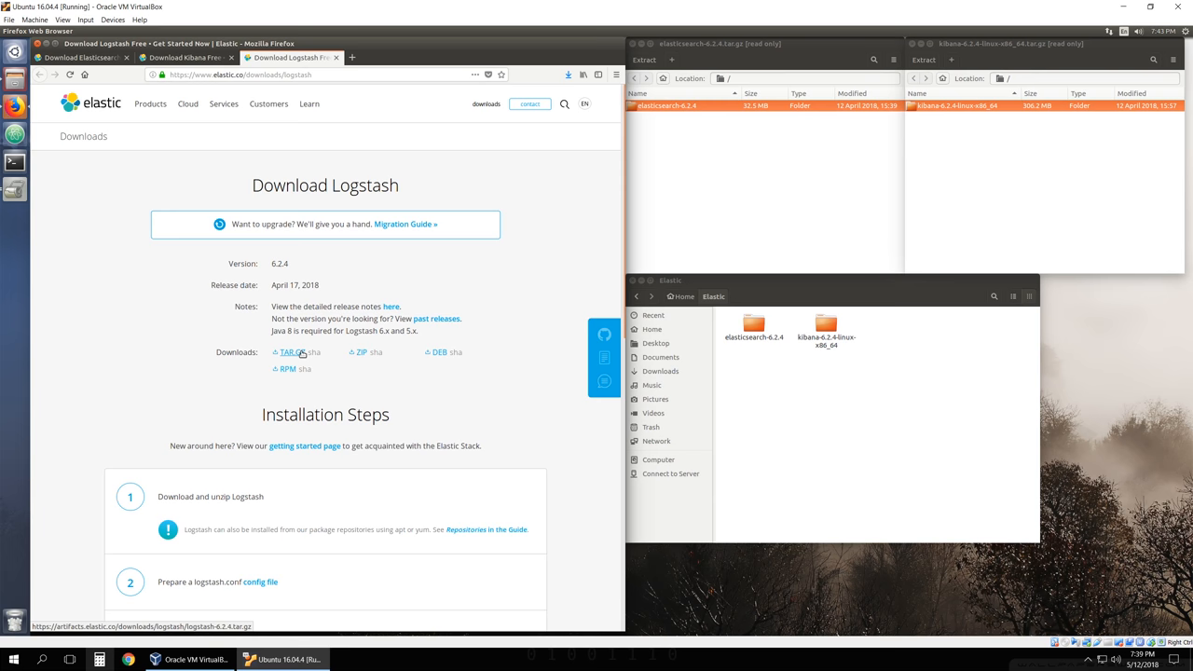
{"action": "mouse_move", "coordinate": [417, 352]}
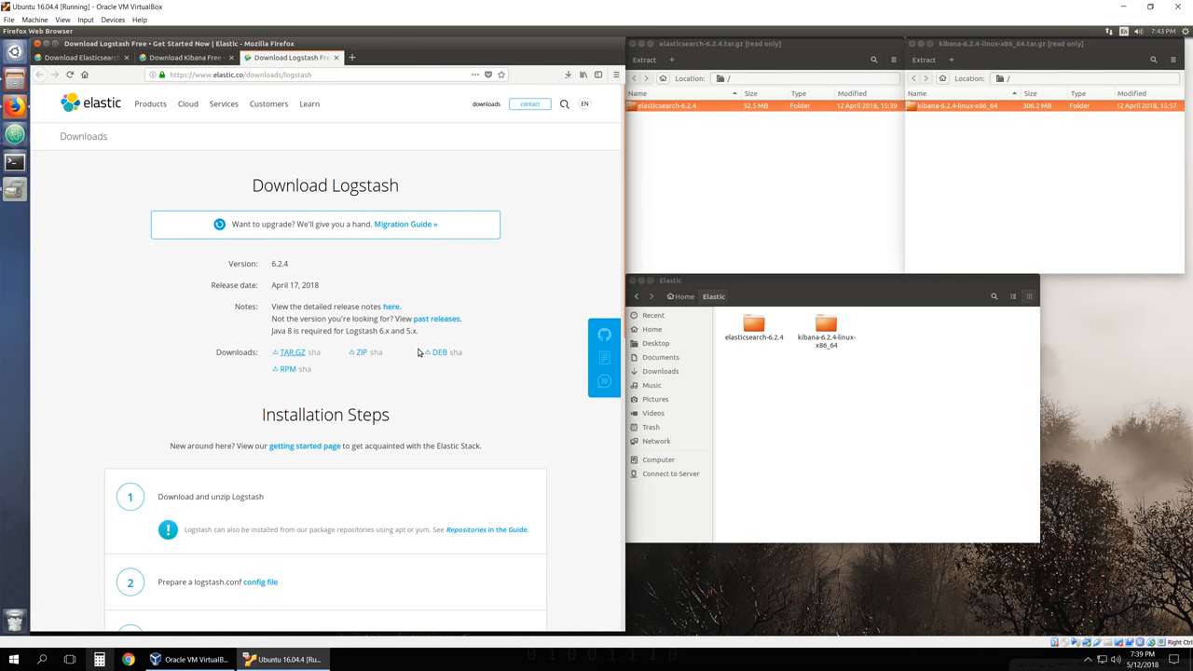
{"action": "mouse_move", "coordinate": [951, 289]}
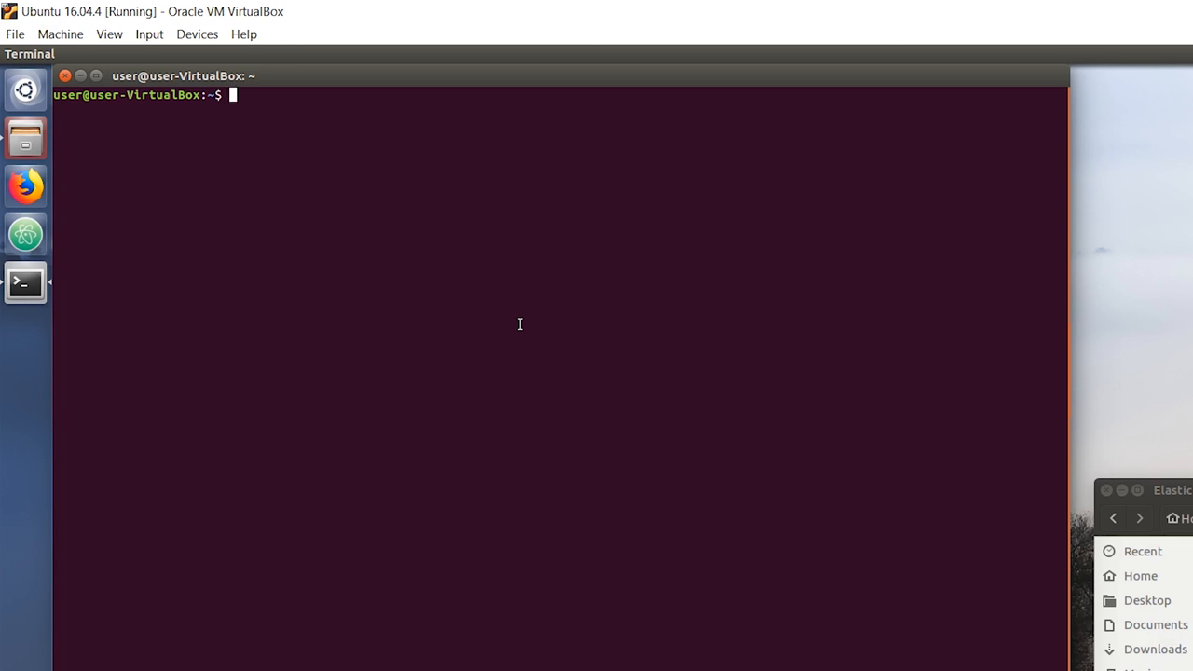
- Change directory into Elastic and then into the elasticsearch-6.2.4 folder
{"action": "type", "text": "cd Elastic/"}
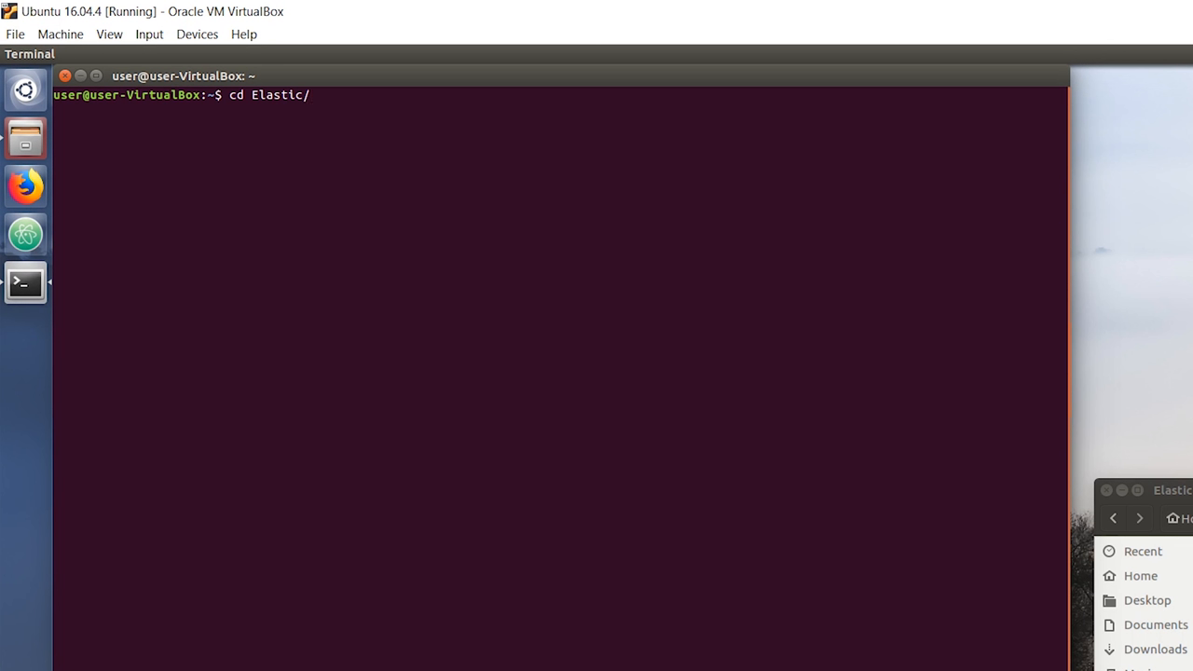
{"action": "key", "text": "Return"}
{"action": "type", "text": "ls"}
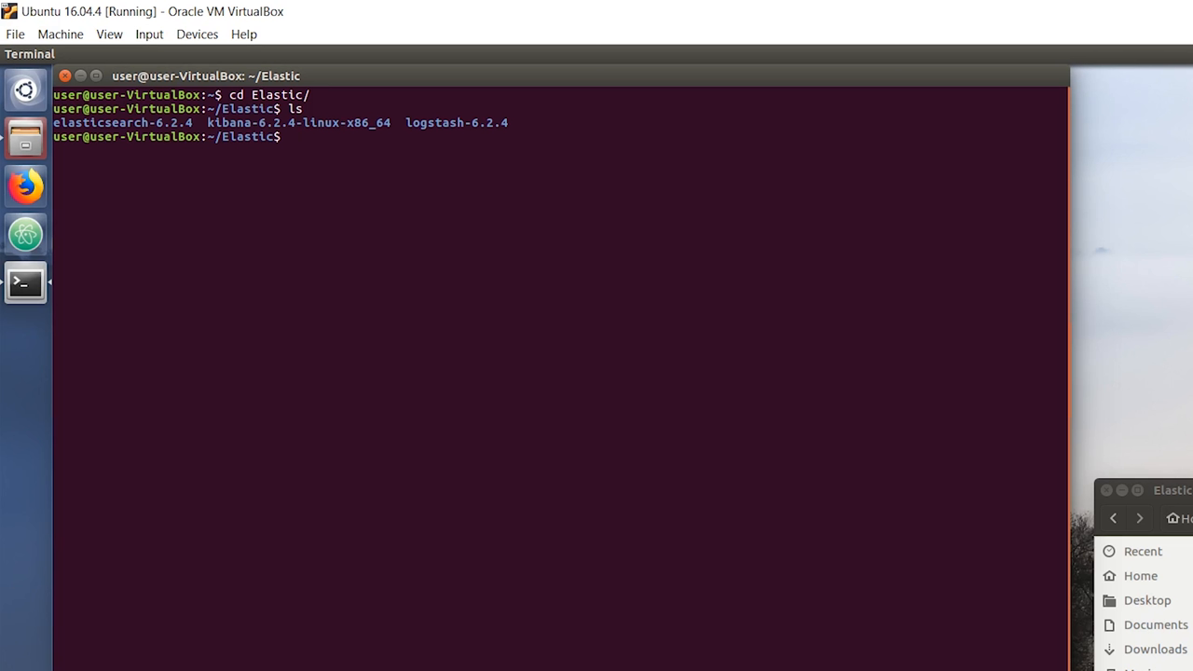
{"action": "type", "text": "c"}
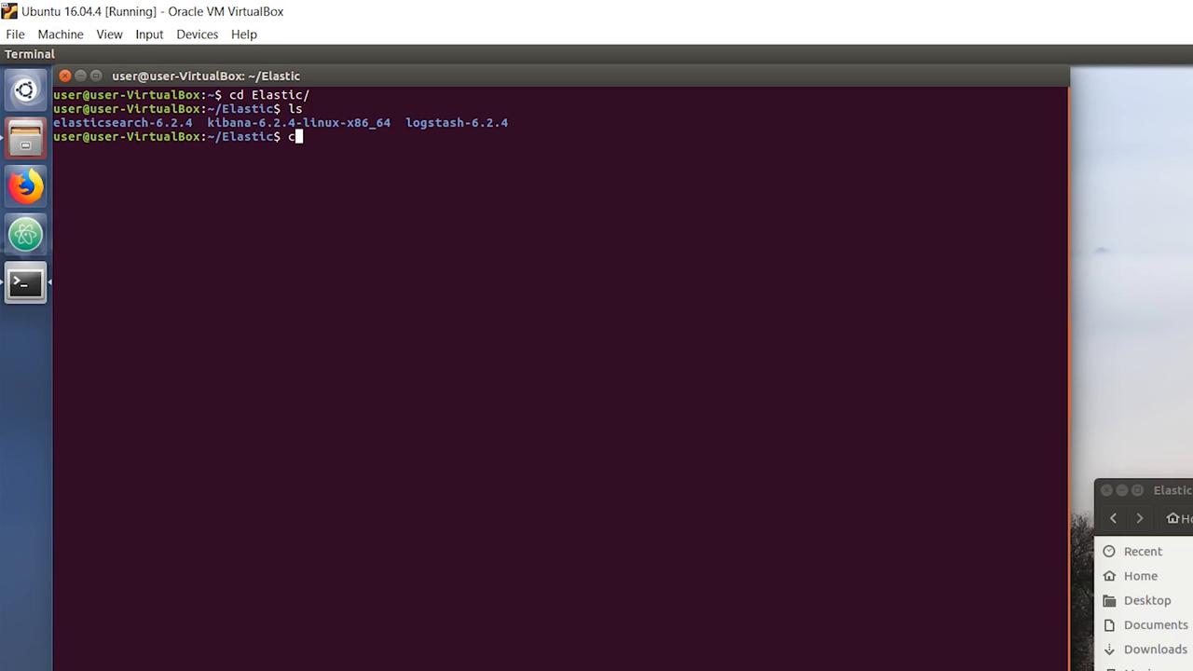
{"action": "key", "text": "Return"}
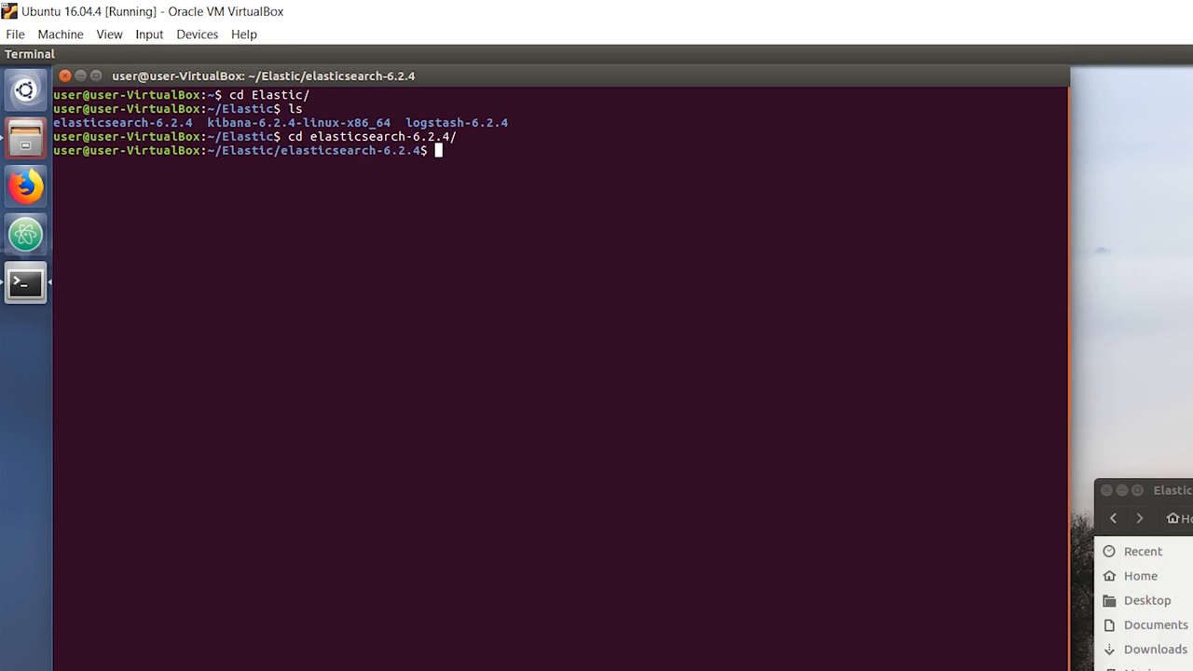
- Launch the Elasticsearch server with ./bin/elasticsearch
{"action": "type", "text": "./"}
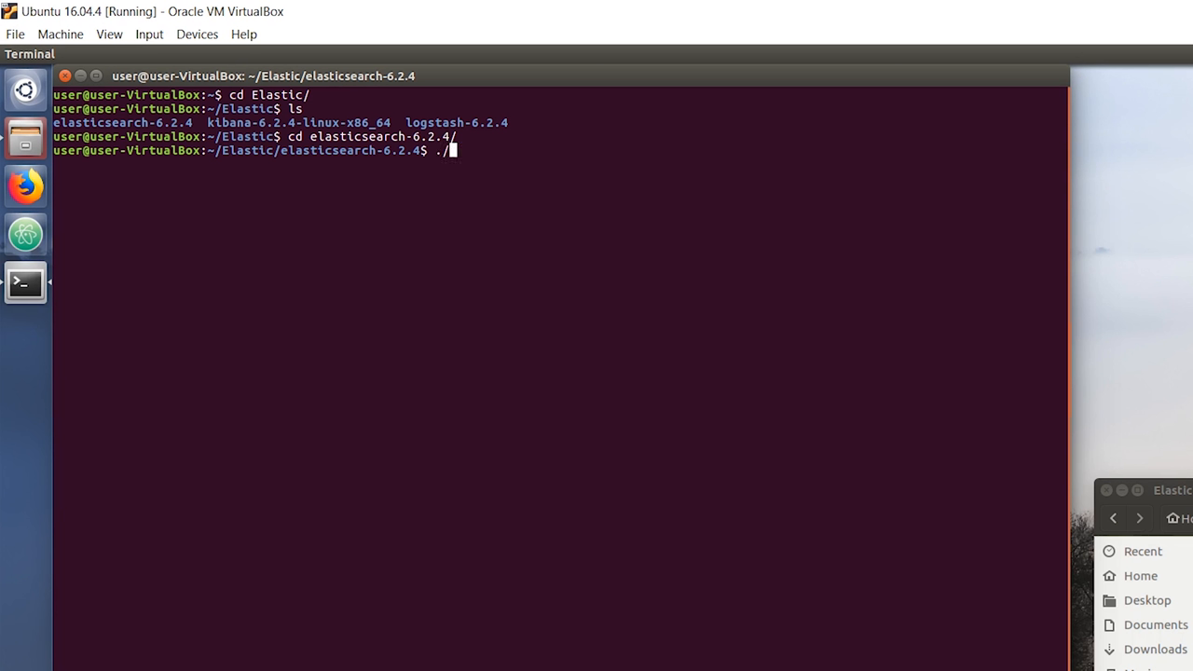
{"action": "type", "text": "bin/"}
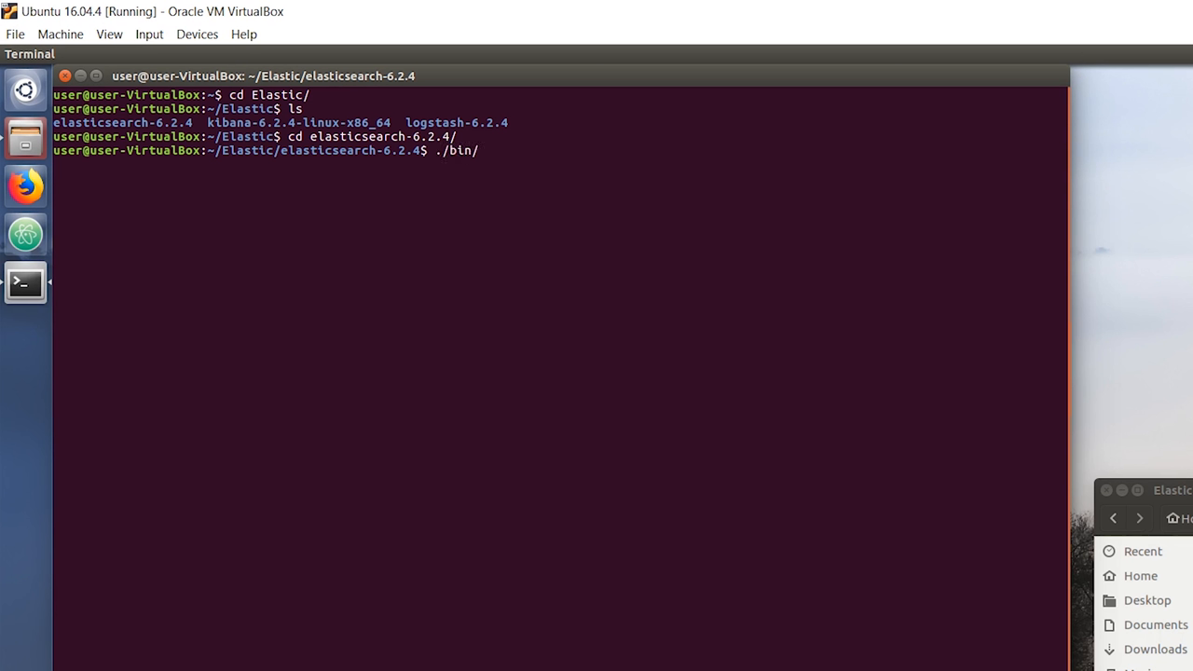
{"action": "type", "text": "elasticsearch"}
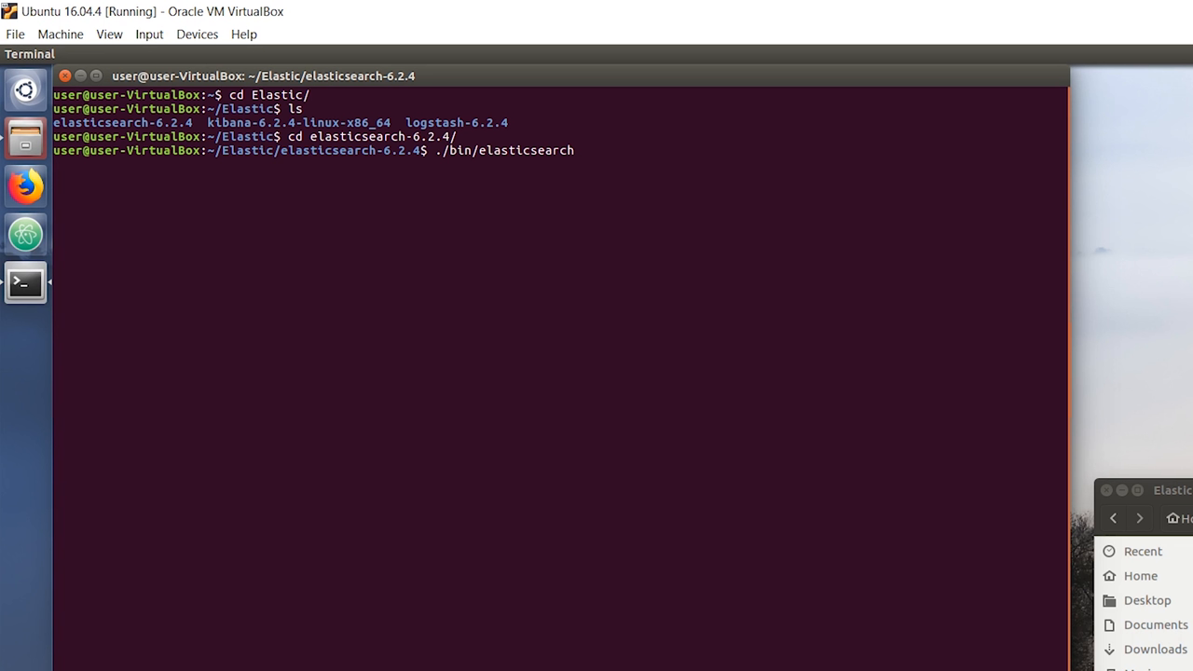
{"action": "key", "text": "Return"}
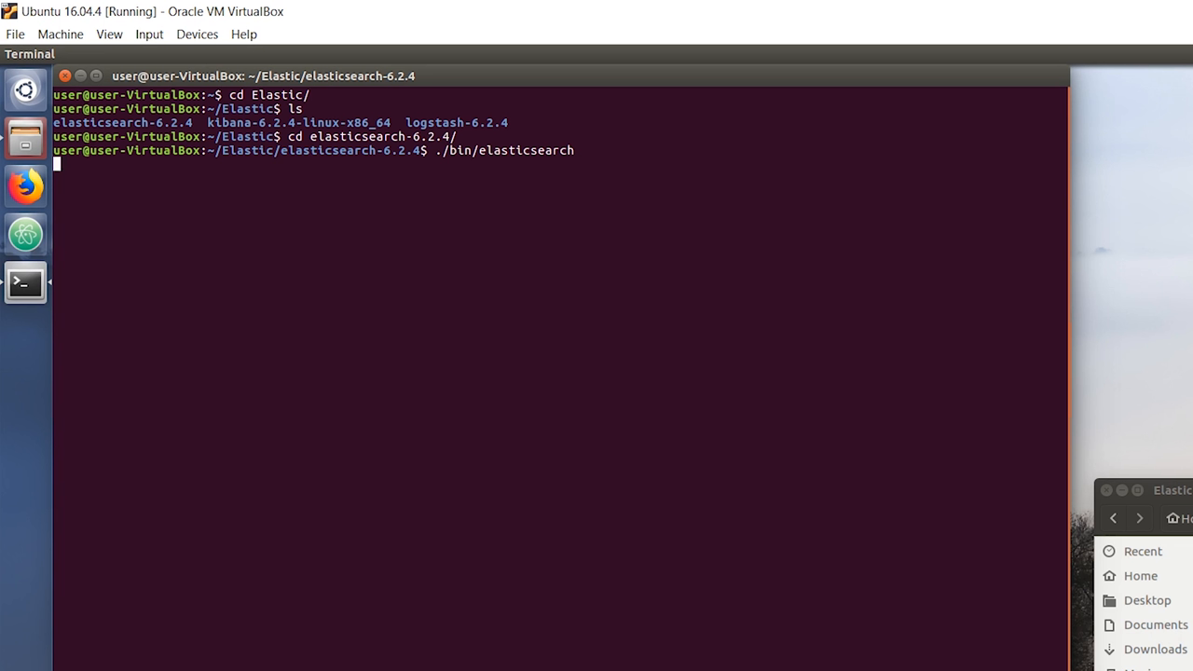
{"action": "key", "text": "Return"}
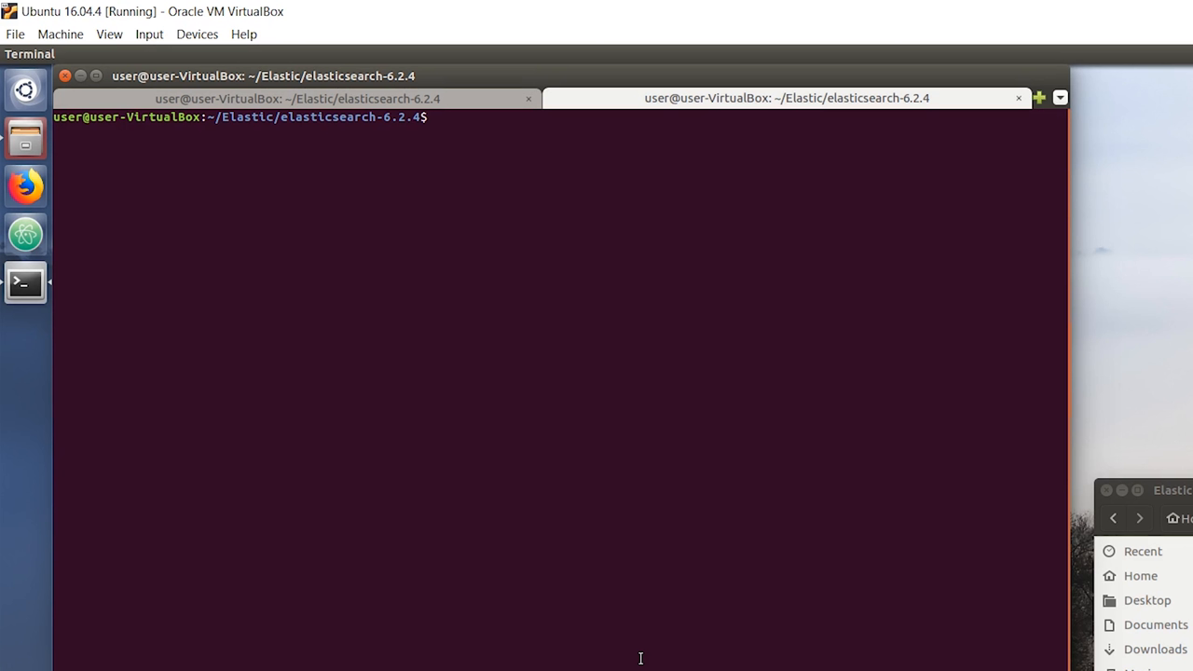
- Run curl -X GET localhost:9200 to confirm Elasticsearch returns its cluster info
{"action": "type", "text": "curl"}
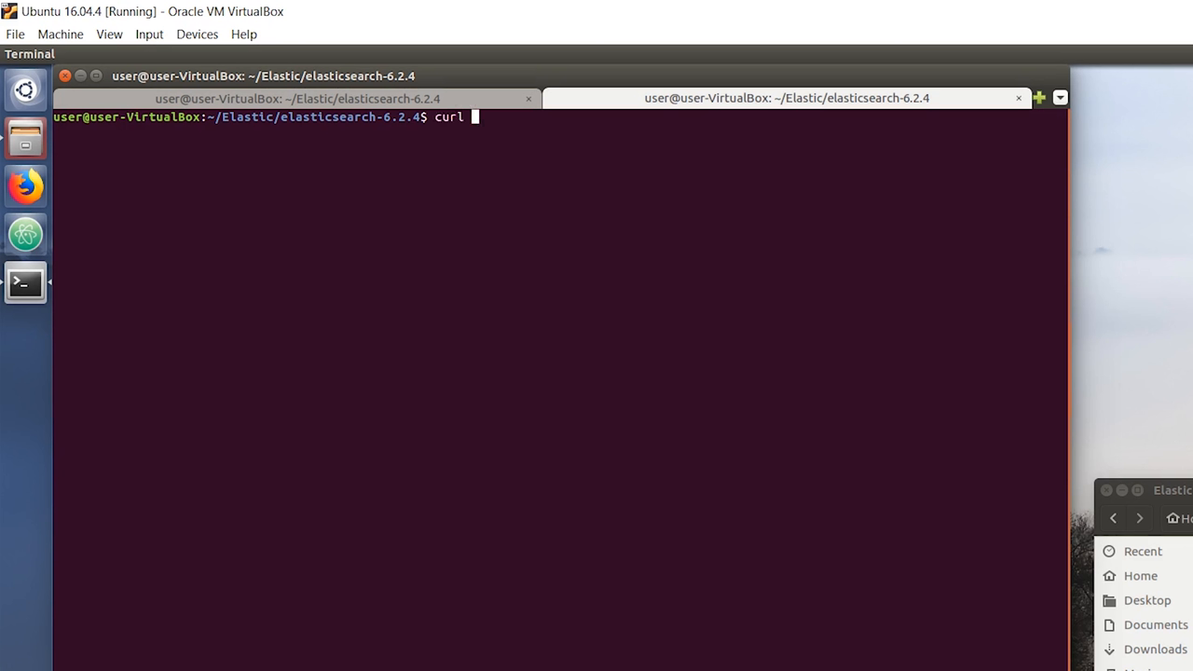
{"action": "type", "text": "-X Ge"}
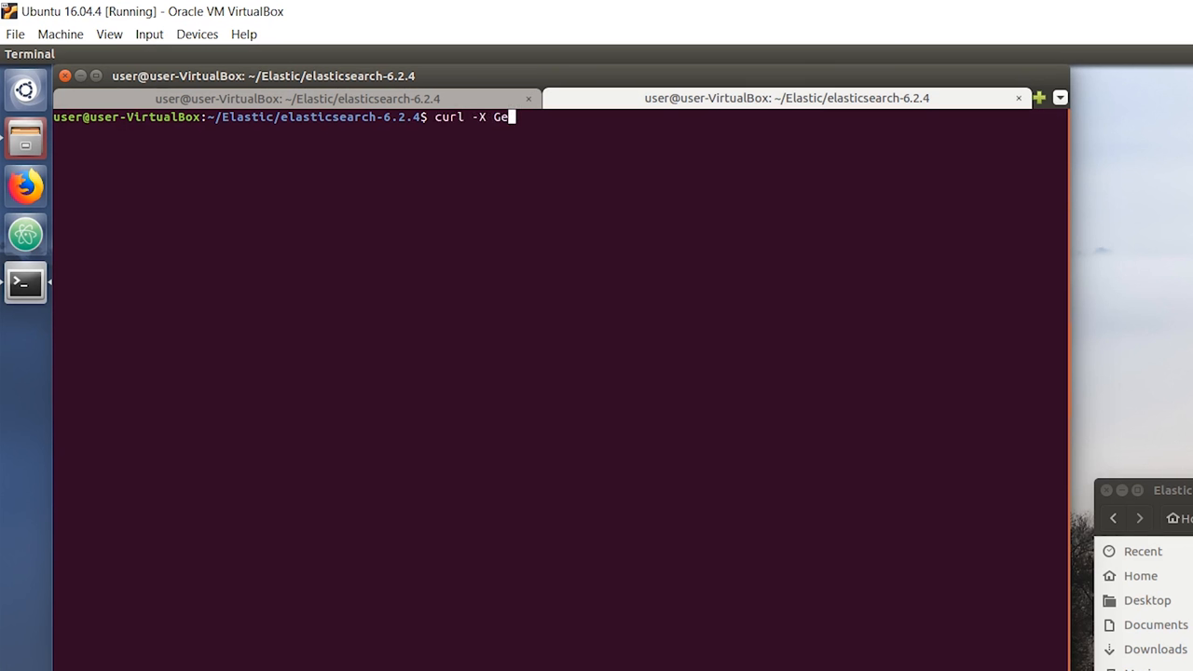
{"action": "type", "text": "T"}
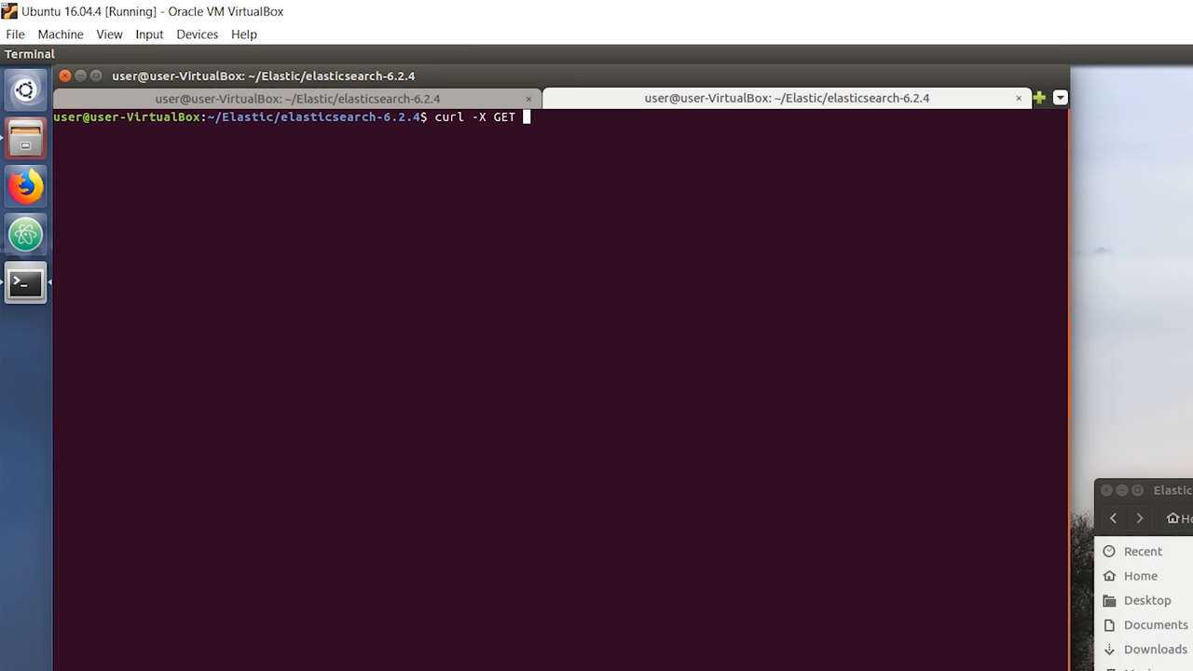
{"action": "type", "text": "localho"}
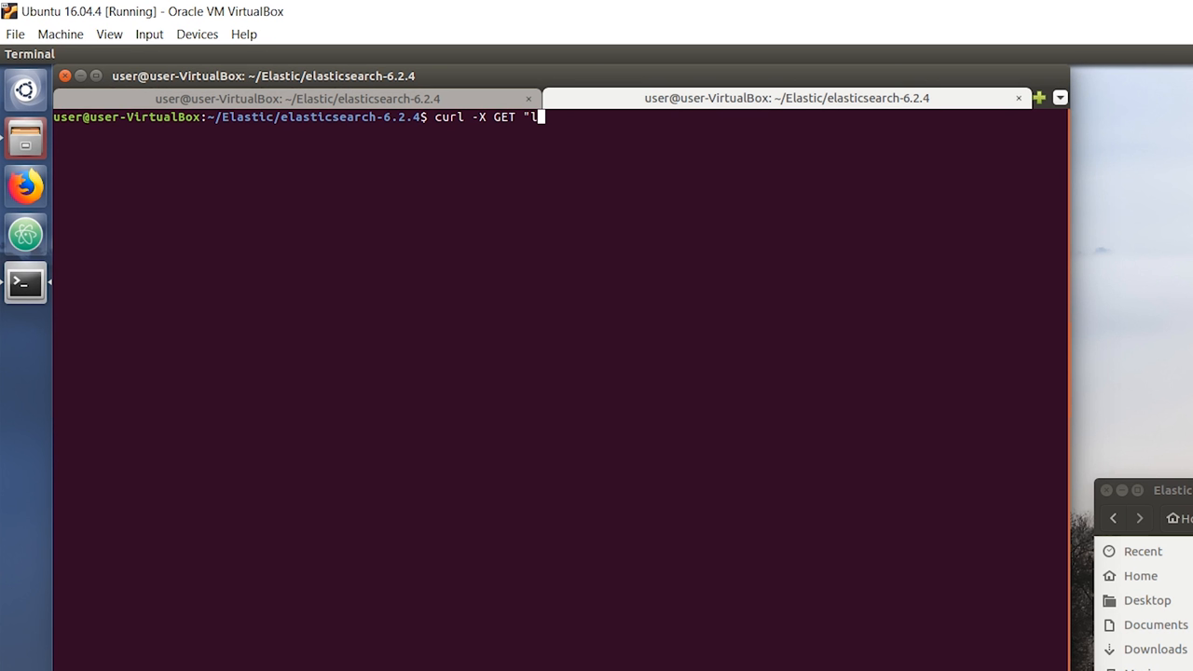
{"action": "type", "text": "ocalhost:9"}
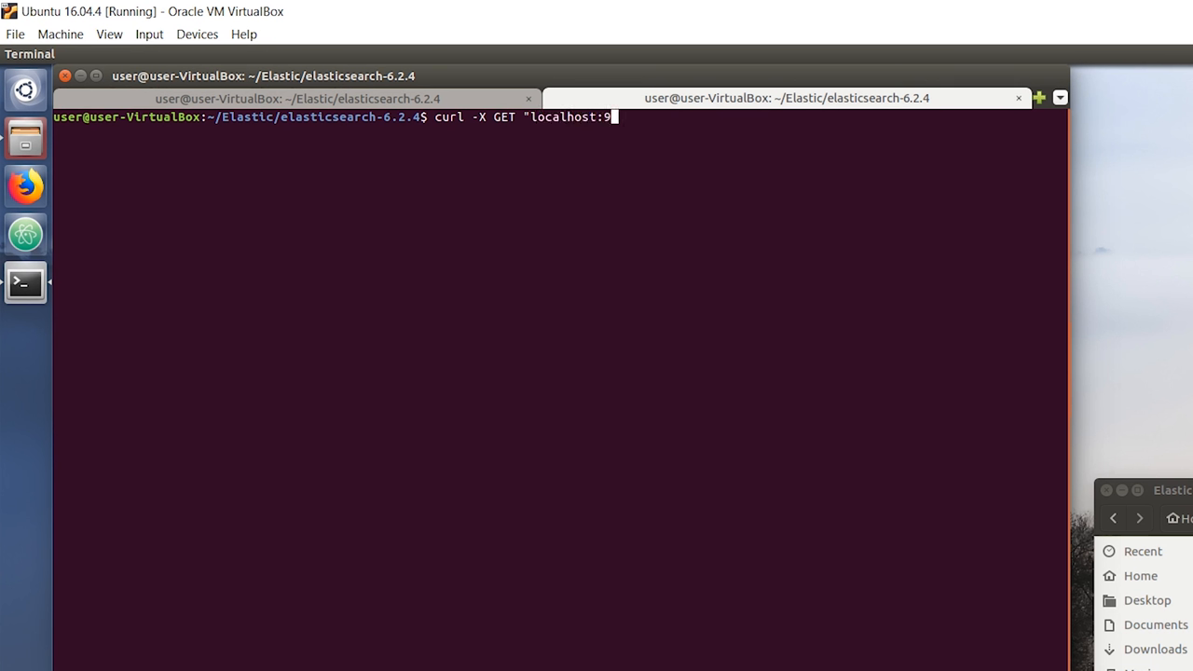
{"action": "key", "text": "Return"}
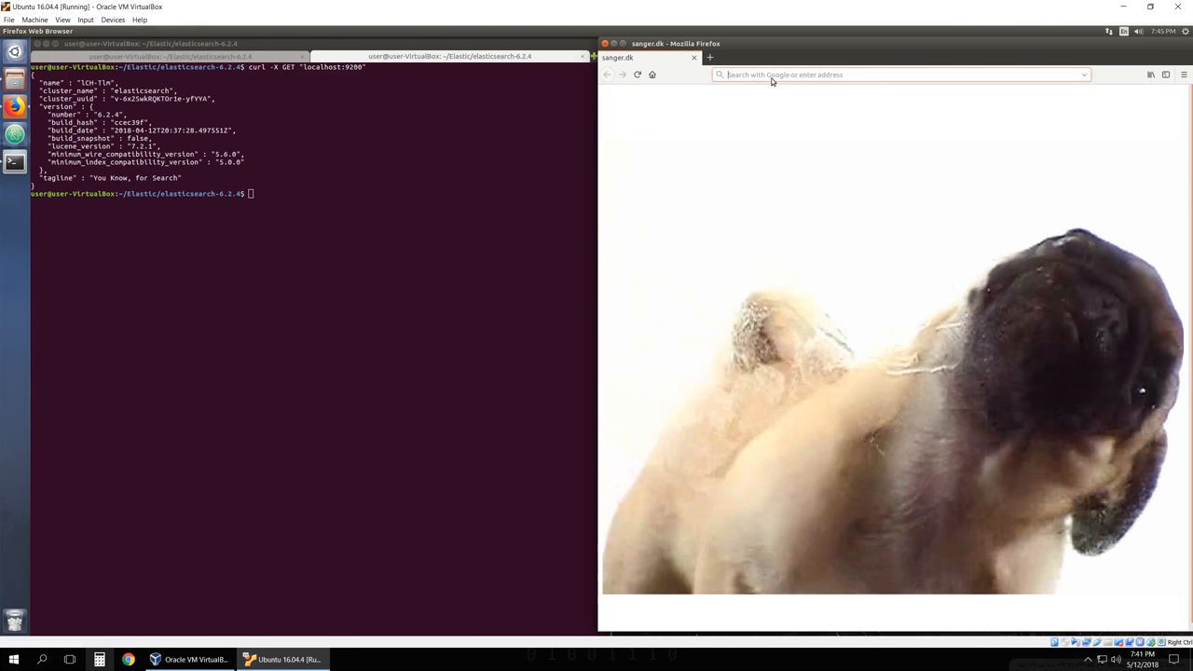
- Load localhost:9200 in the Firefox address bar to see Elasticsearch's response
{"action": "type", "text": "localhost:"}
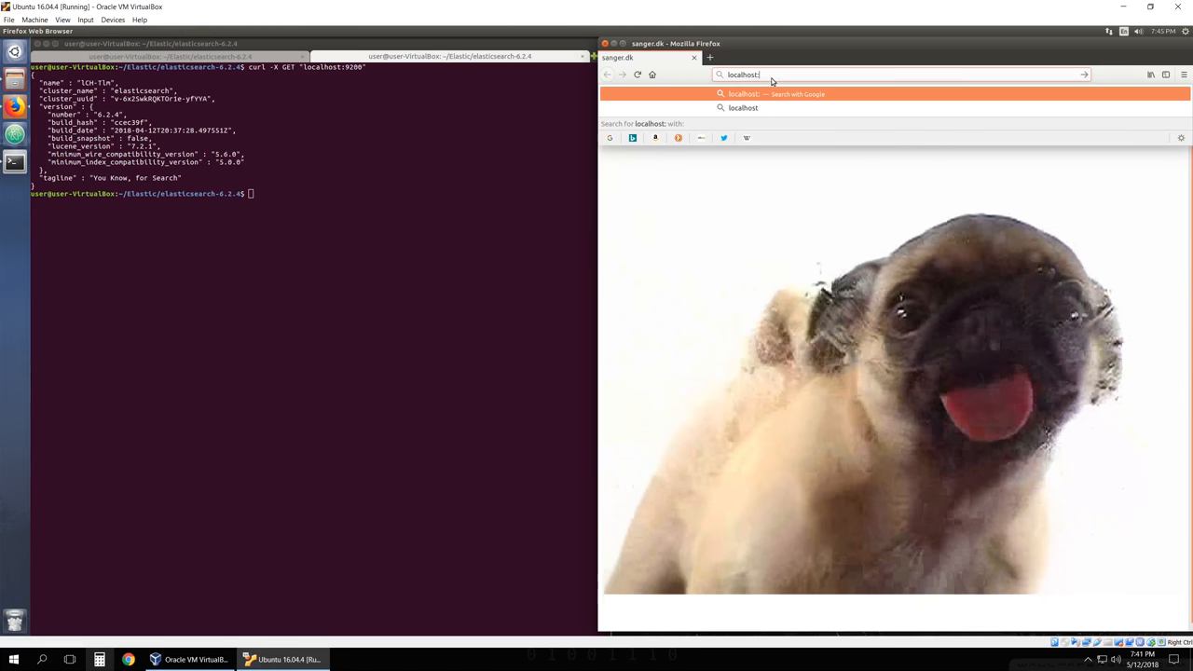
{"action": "key", "text": "Return"}
{"action": "type", "text": "cd kibana-6.2.4-linux-x86_64/"}
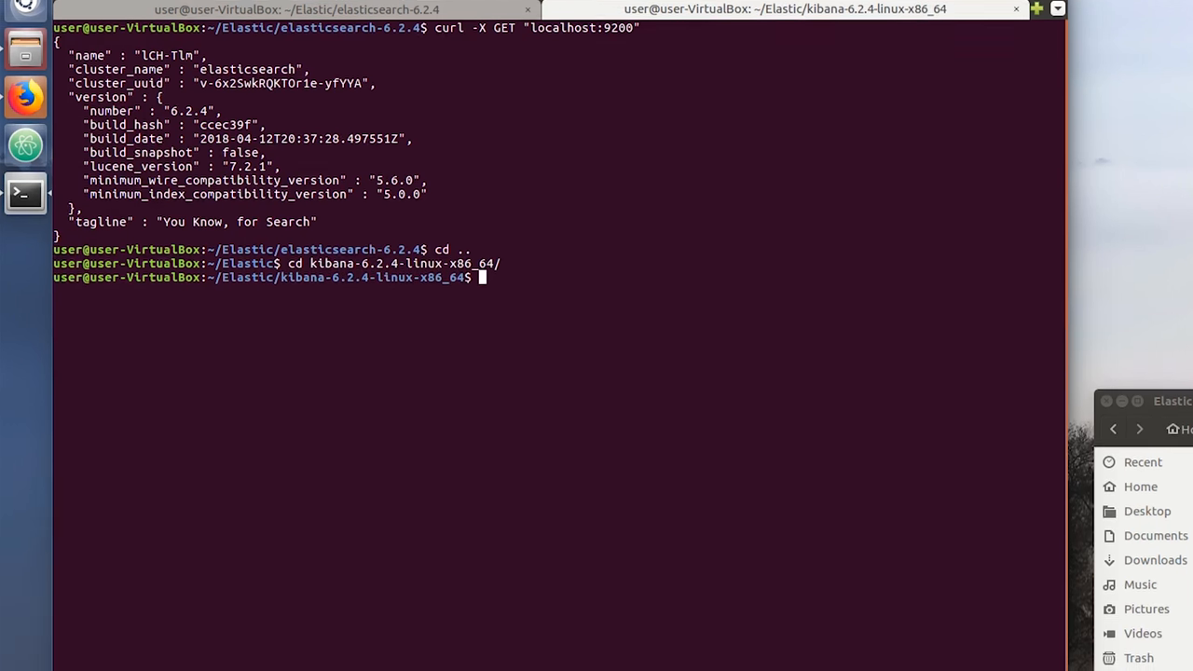
- Launch the Kibana server with ./bin/kibana so it serves on localhost:5601
{"action": "type", "text": "./b"}
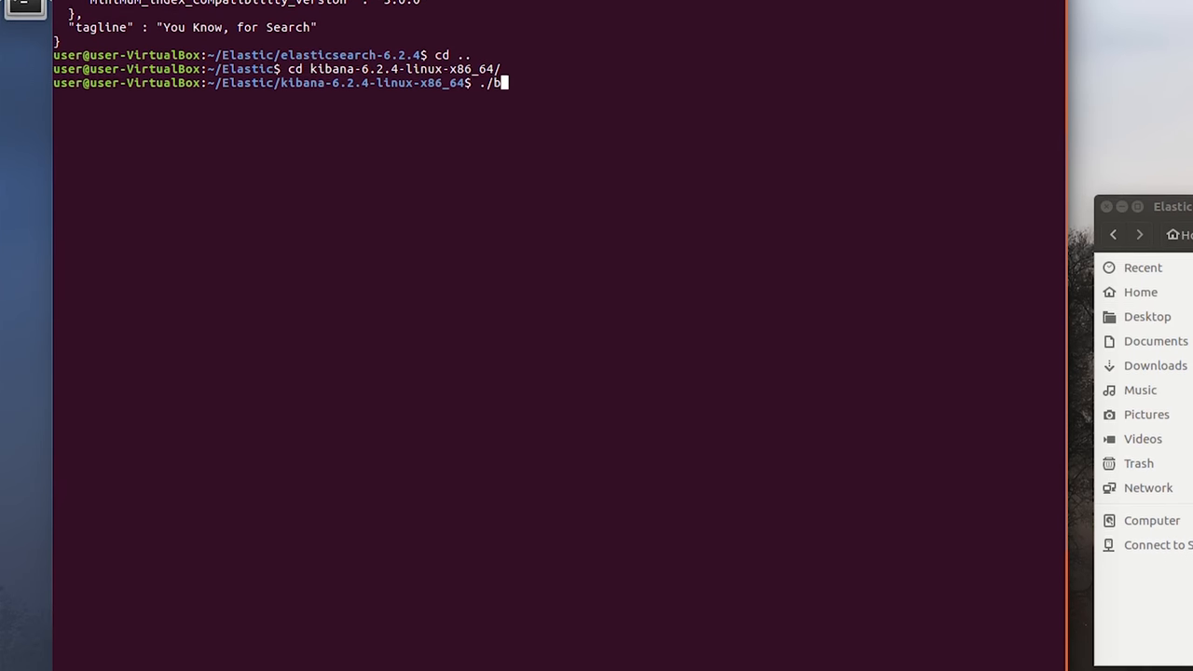
{"action": "type", "text": "in/kibana"}
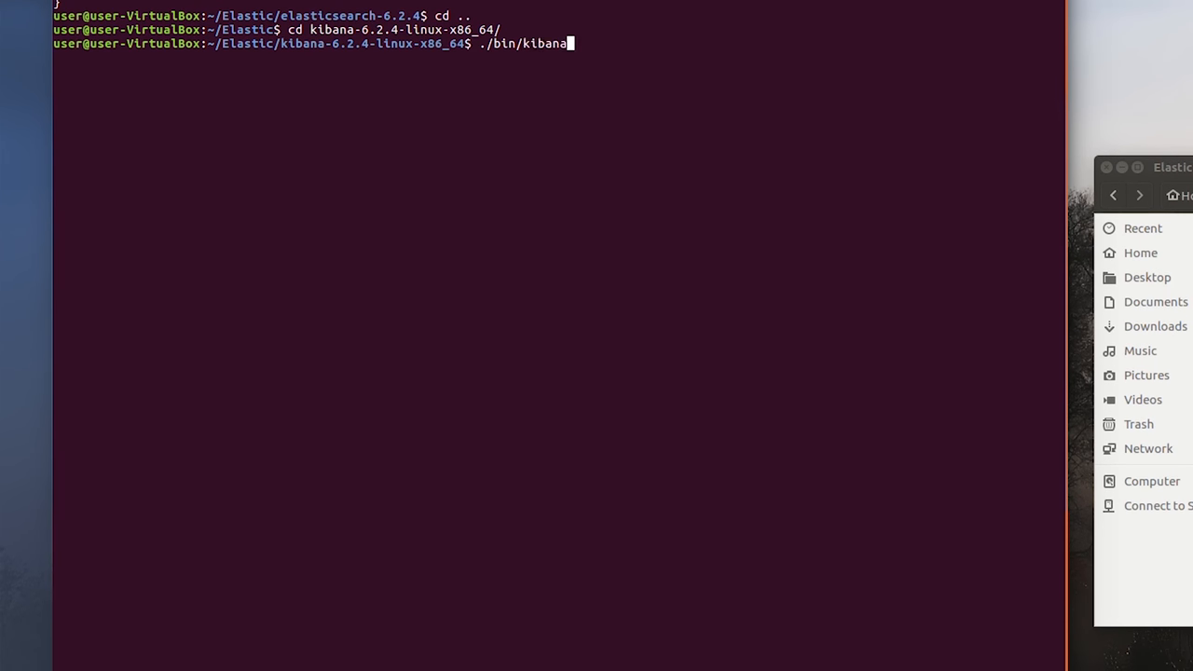
{"action": "key", "text": "Return"}
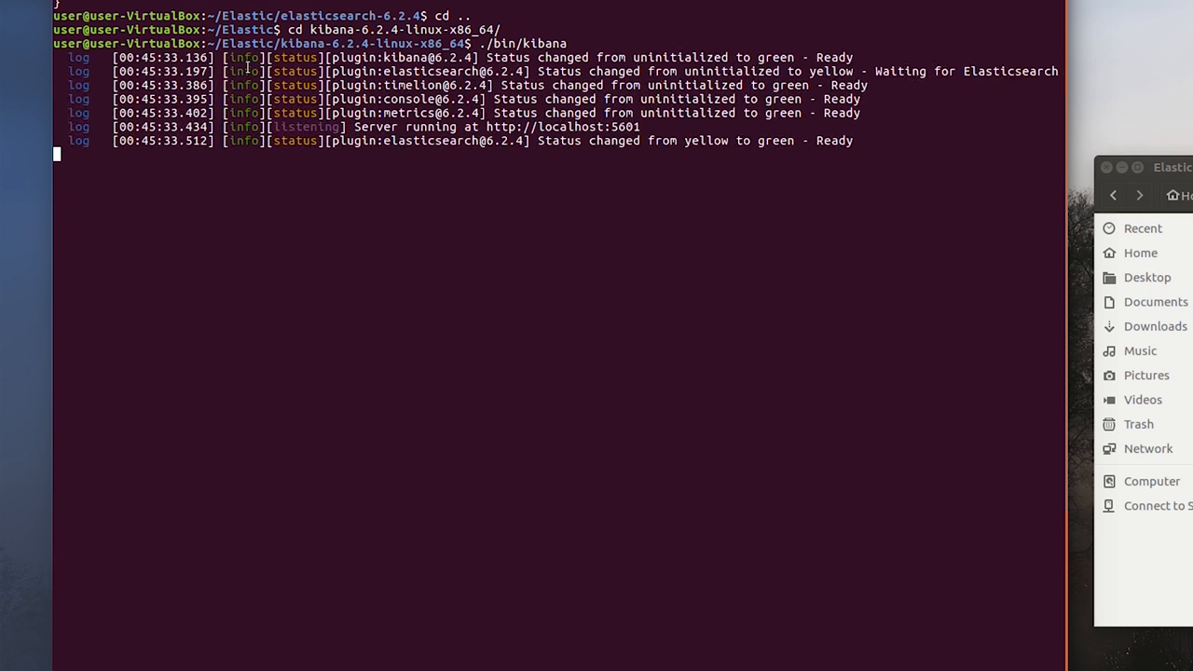
{"action": "mouse_move", "coordinate": [693, 74]}
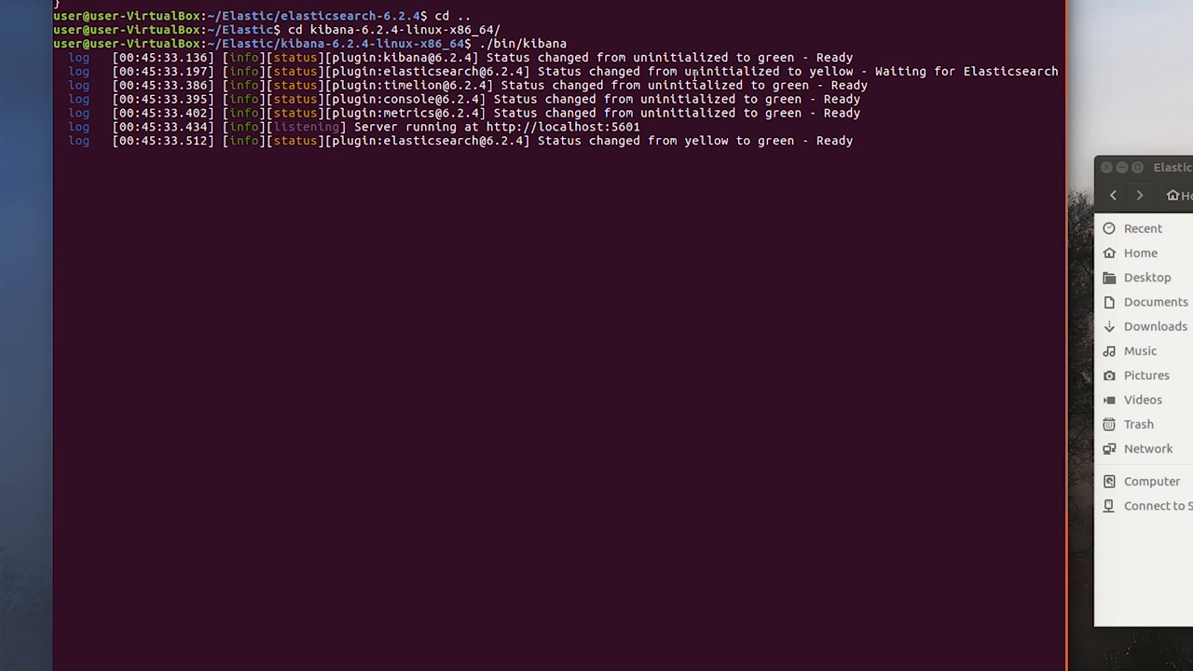
{"action": "mouse_move", "coordinate": [411, 134]}
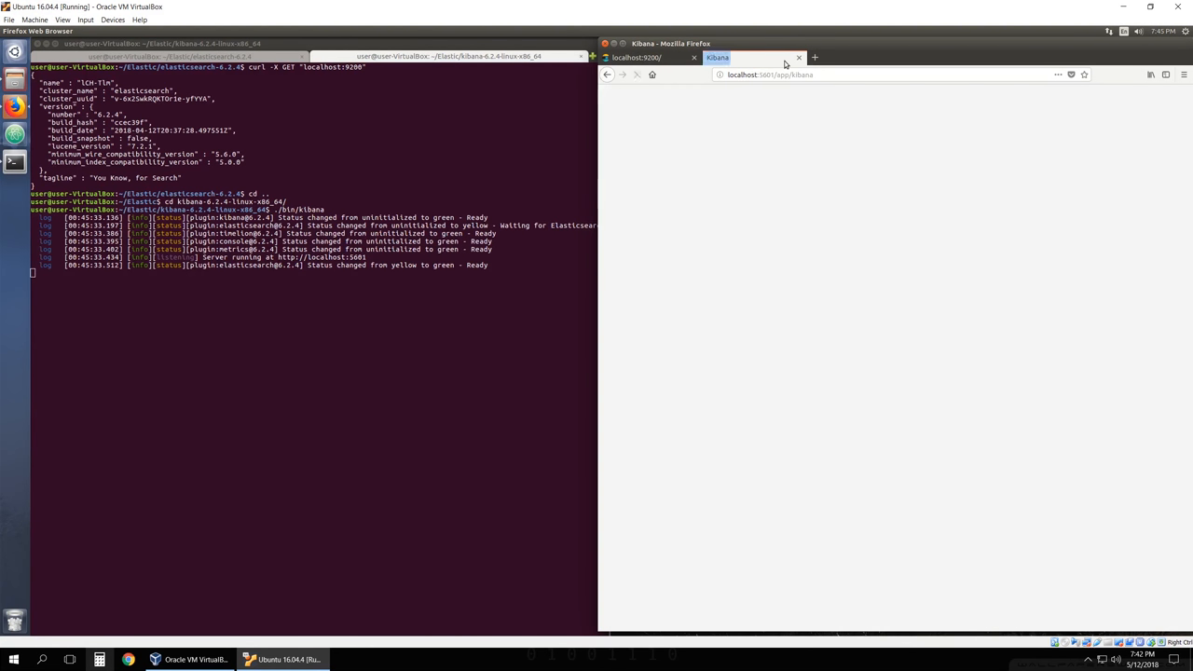
- Open Kibana at localhost:5601 in a new Firefox tab
{"action": "left_click", "coordinate": [653, 74]}
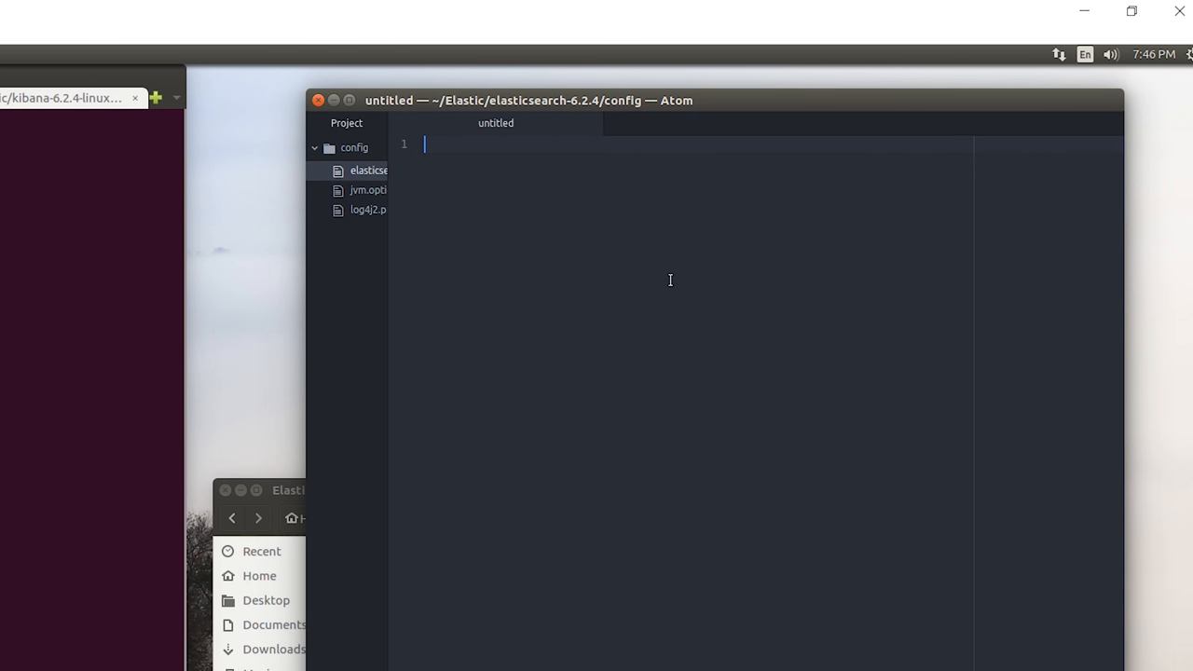
- Write input { heartbeat { interval => 10 type => "heartbeat" } } in the new Atom file
{"action": "type", "text": "in"}
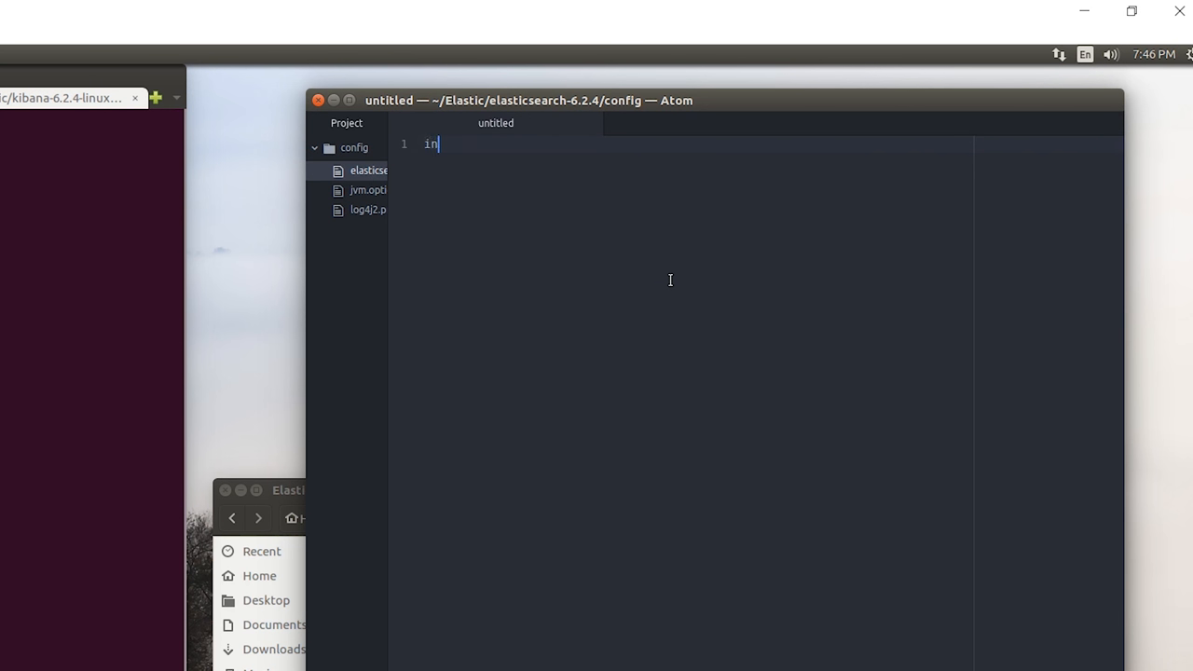
{"action": "type", "text": "put{"}
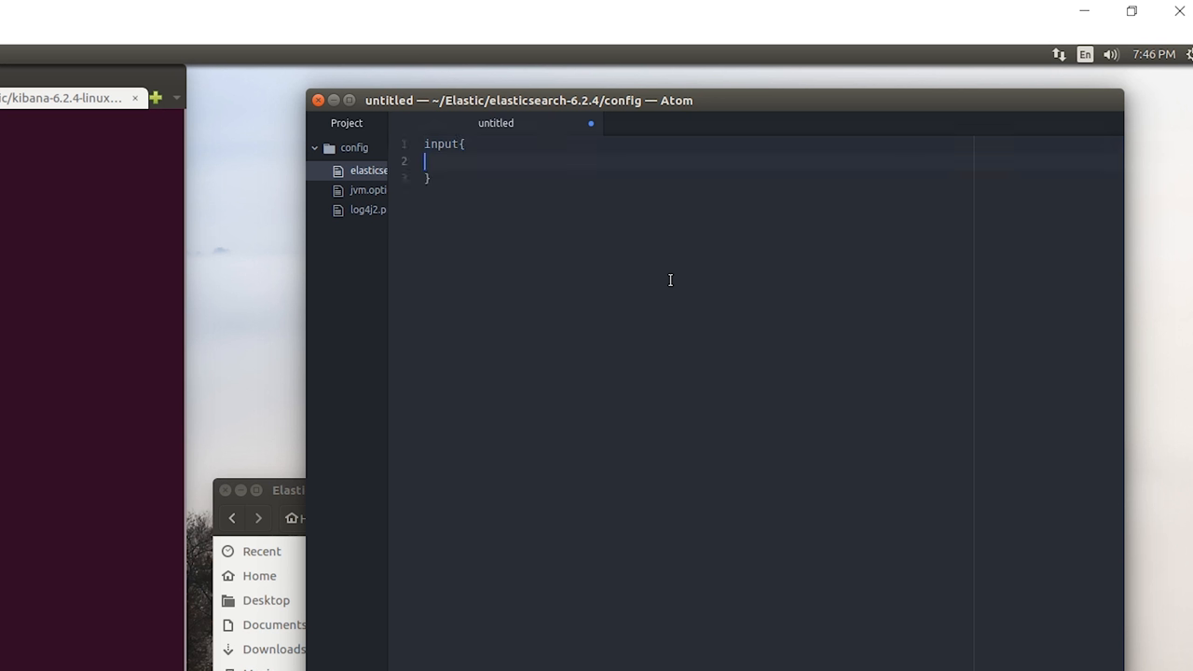
{"action": "type", "text": "heartbeat{"}
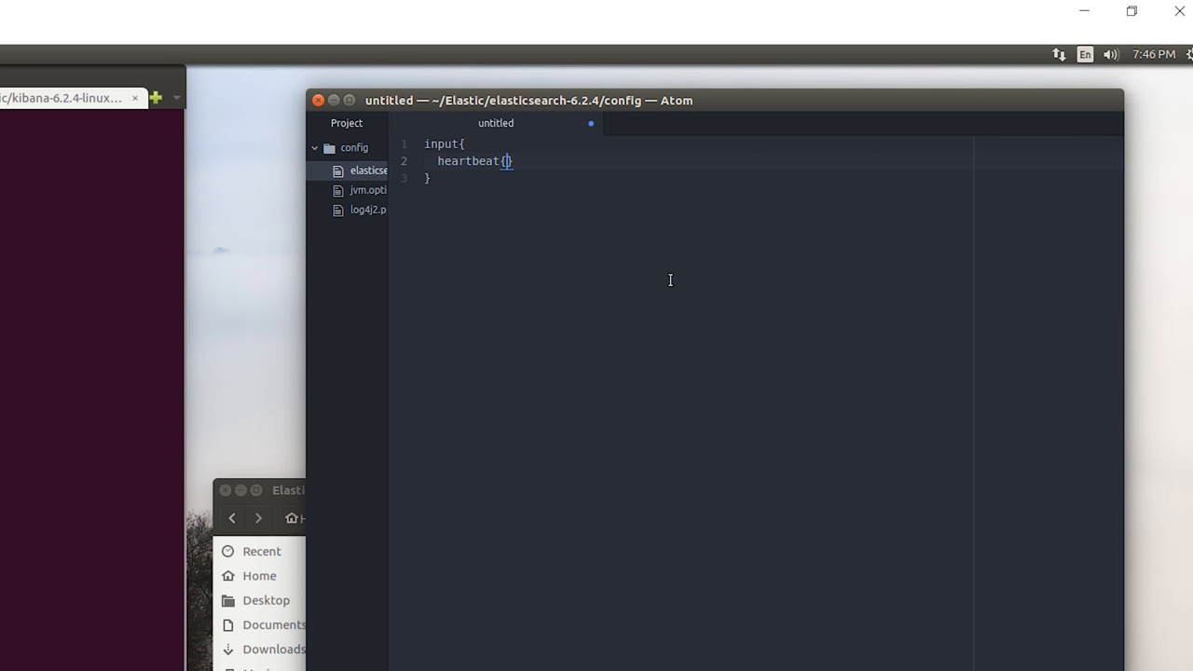
{"action": "type", "text": "inter"}
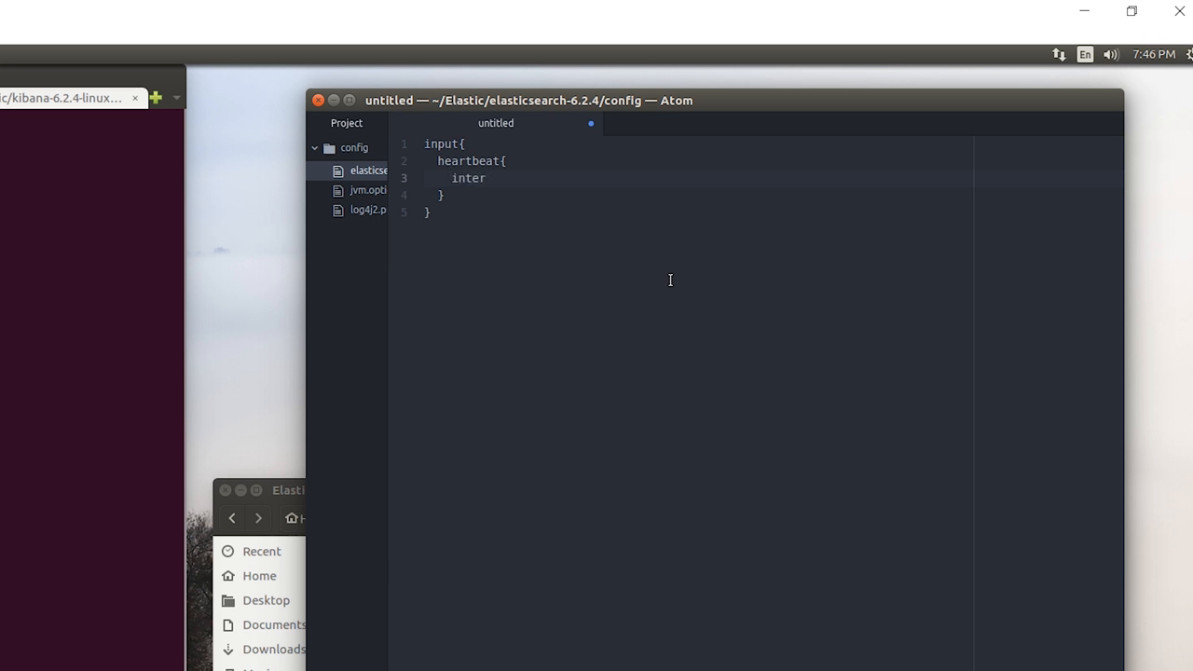
{"action": "type", "text": "val"}
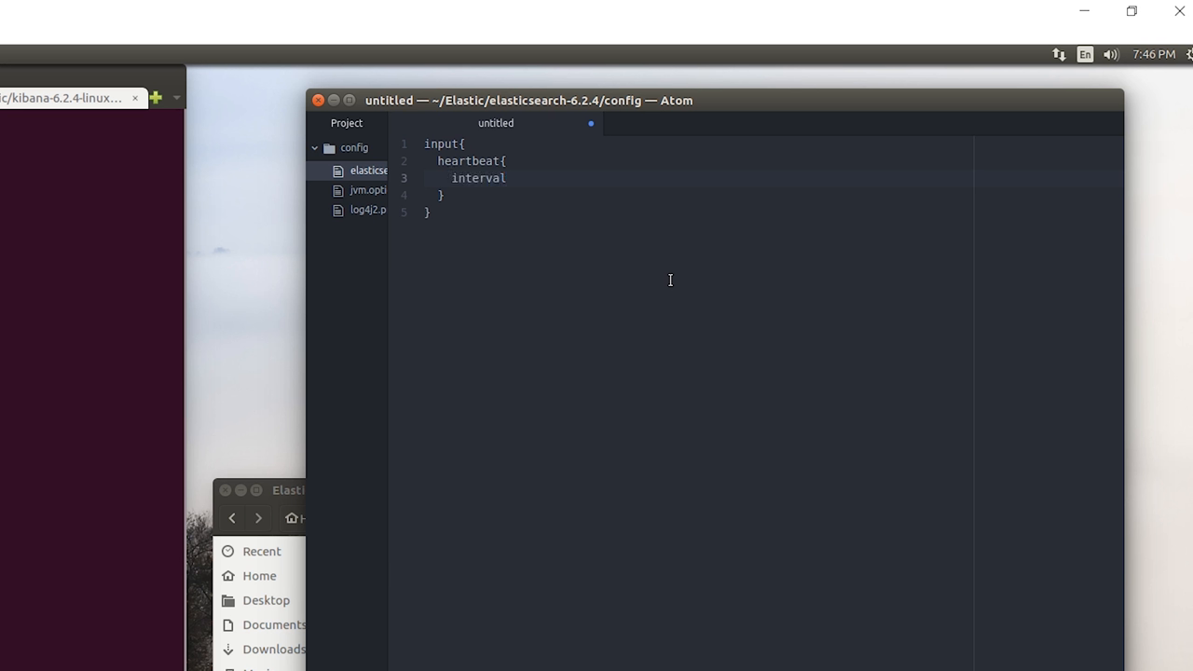
{"action": "type", "text": "=> 10"}
{"action": "type", "text": "type ="}
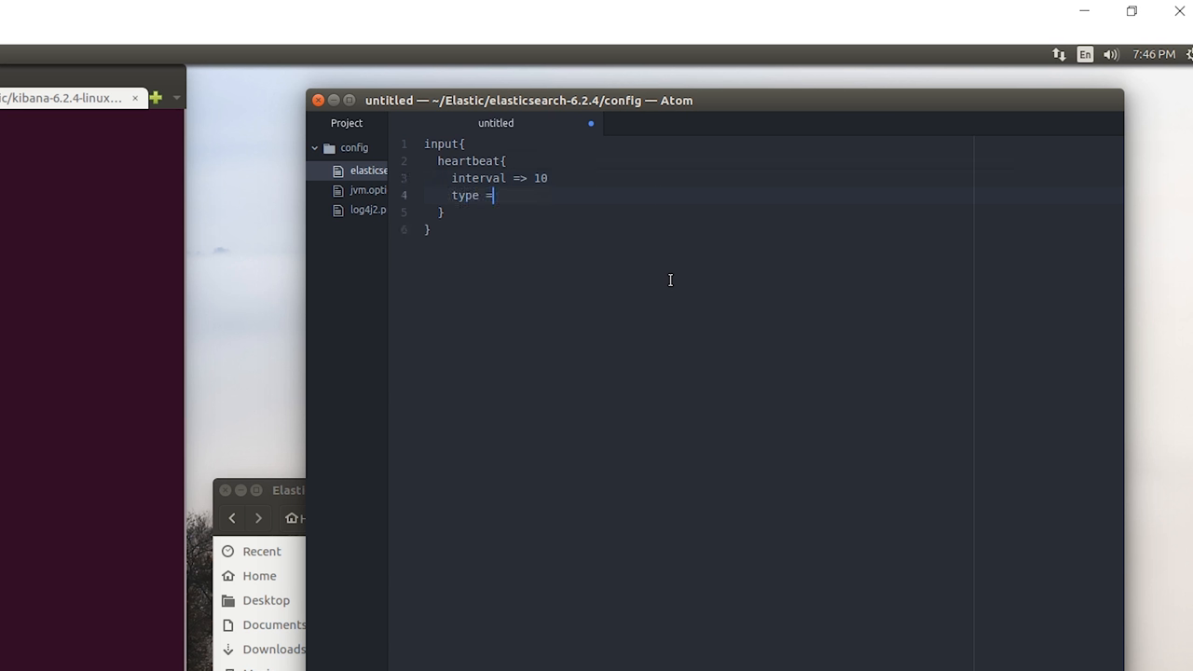
{"action": "type", "text": "> \"hear\""}
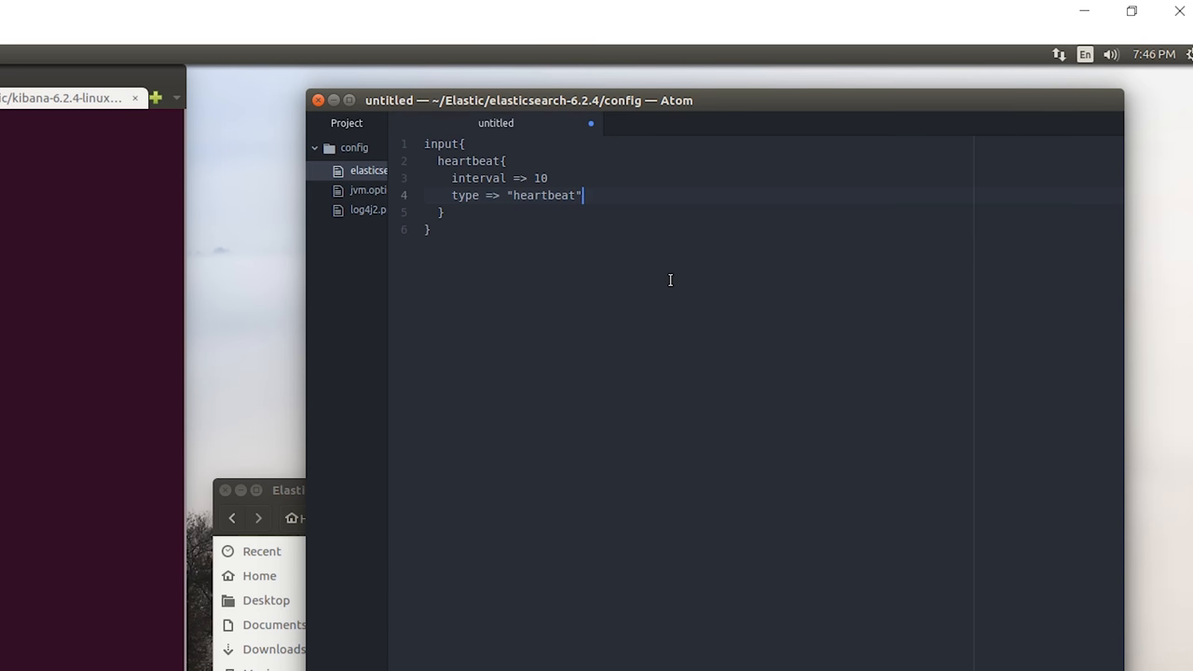
{"action": "key", "text": "enter"}
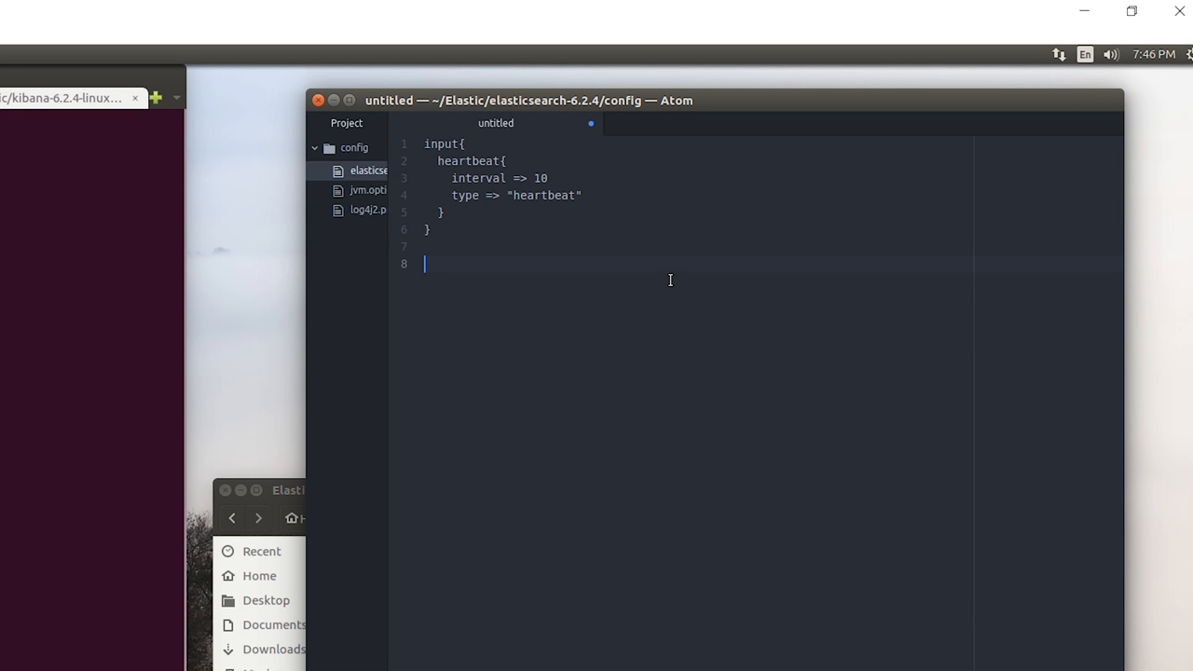
- Add output{ stdout{ codec => rubydebug } } after the input block
{"action": "type", "text": "output{"}
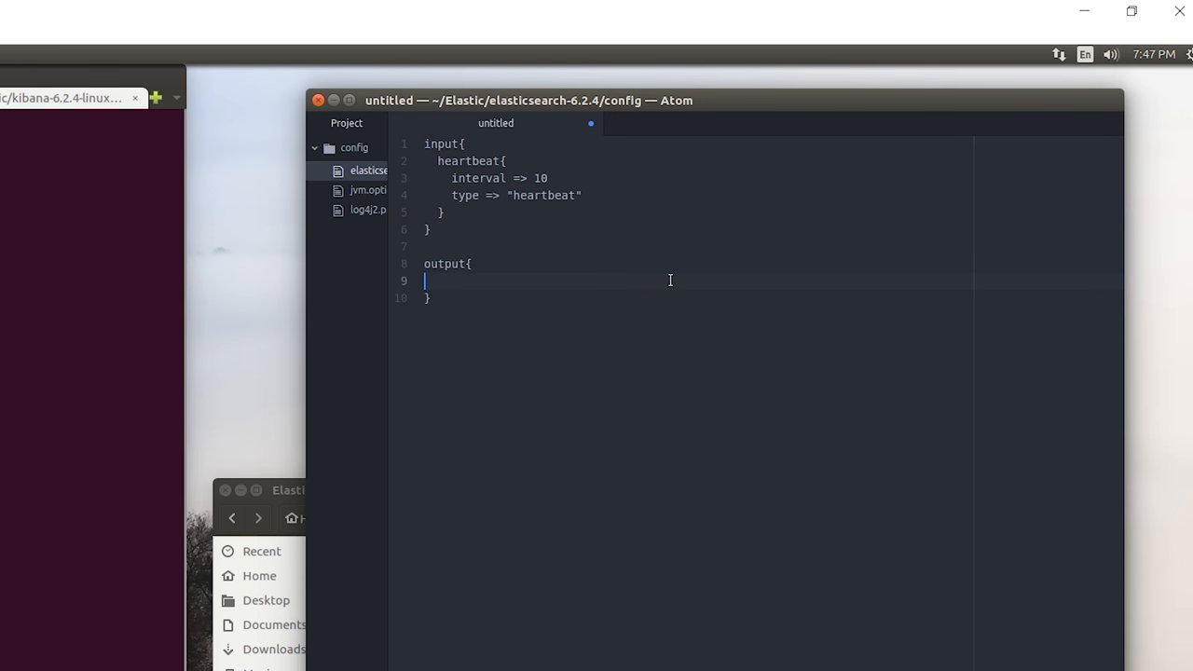
{"action": "type", "text": "stdout{"}
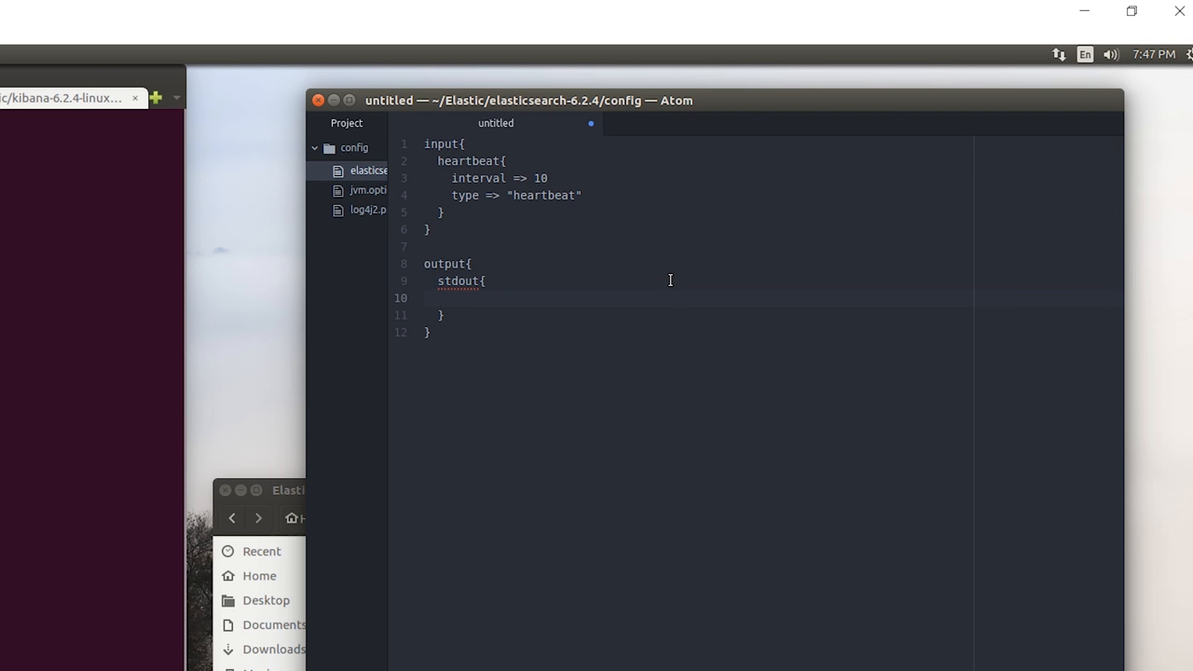
{"action": "type", "text": "codec"}
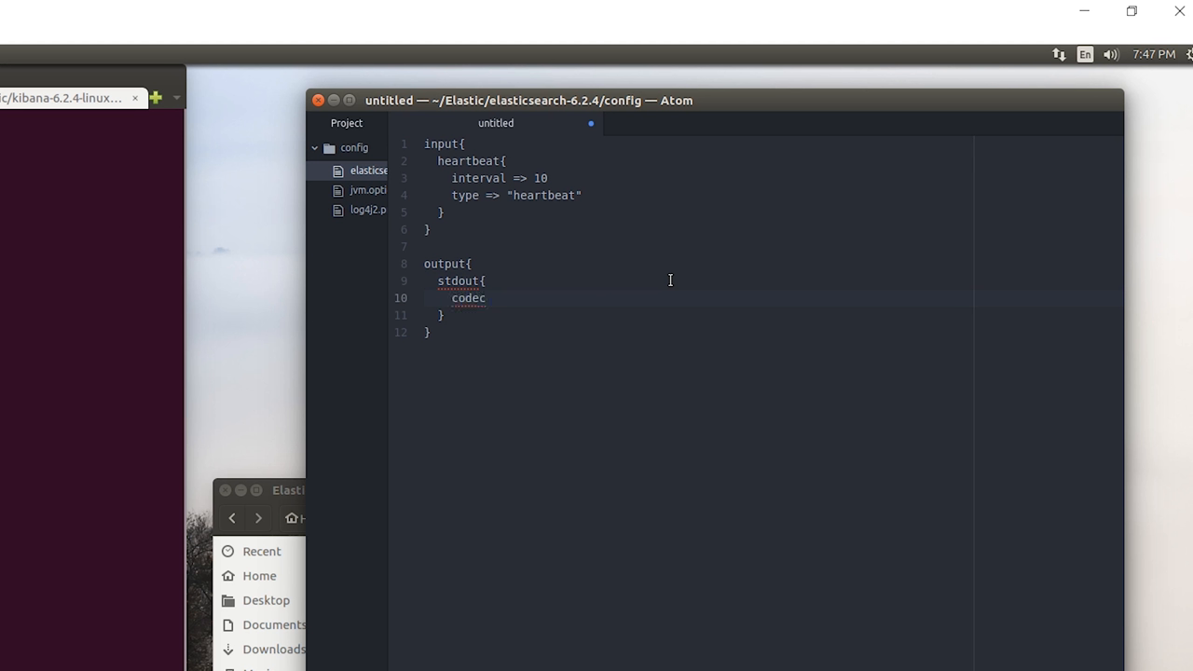
{"action": "type", "text": "=> ruby"}
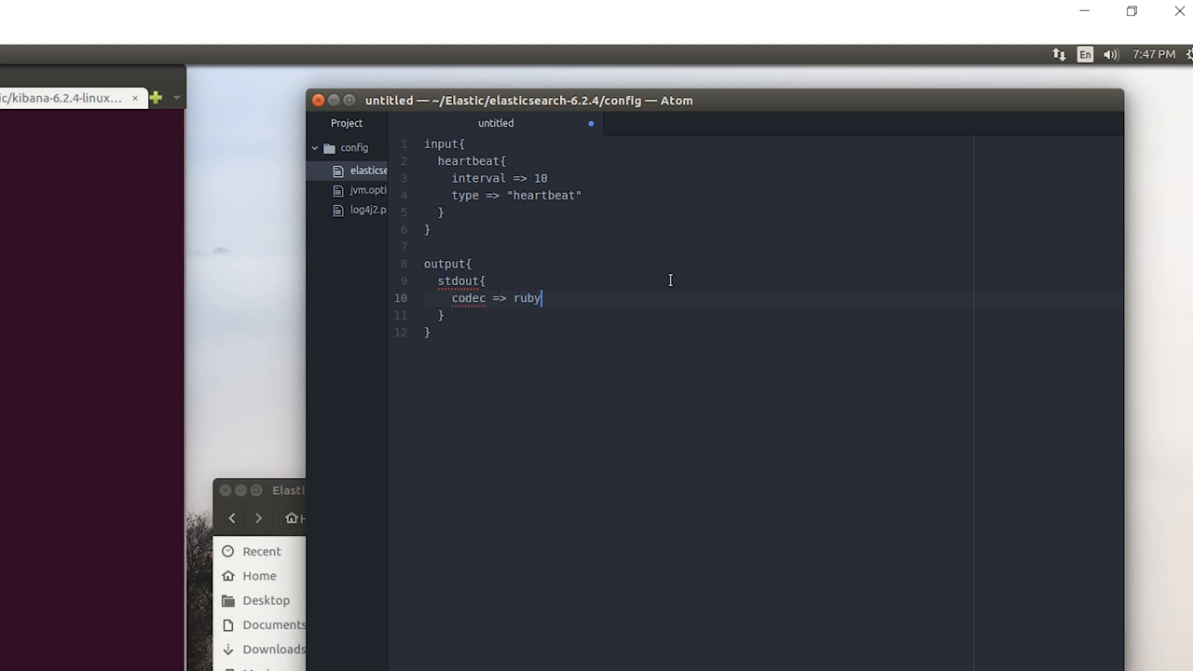
{"action": "type", "text": "debug"}
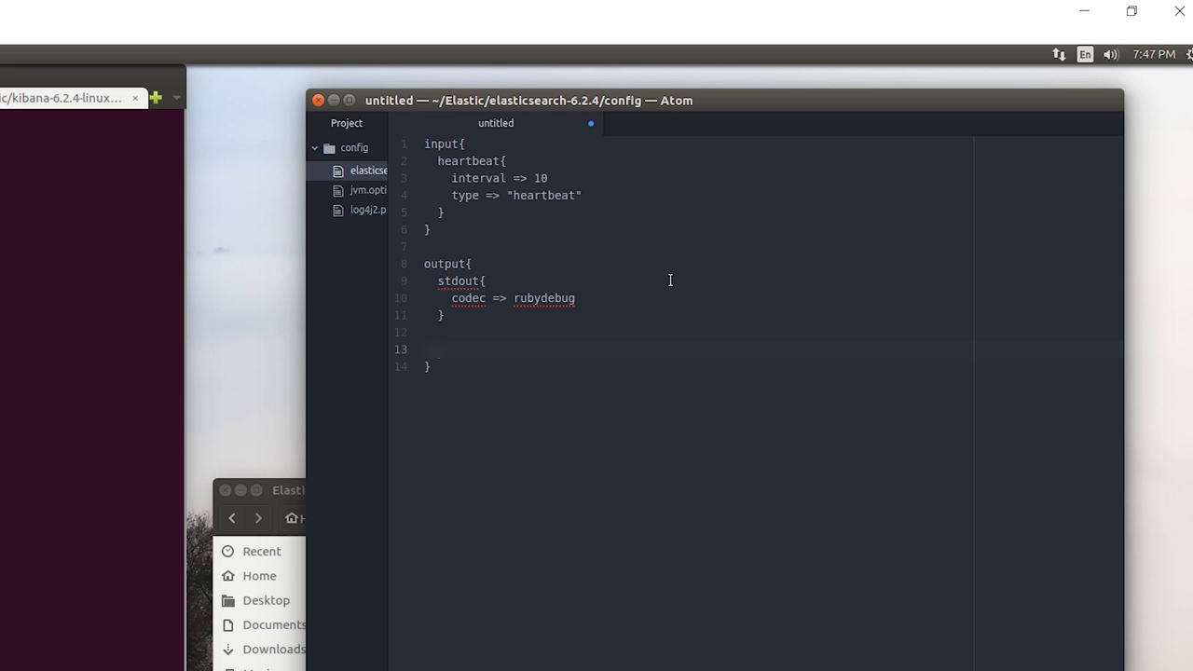
- Add an elasticsearch output with hosts => ["localhost:9200"], correcting the host typo
{"action": "type", "text": "e"}
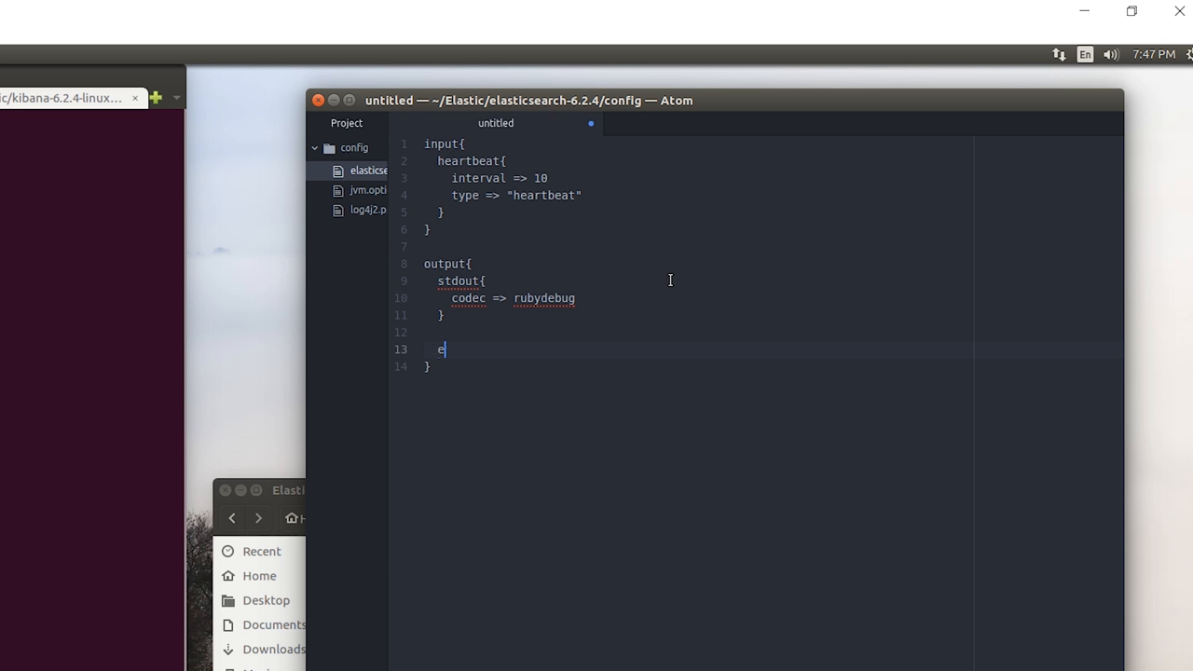
{"action": "type", "text": "lasticsearch"}
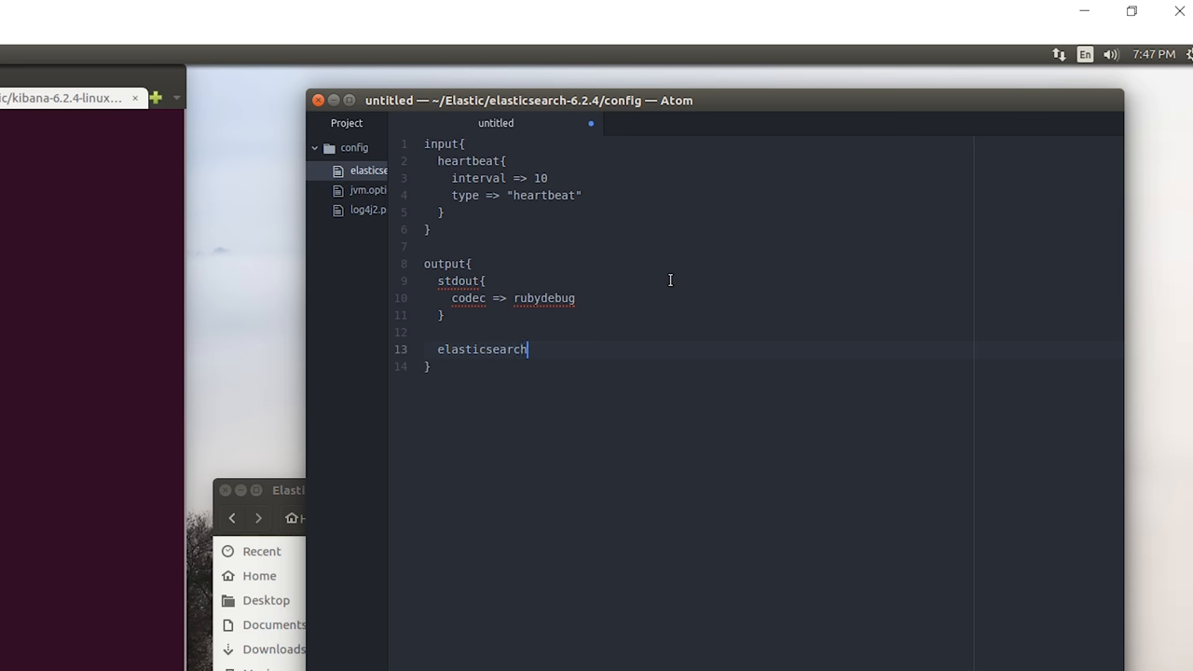
{"action": "type", "text": "{"}
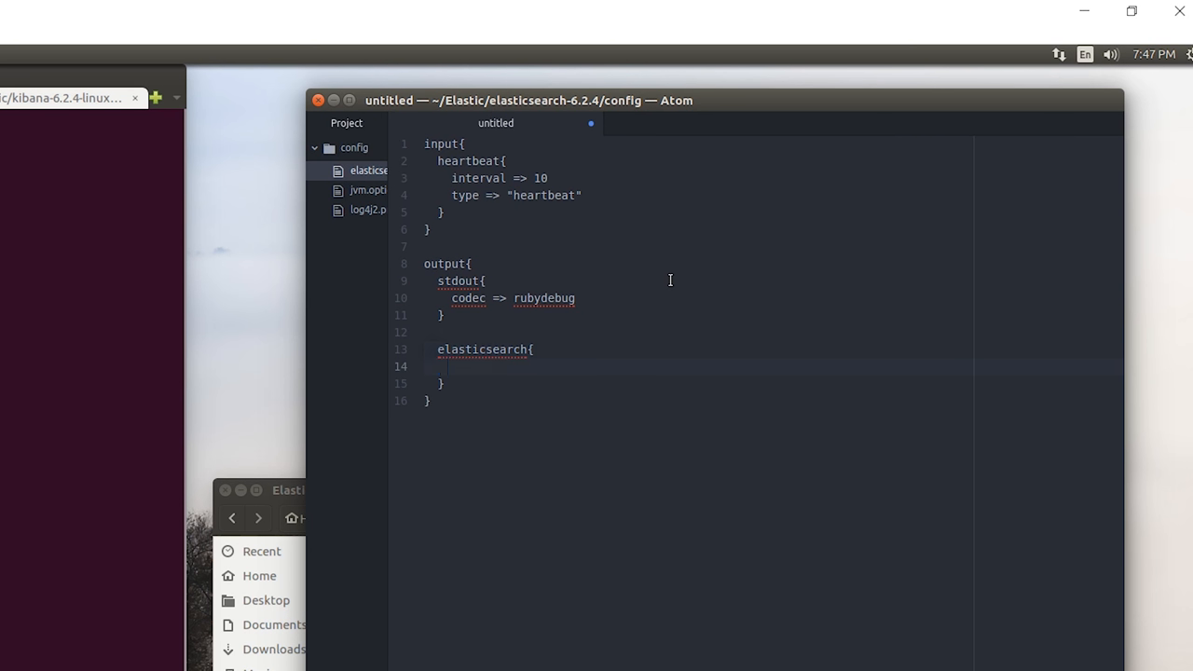
{"action": "type", "text": "host ="}
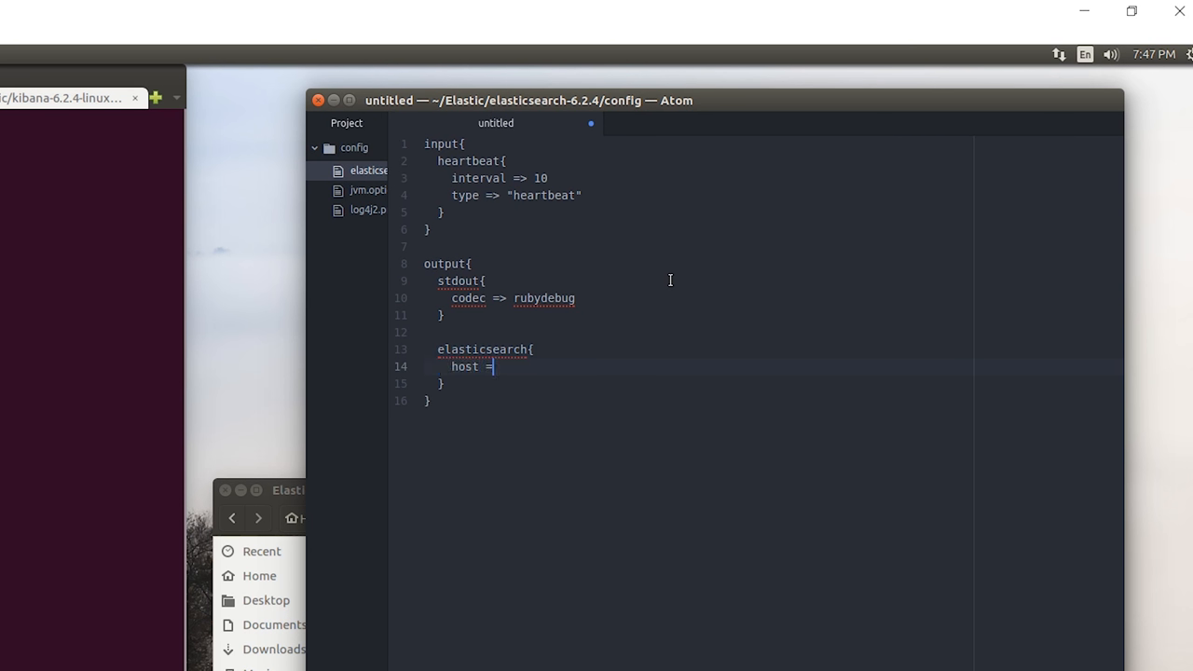
{"action": "type", "text": "> []"}
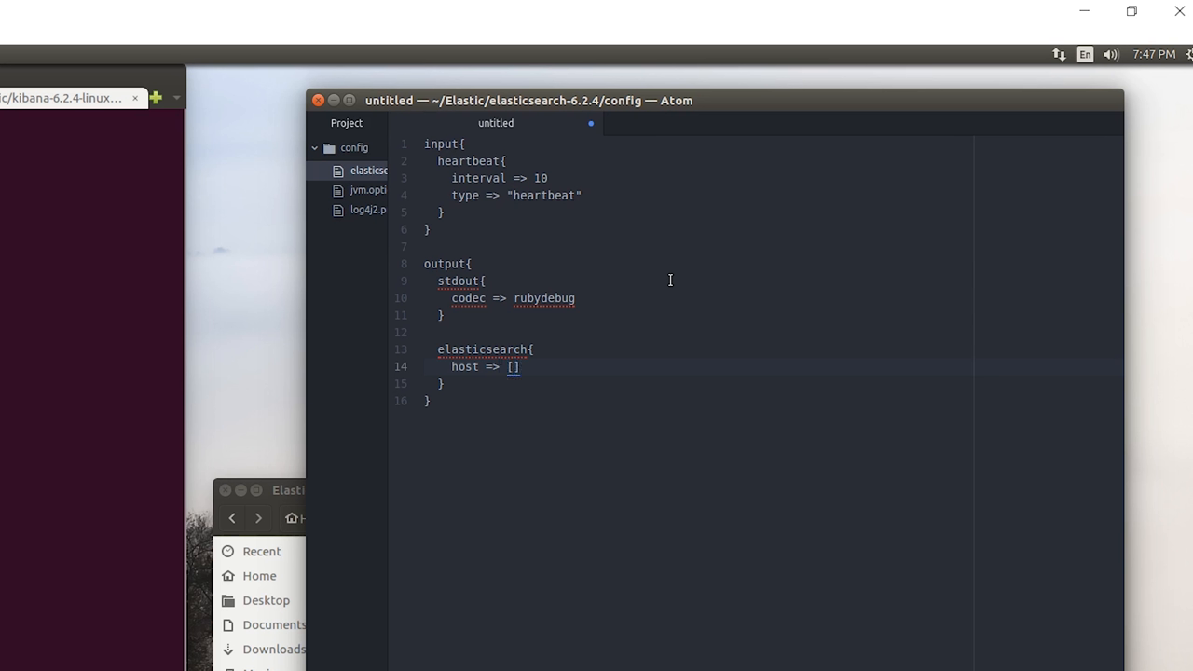
{"action": "type", "text": "s"}
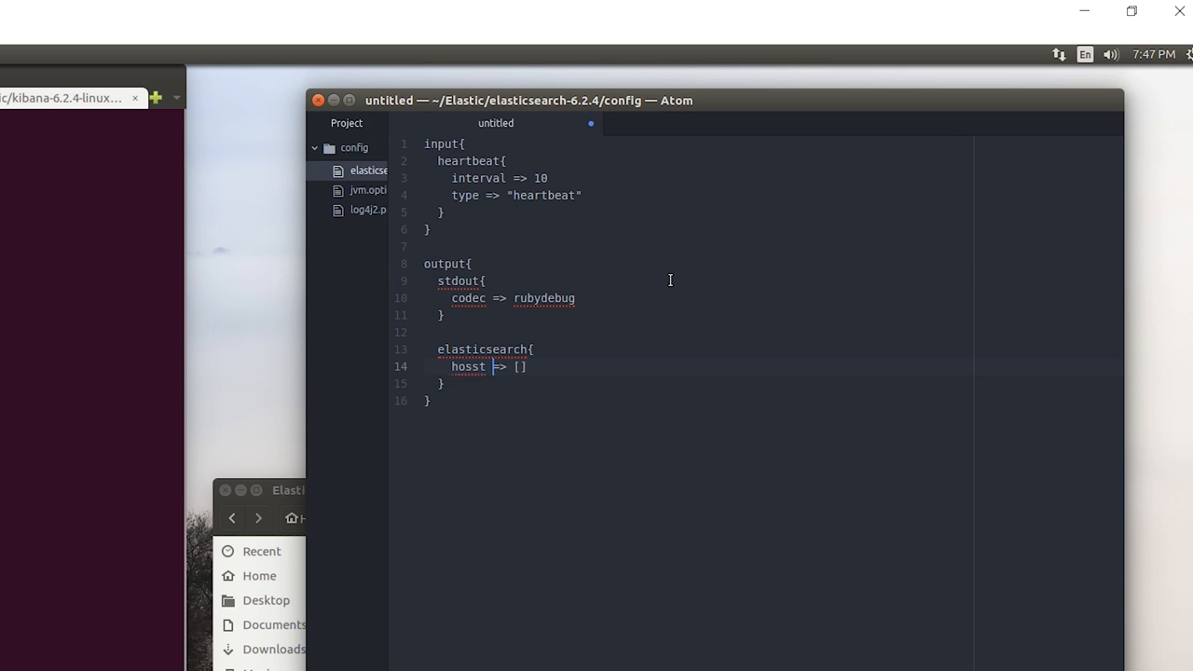
{"action": "key", "text": "BackSpace"}
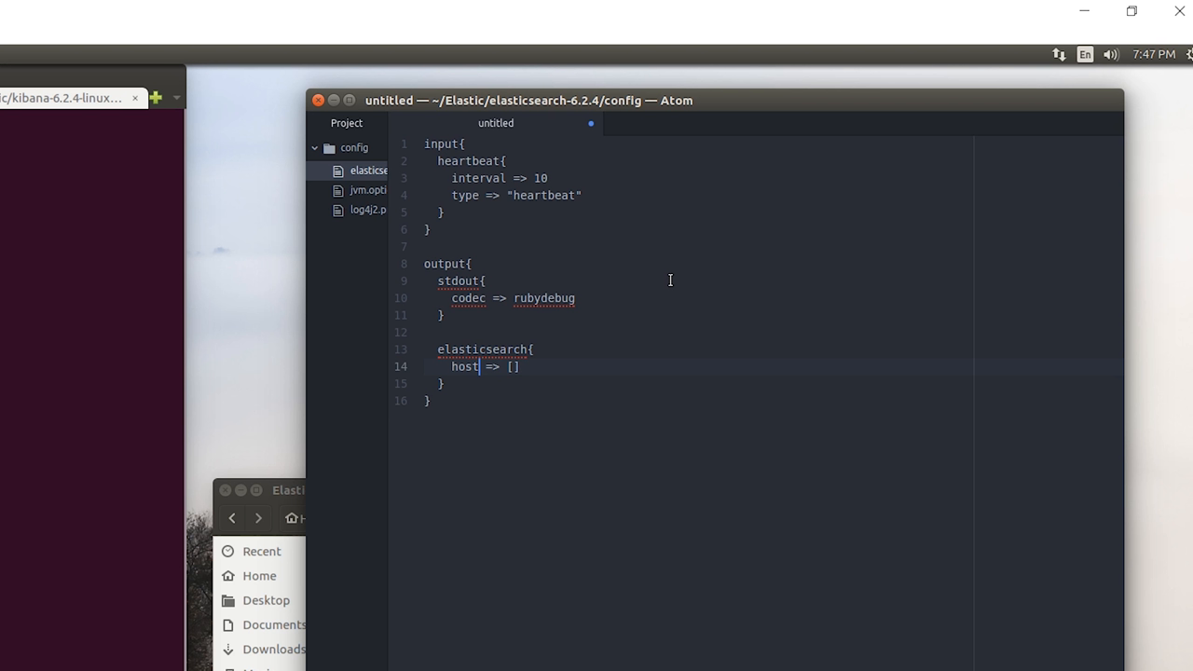
{"action": "type", "text": "s"}
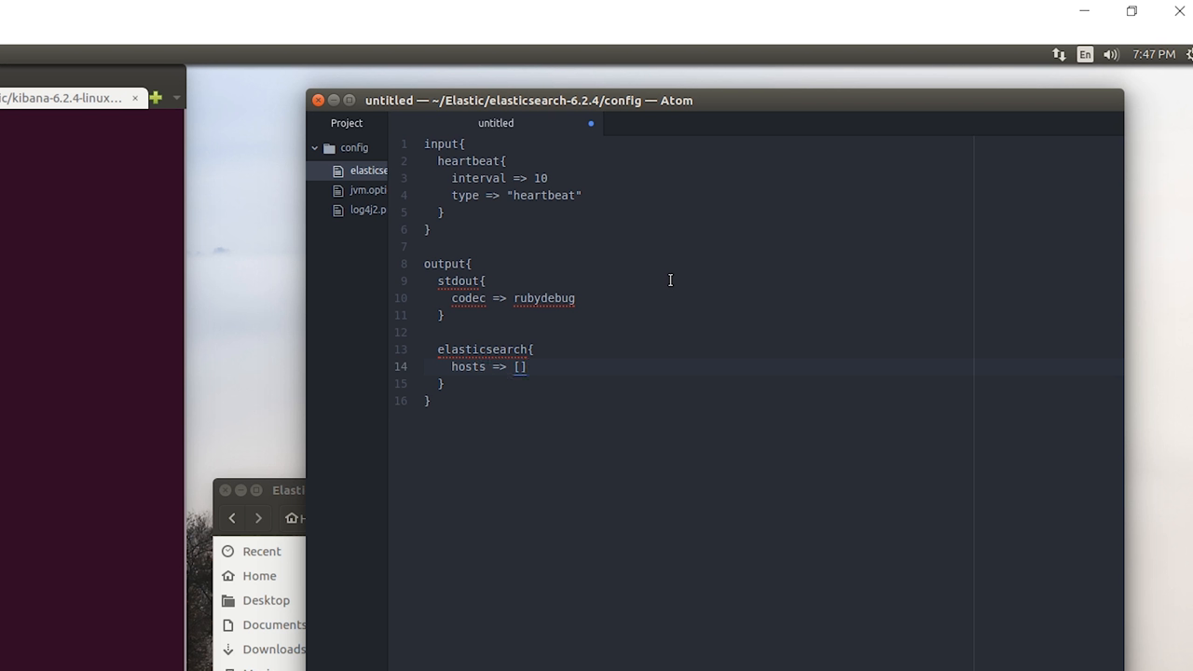
{"action": "type", "text": "\"localhost\""}
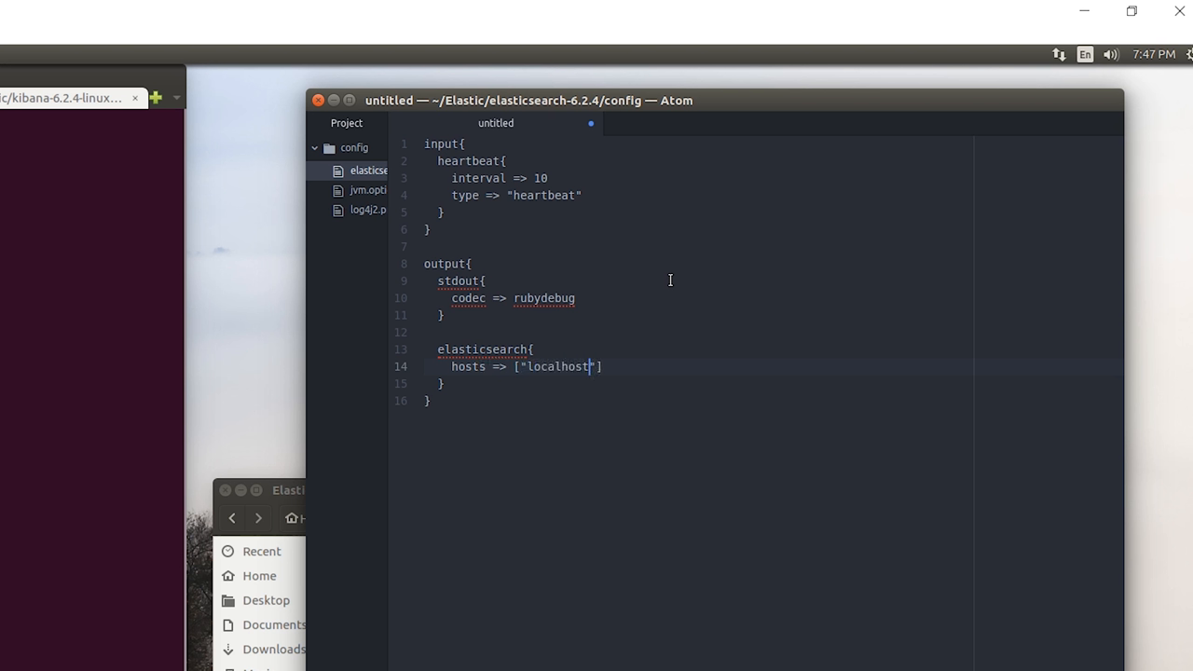
{"action": "type", "text": ":9200"}
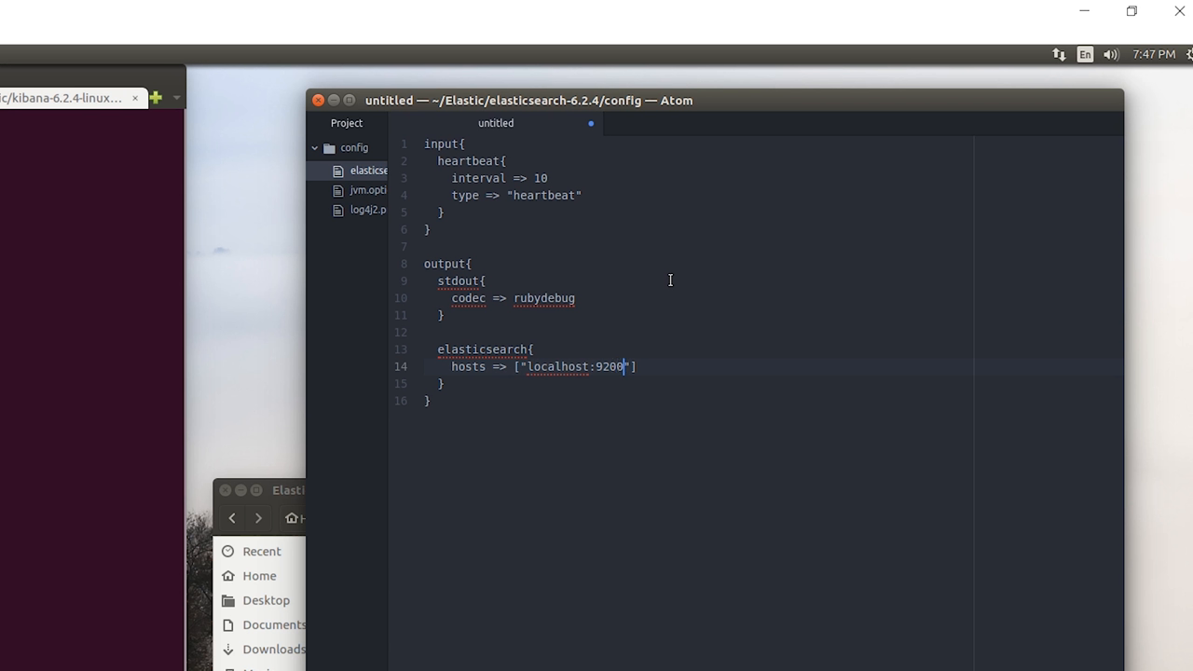
{"action": "key", "text": "Return"}
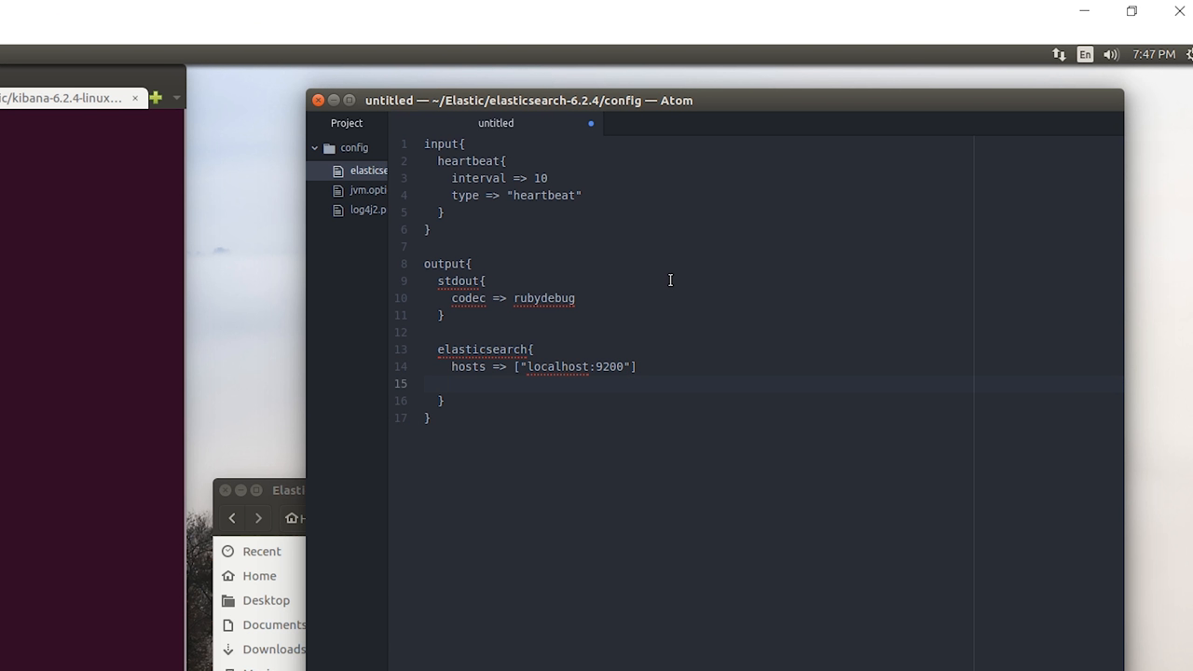
- Set the elasticsearch output's index => "pulse"
{"action": "type", "text": "index =>"}
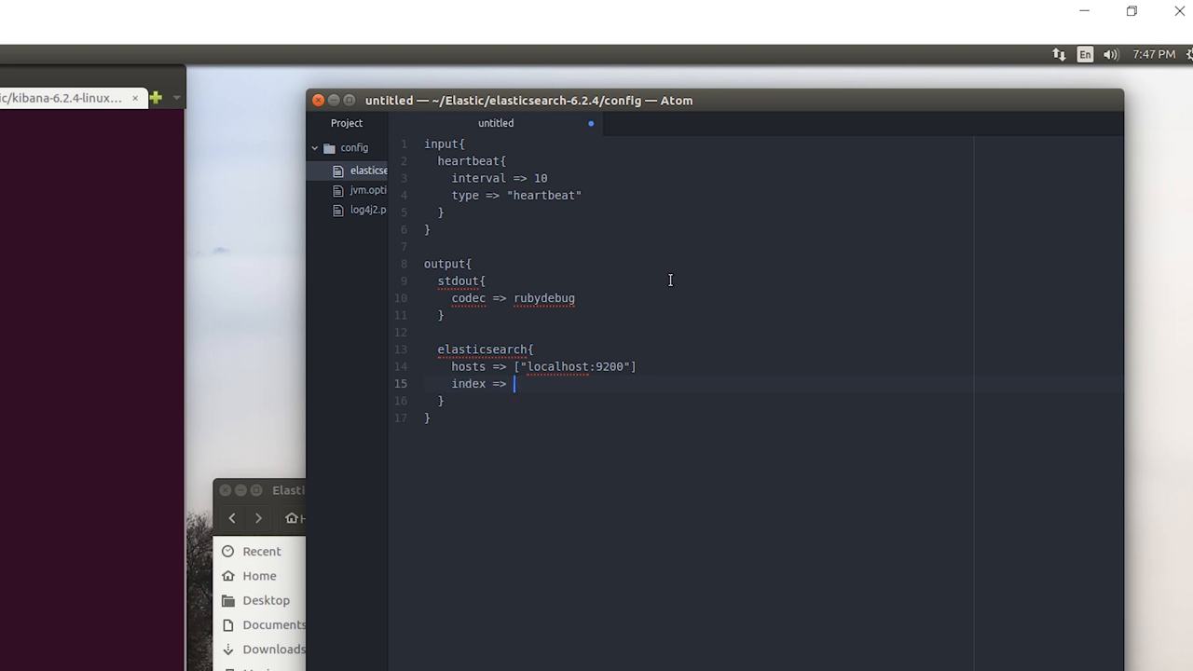
{"action": "type", "text": "\"pulse\""}
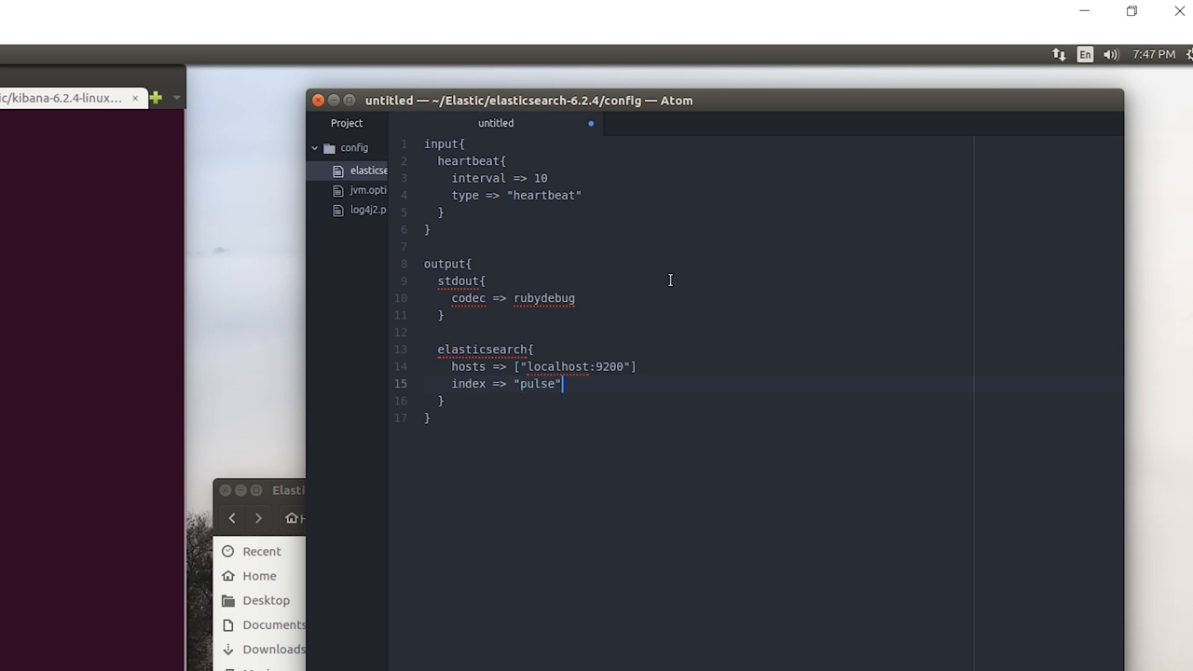
- Save the untitled config as myConfig.conf inside Elastic/logstash-6.2.4
{"action": "key", "text": "ctrl+s"}
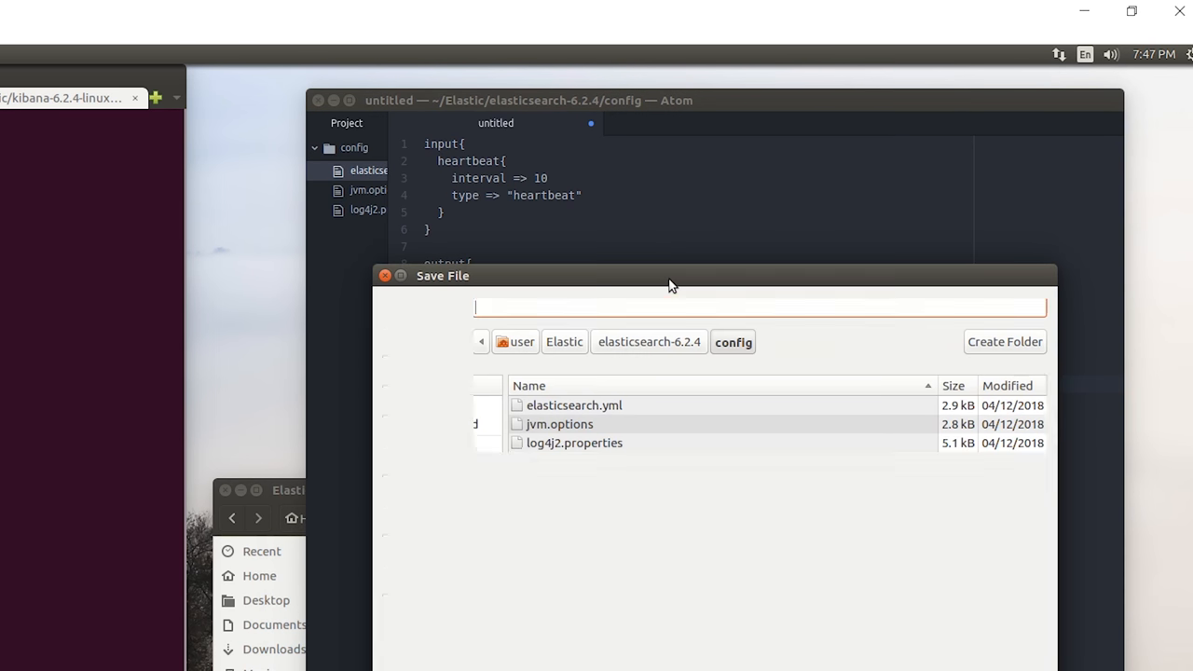
{"action": "left_click", "coordinate": [563, 341]}
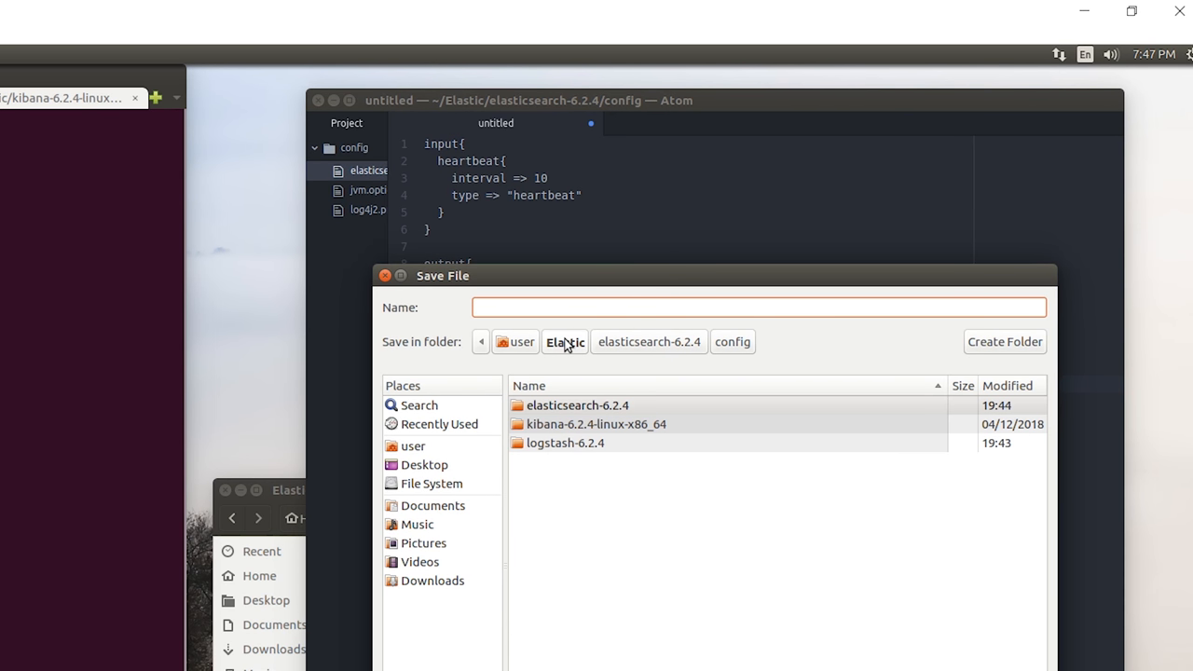
{"action": "double_click", "coordinate": [565, 444]}
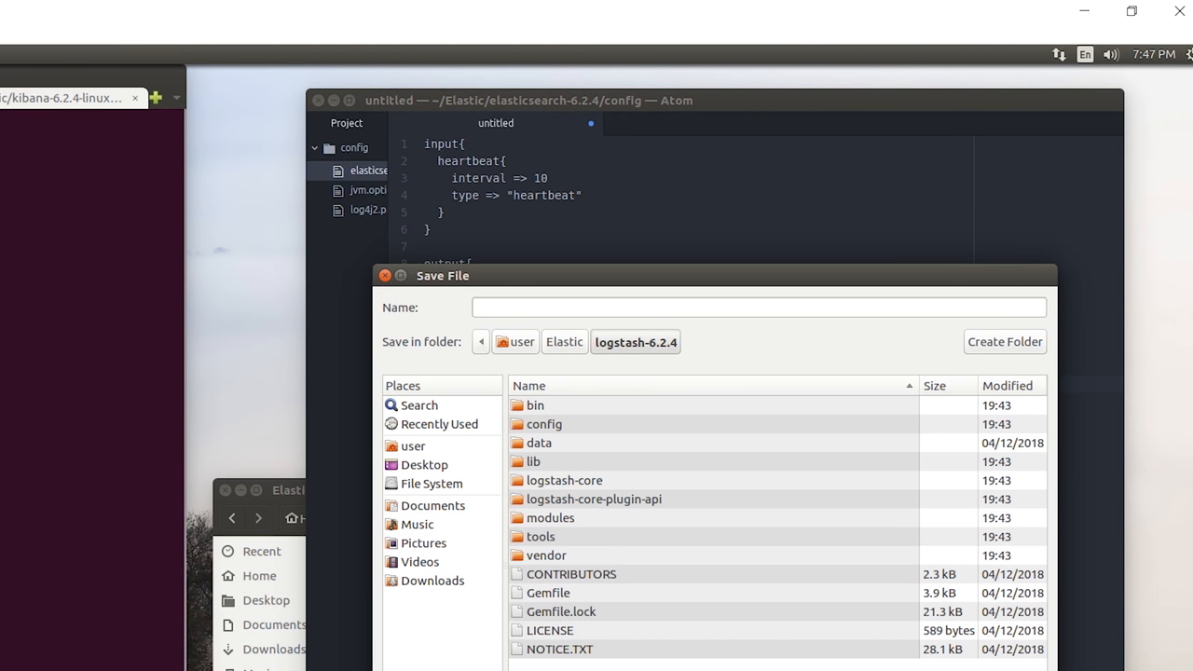
{"action": "left_click", "coordinate": [759, 308]}
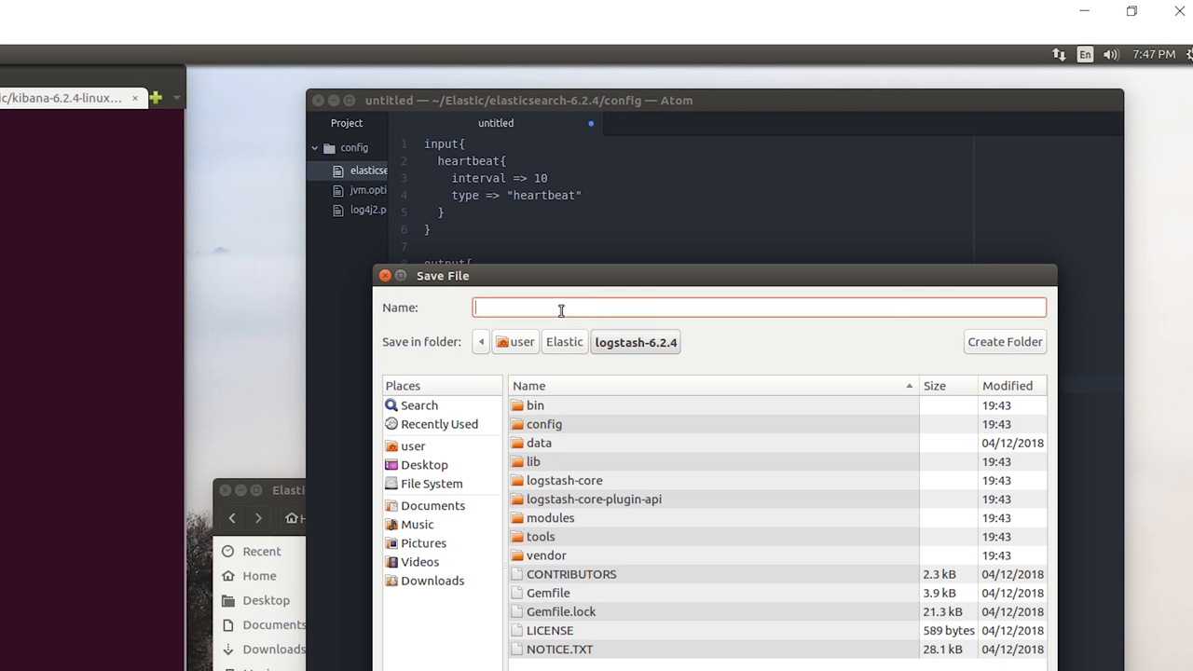
{"action": "type", "text": "myConfig"}
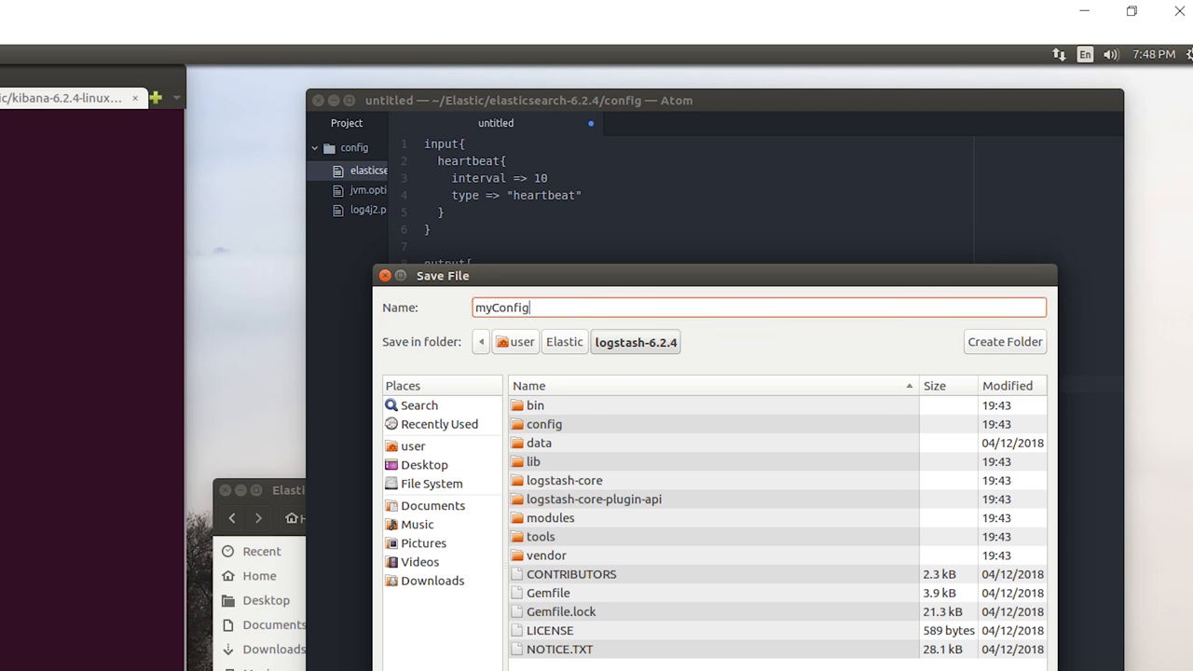
{"action": "type", "text": ".conf"}
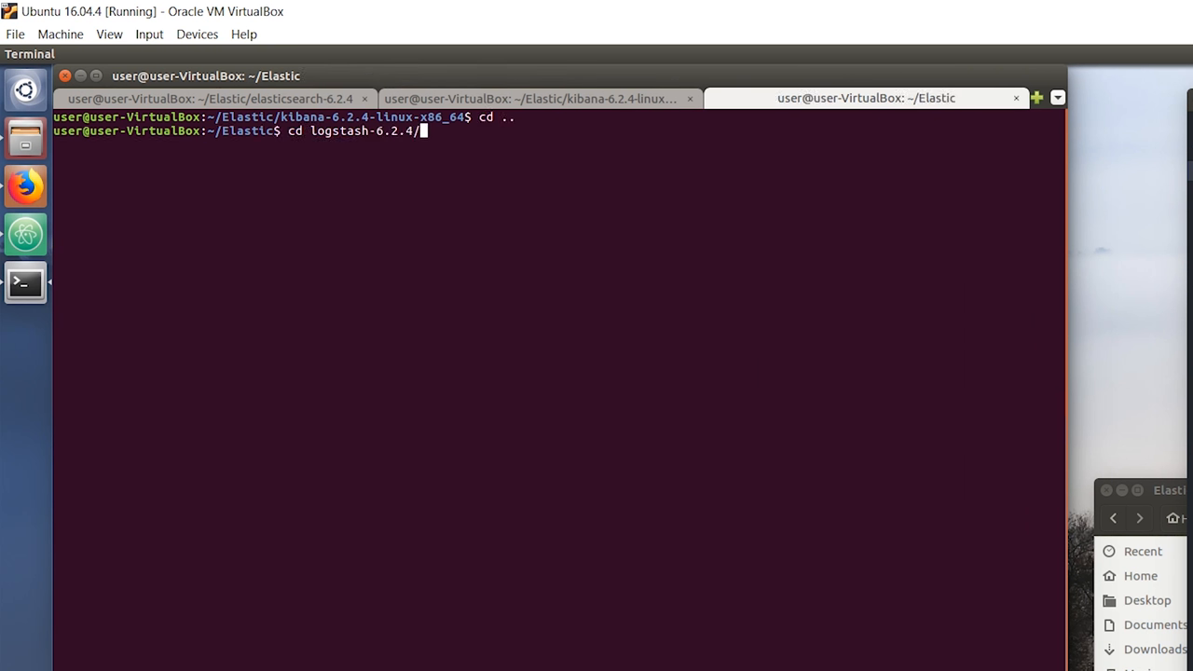
- From logstash-6.2.4, run ./bin/logstash -f myConfig.conf to start Logstash
{"action": "key", "text": "Return"}
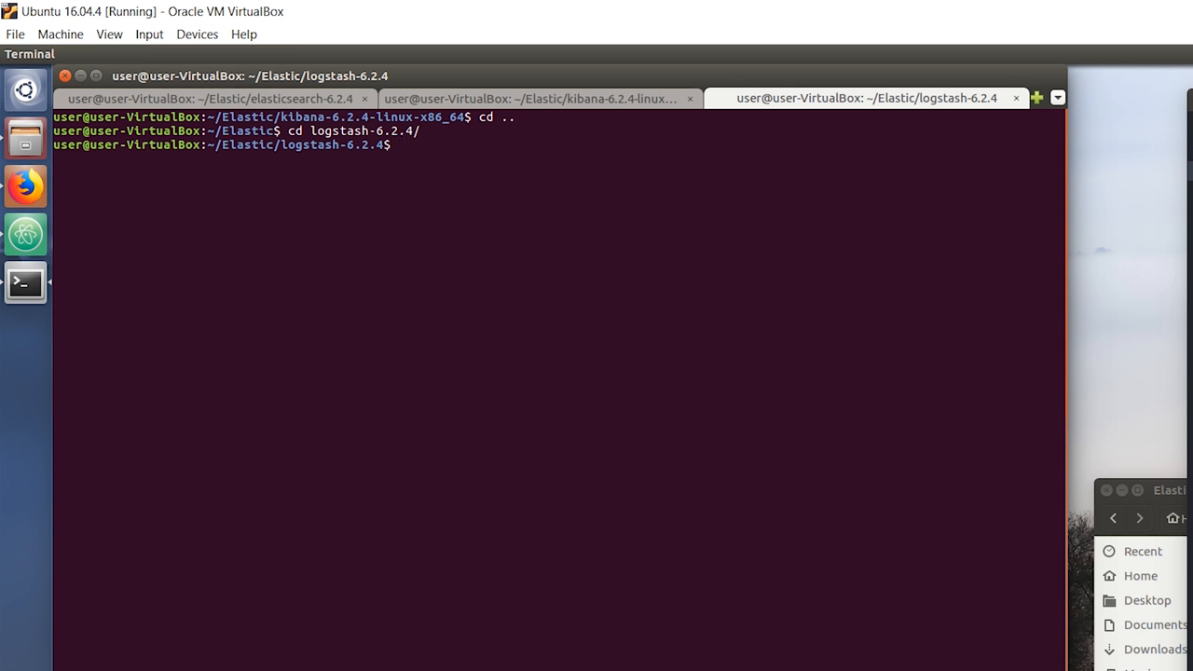
{"action": "type", "text": "./bin/"}
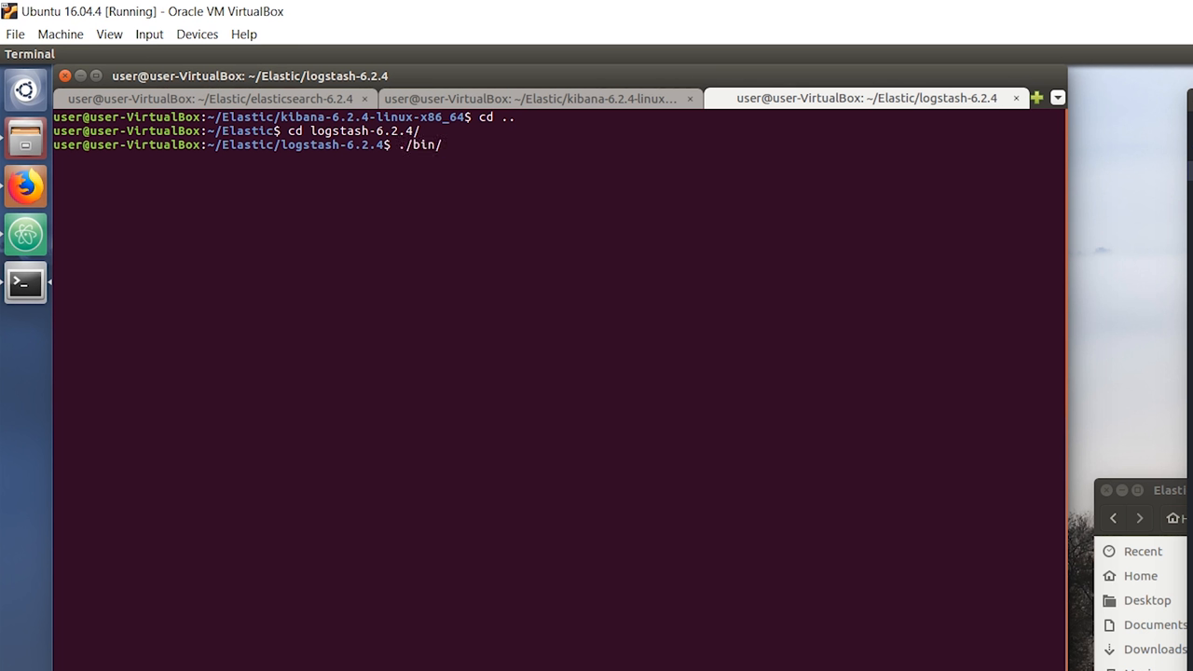
{"action": "type", "text": "logstash -f"}
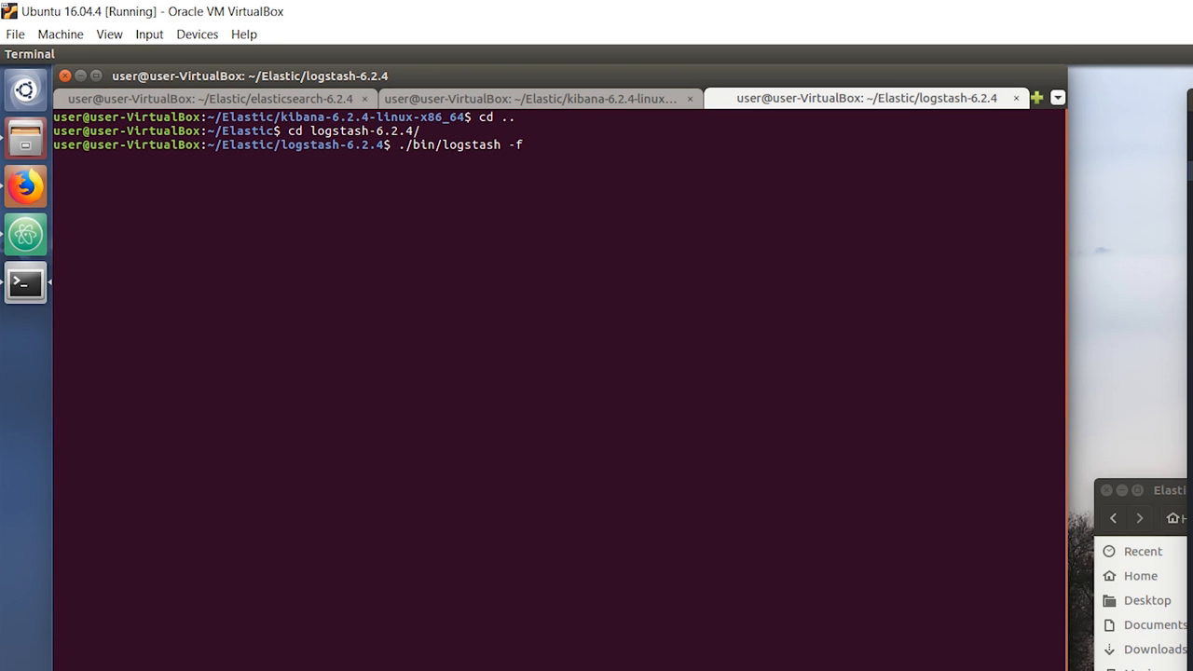
{"action": "type", "text": "myConfig.conf"}
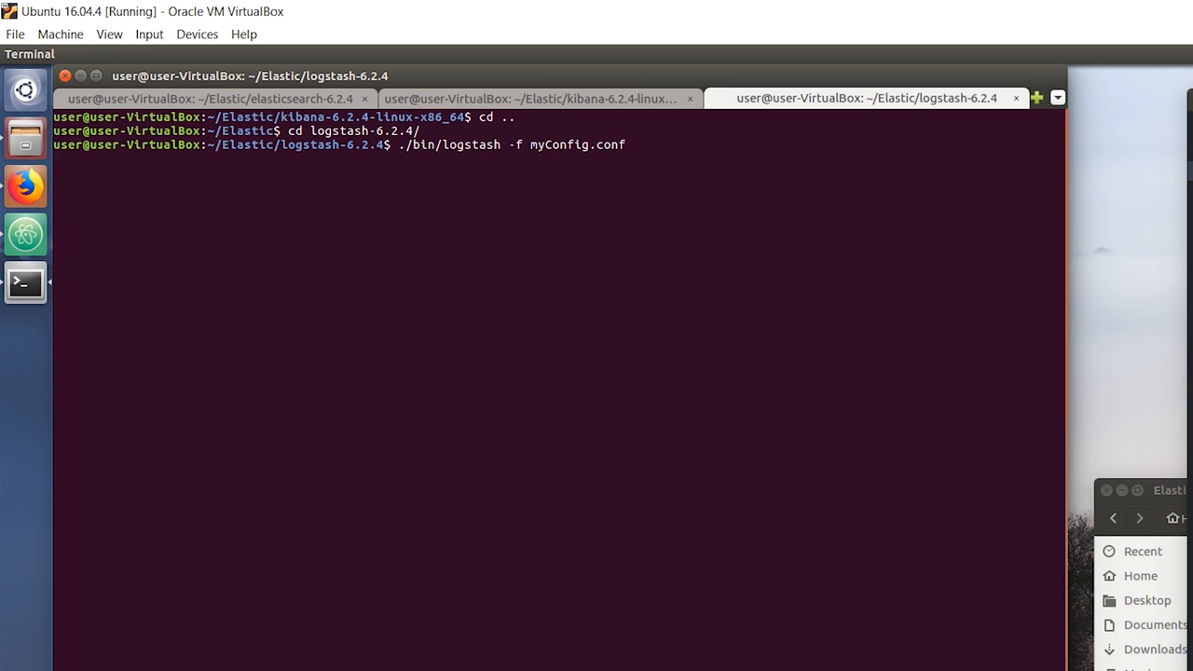
{"action": "key", "text": "Return"}
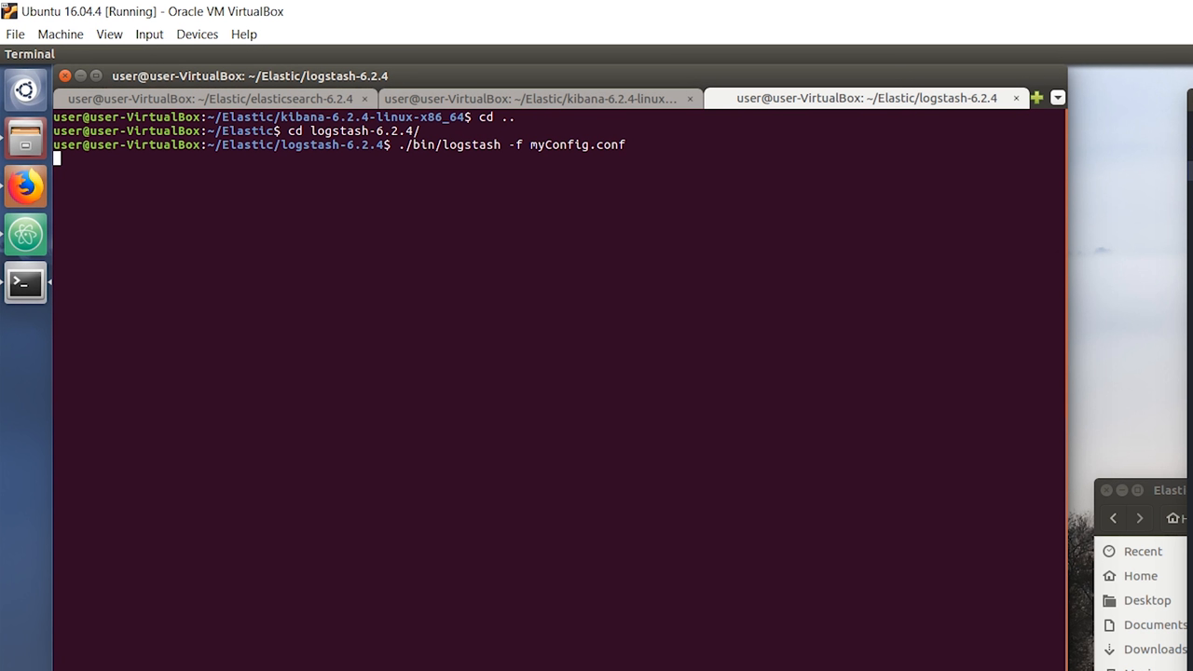
{"action": "key", "text": "Return"}
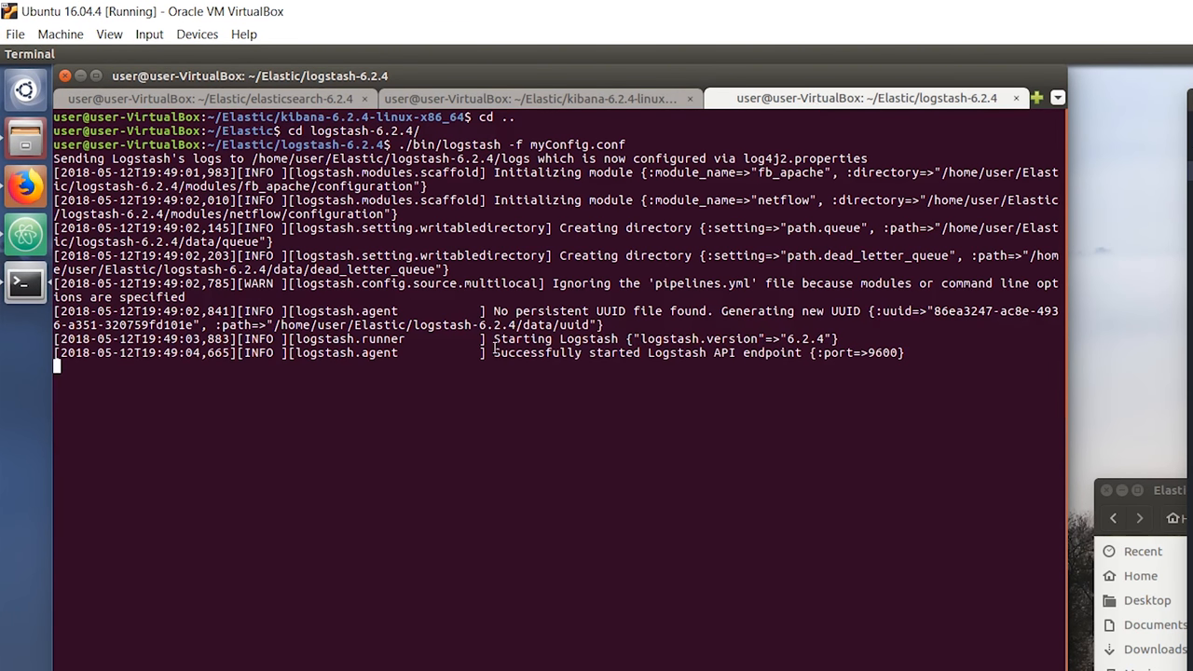
{"action": "mouse_move", "coordinate": [905, 426]}
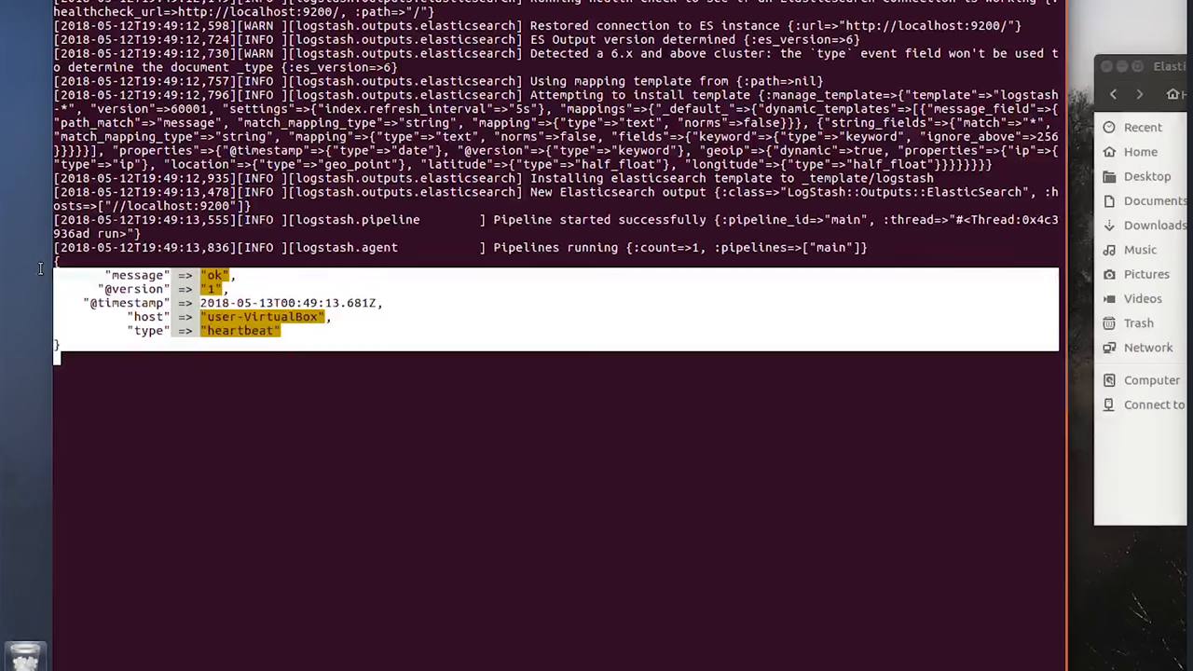
{"action": "mouse_move", "coordinate": [334, 419]}
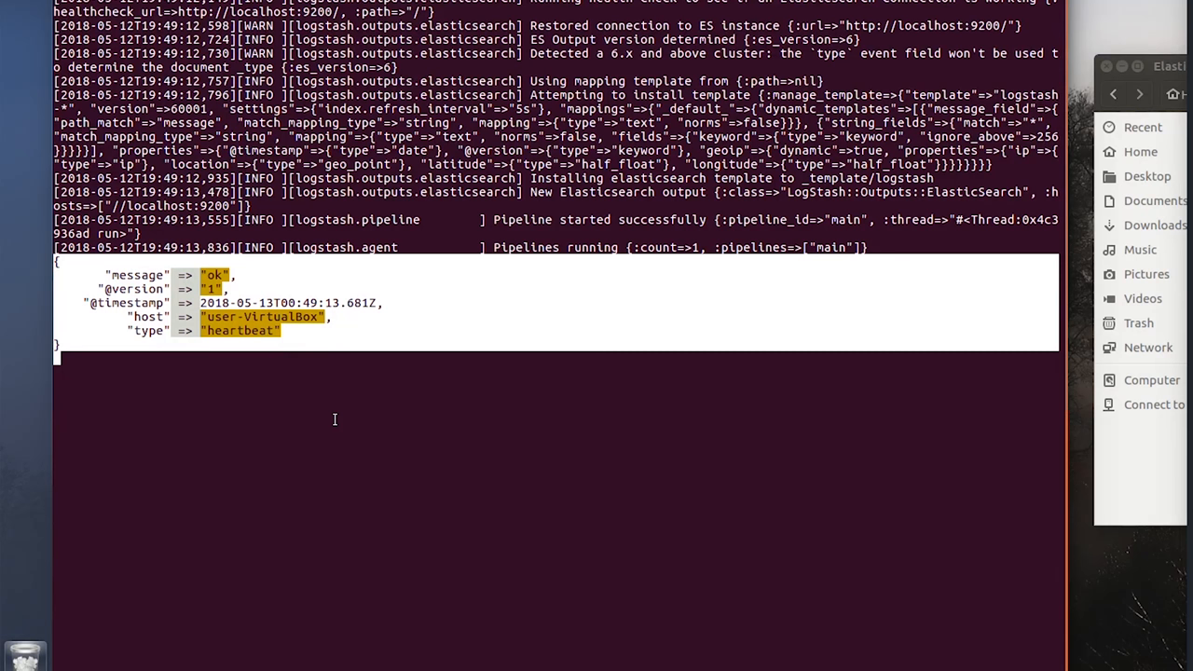
- Watch the terminal as Logstash starts and prints heartbeat events with message ok
{"action": "double_click", "coordinate": [240, 332]}
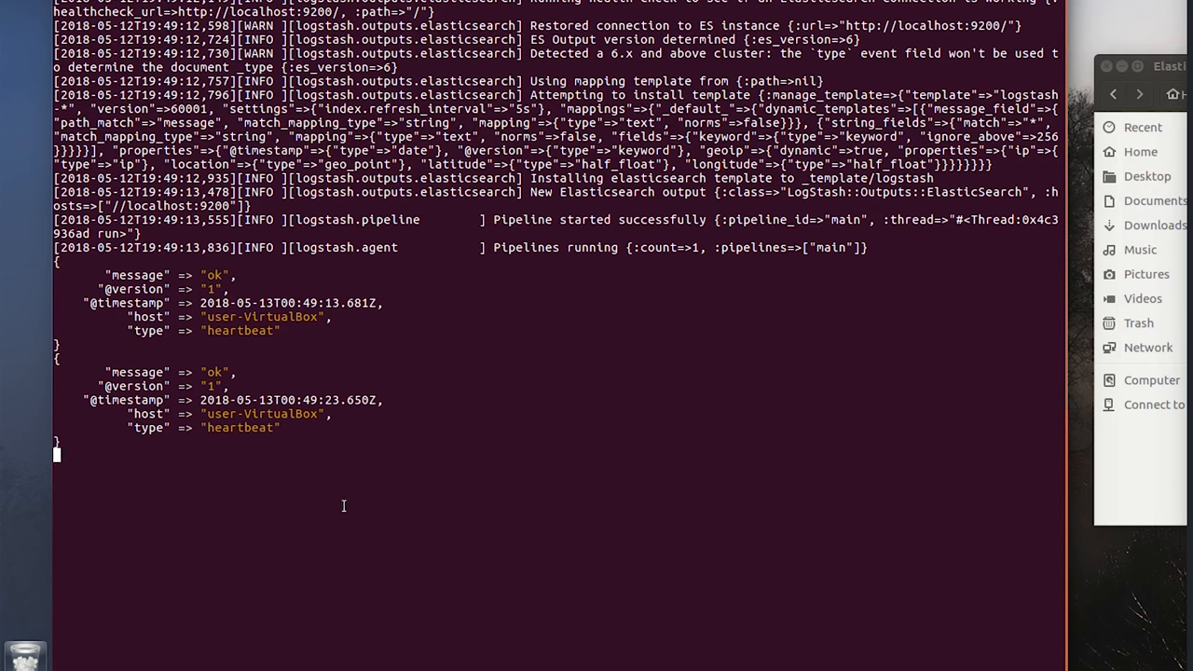
{"action": "mouse_move", "coordinate": [668, 440]}
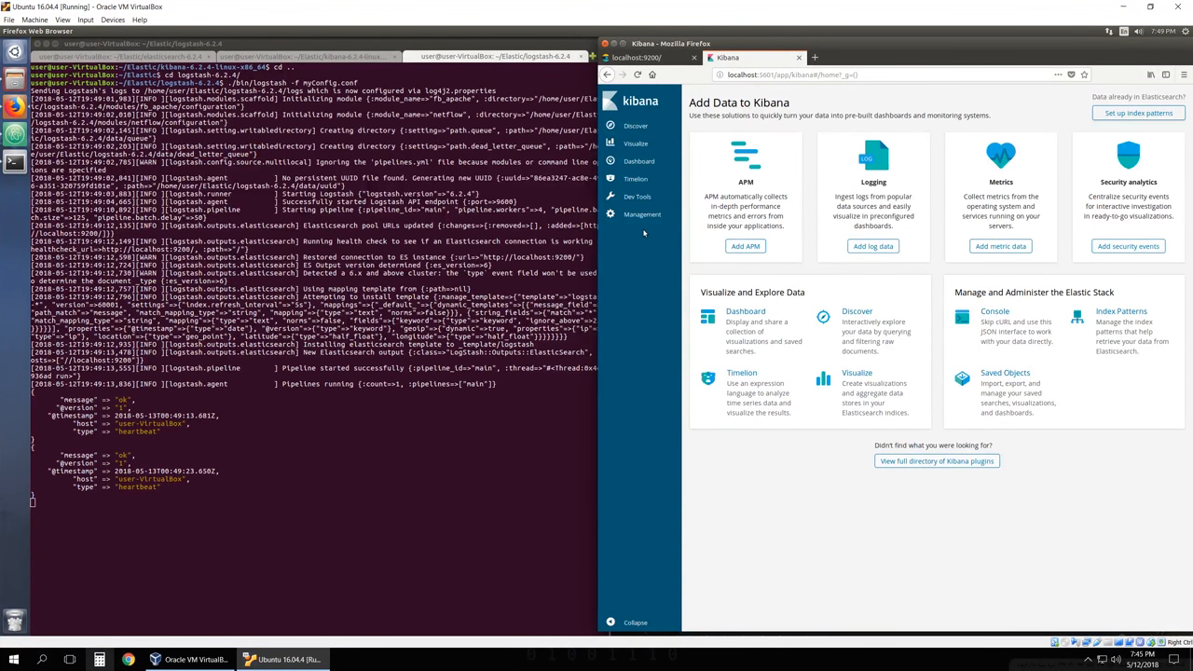
- In Management > Index Patterns, define a new index pattern named pulse*
{"action": "left_click", "coordinate": [642, 214]}
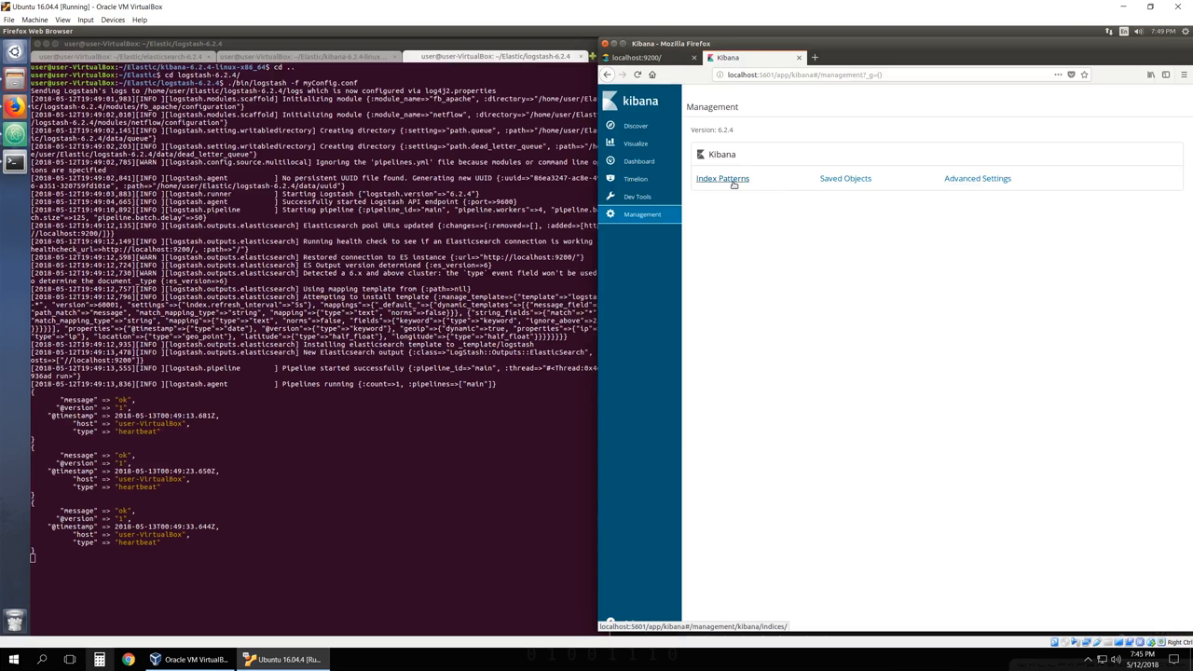
{"action": "left_click", "coordinate": [724, 179]}
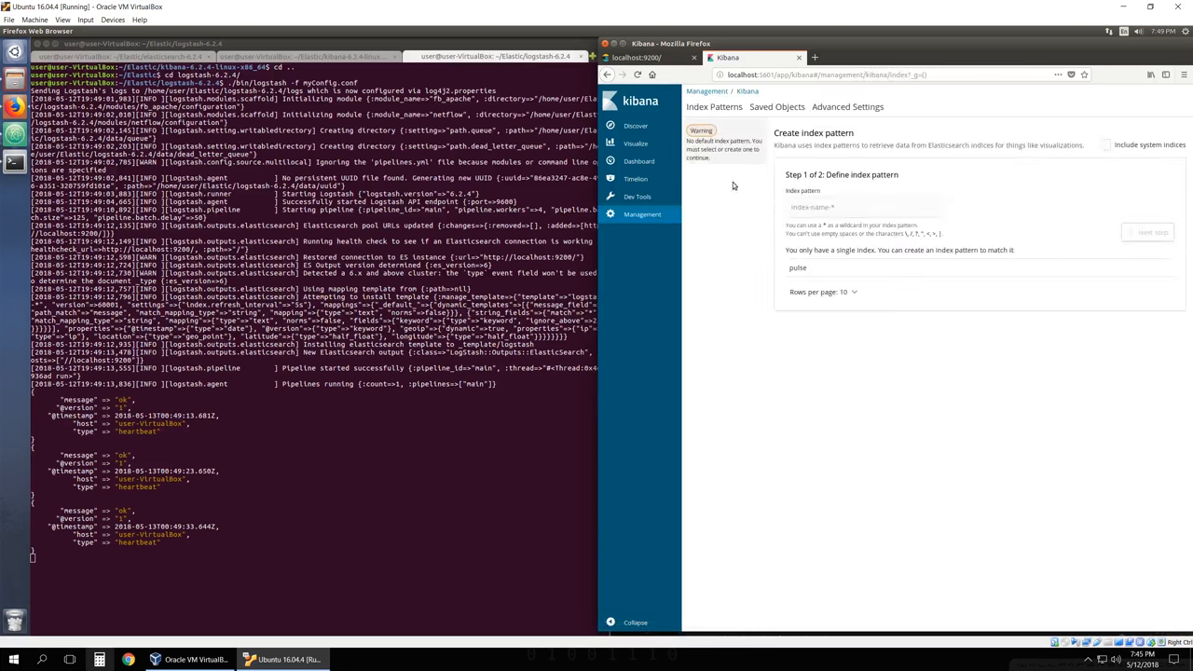
{"action": "left_click", "coordinate": [862, 205]}
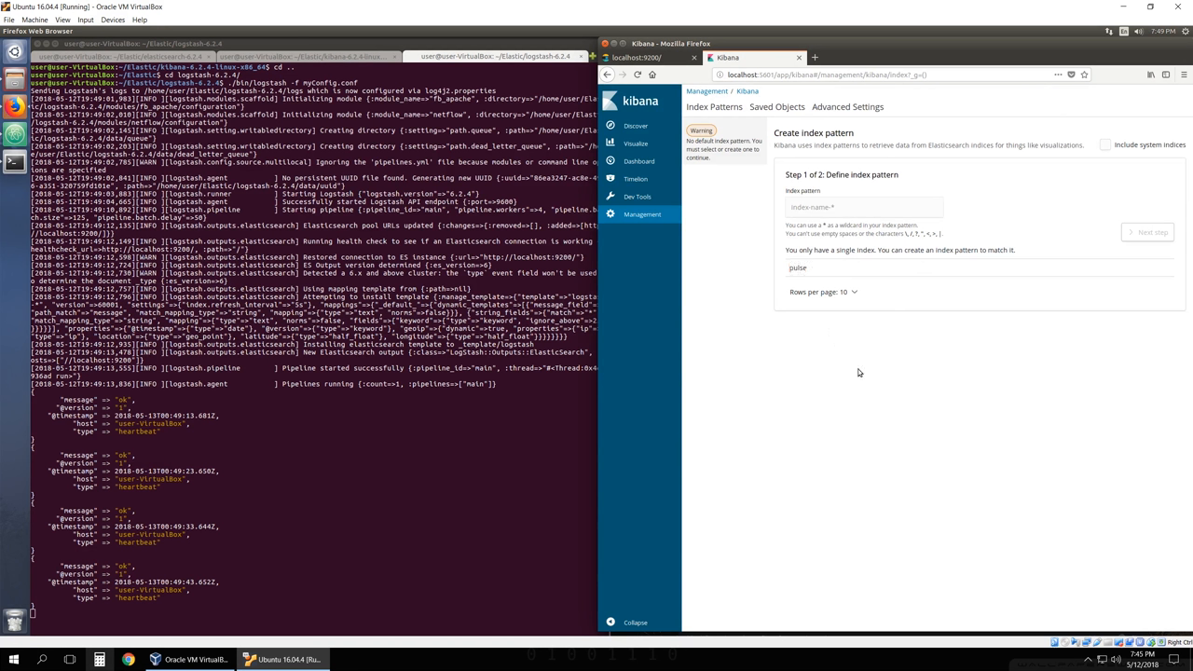
{"action": "left_click", "coordinate": [861, 207]}
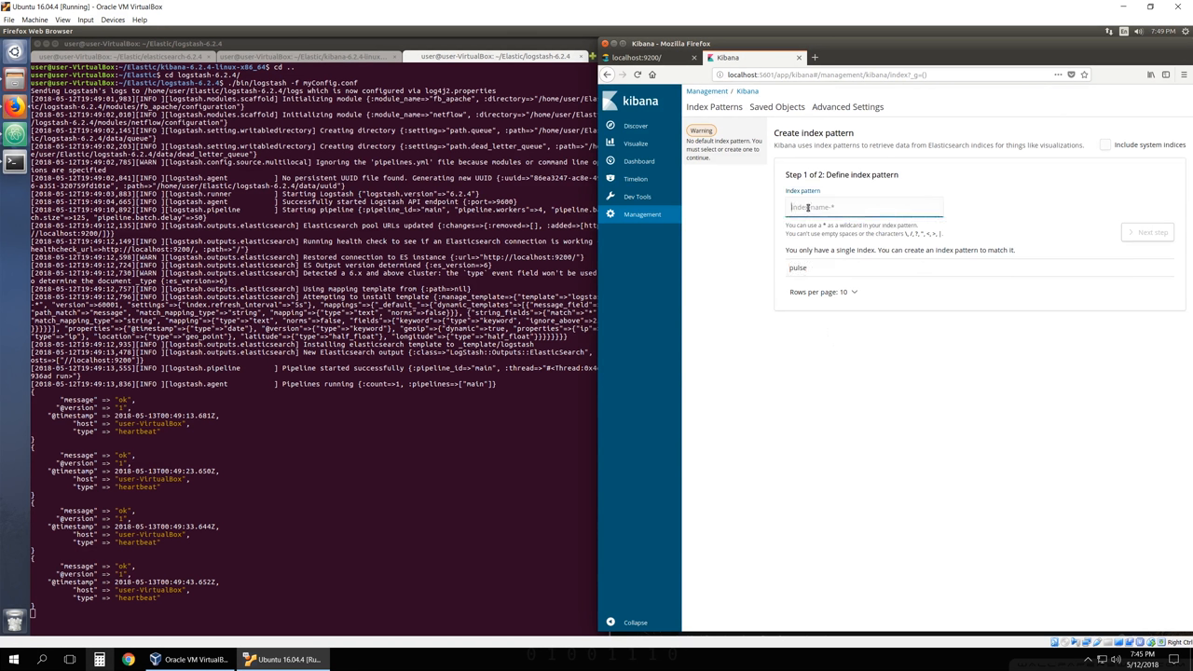
{"action": "type", "text": "pulse*"}
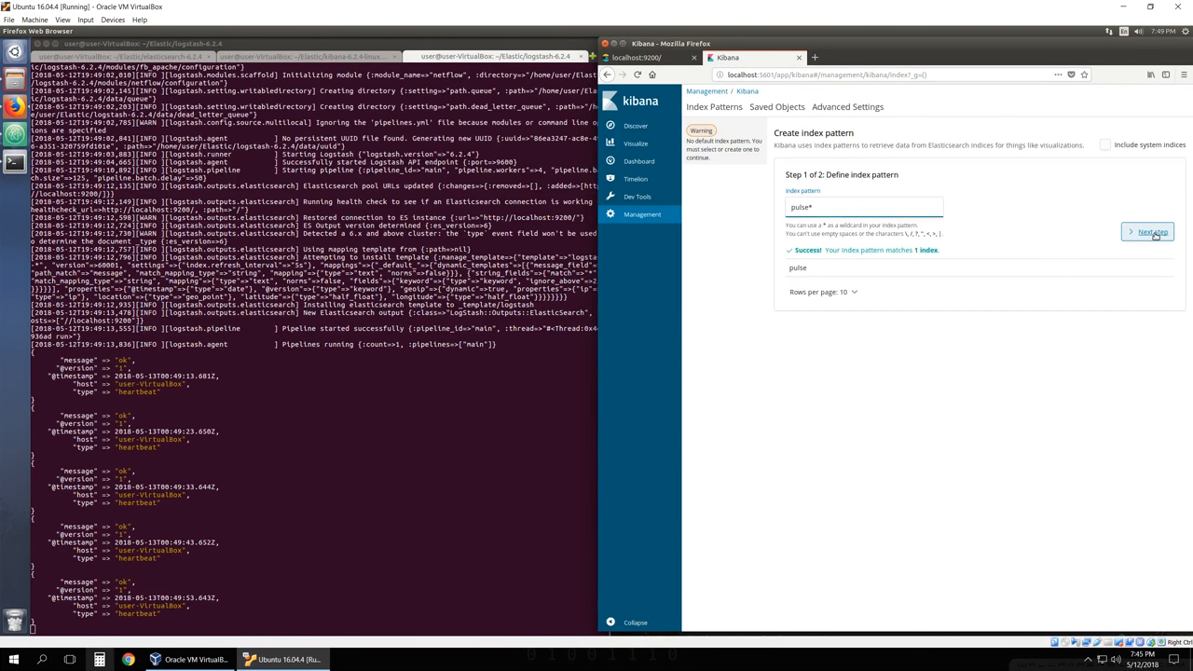
{"action": "left_click", "coordinate": [1149, 231]}
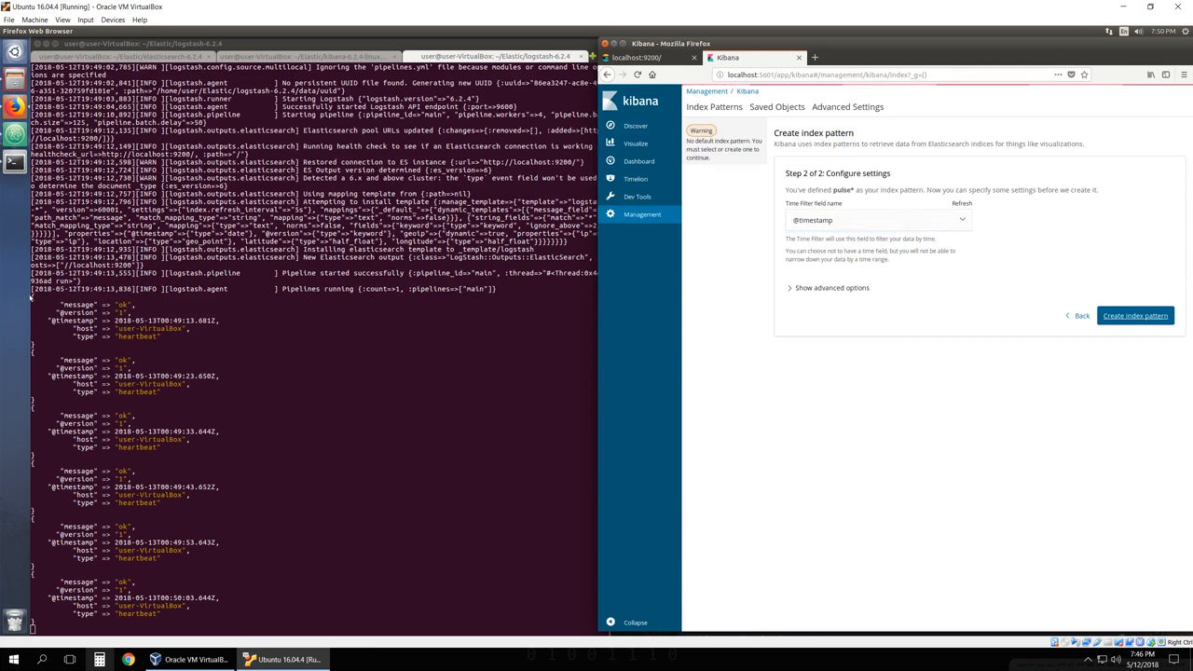
{"action": "left_click", "coordinate": [1136, 315]}
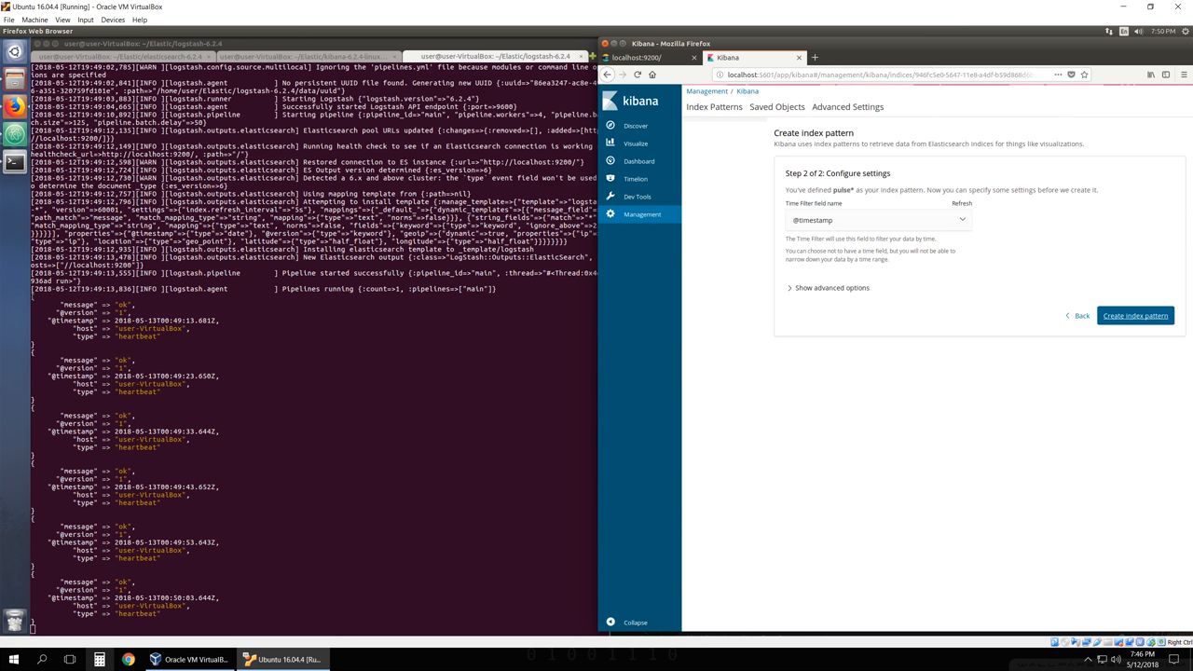
{"action": "left_click", "coordinate": [1134, 315]}
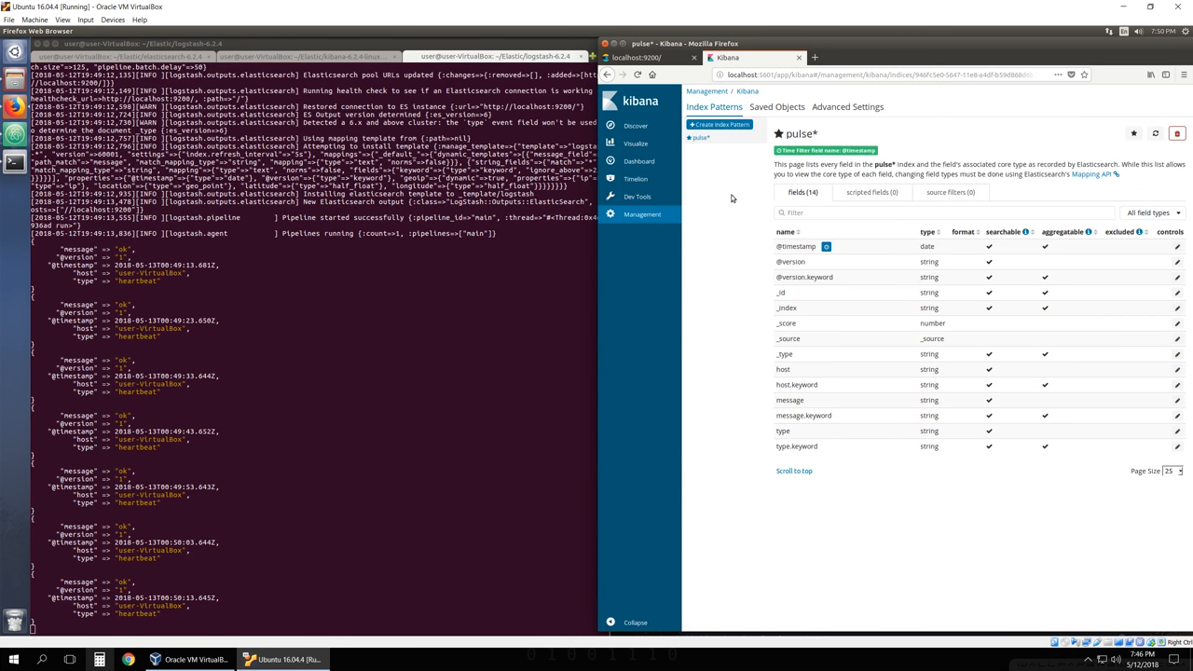
- View the pulse* heartbeat documents in Discover and expand the newest one's fields
{"action": "left_click", "coordinate": [636, 127]}
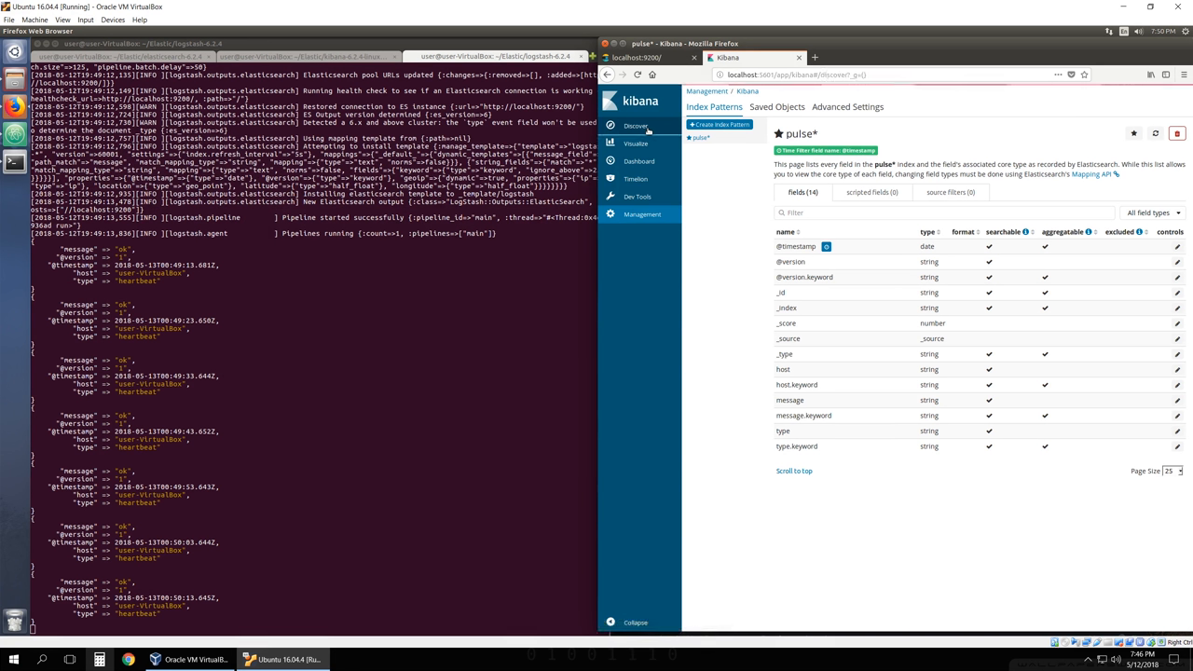
{"action": "left_click", "coordinate": [634, 127]}
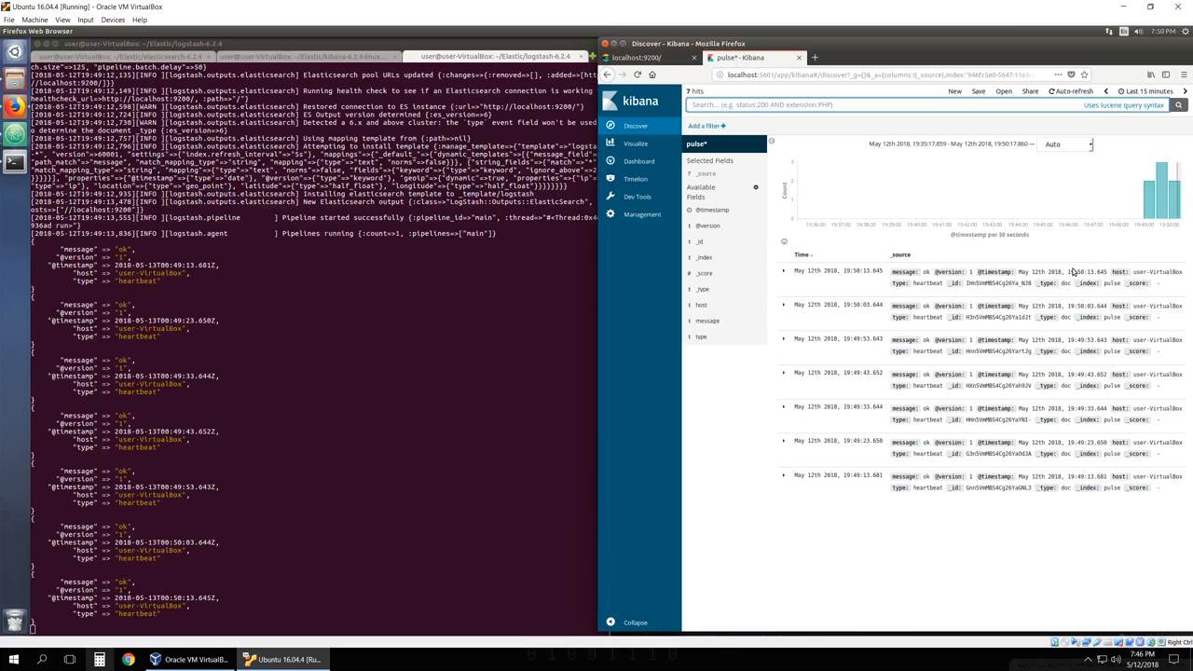
{"action": "left_click", "coordinate": [783, 271]}
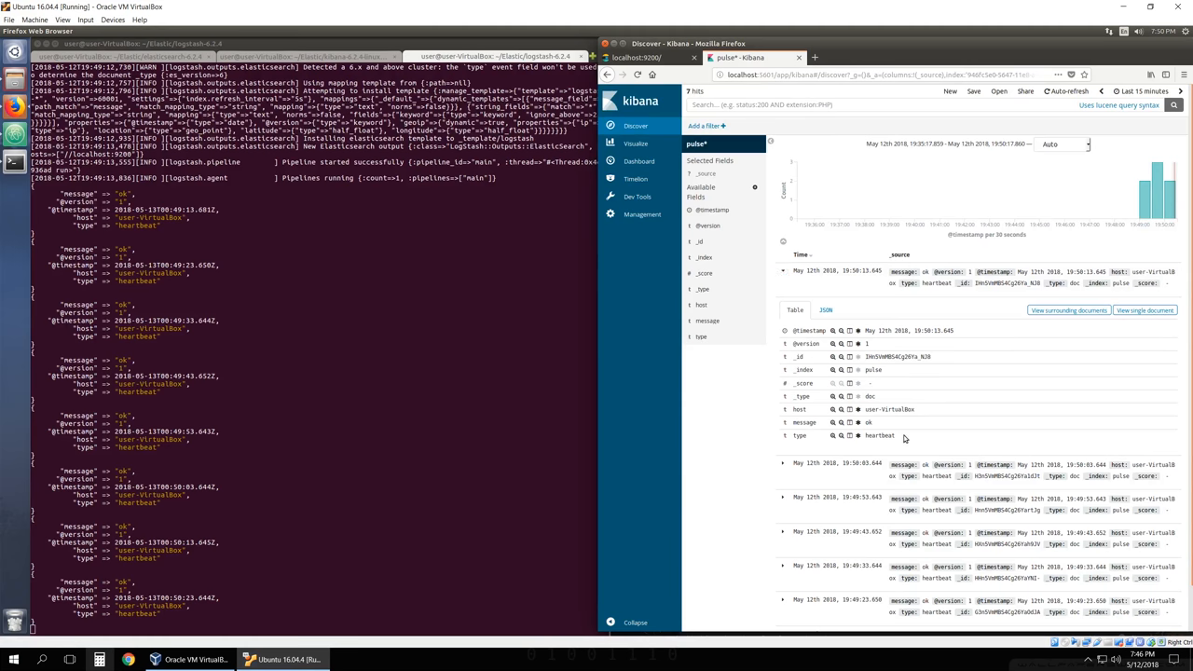
{"action": "mouse_move", "coordinate": [779, 175]}
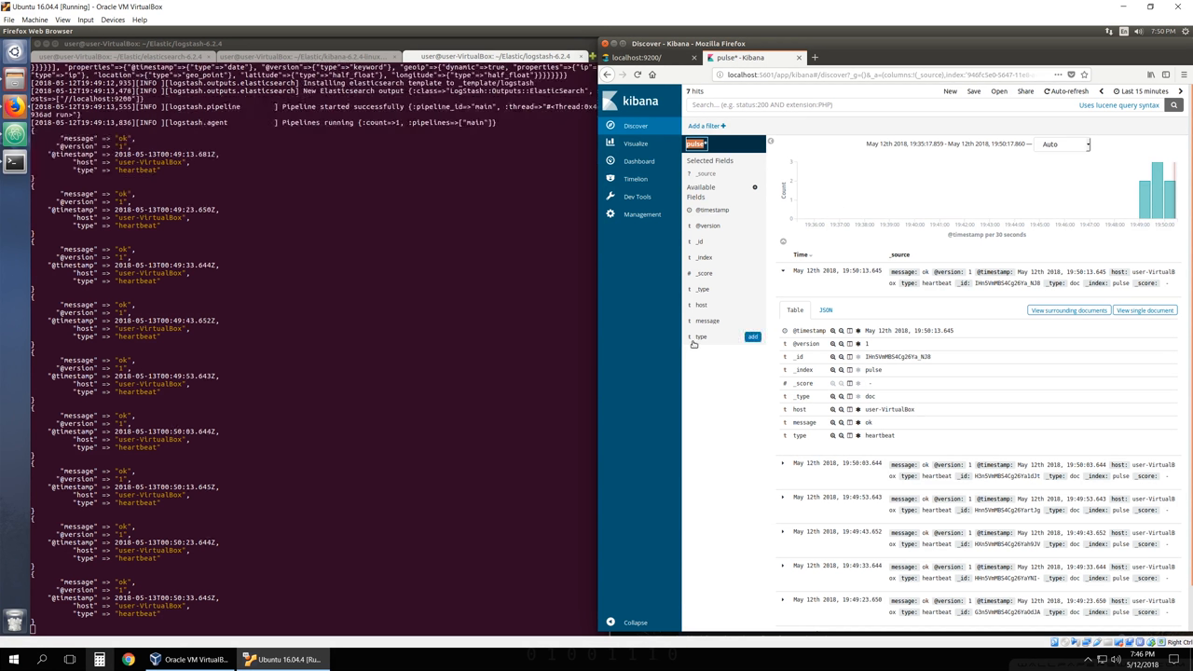
{"action": "mouse_move", "coordinate": [548, 391]}
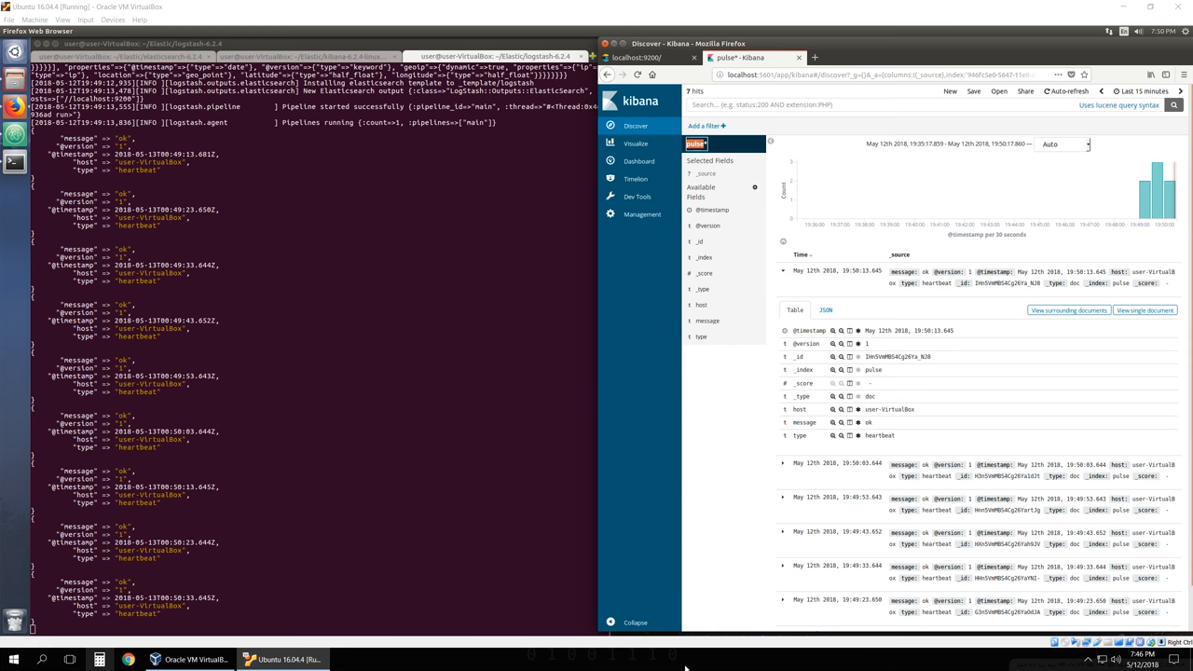
{"action": "scroll", "scroll_direction": "down", "scroll_amount": 3}
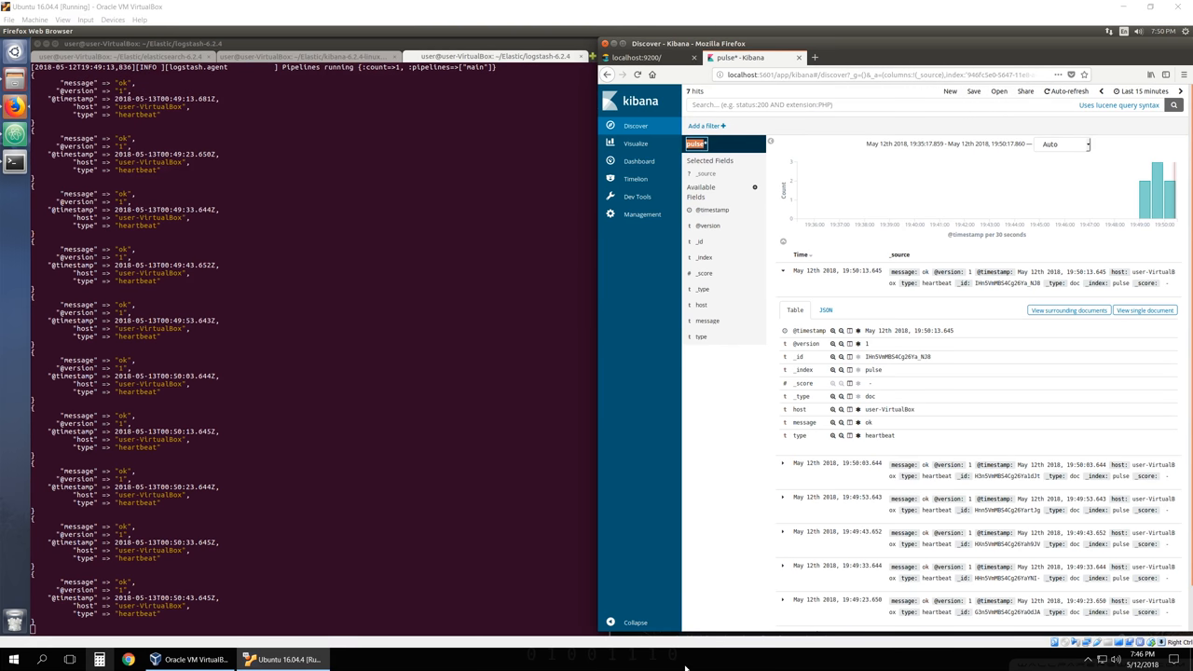